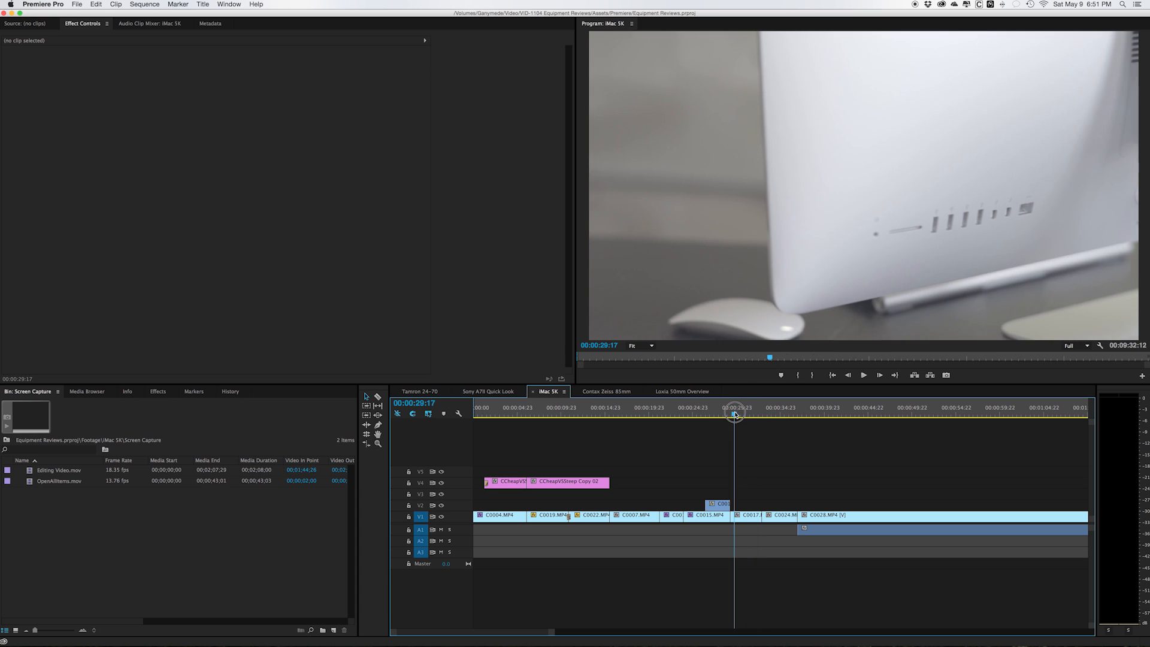
Quit Premiere Pro and return to the macOS desktop
{"action": "left_click", "coordinate": [744, 414]}
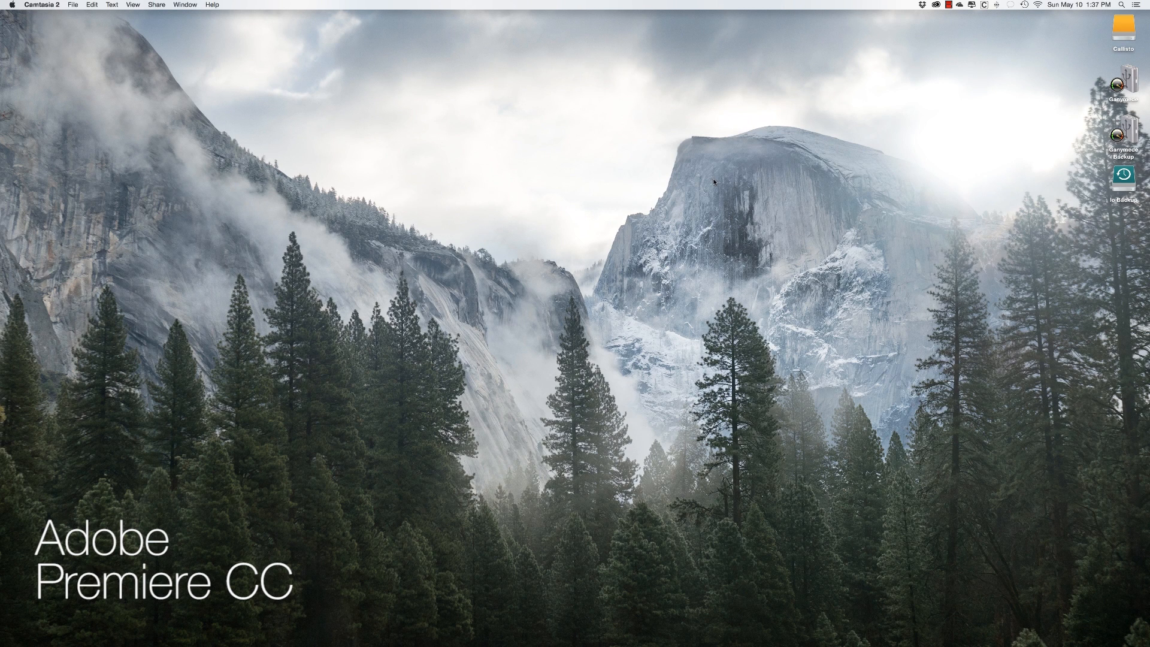
{"action": "mouse_move", "coordinate": [712, 236]}
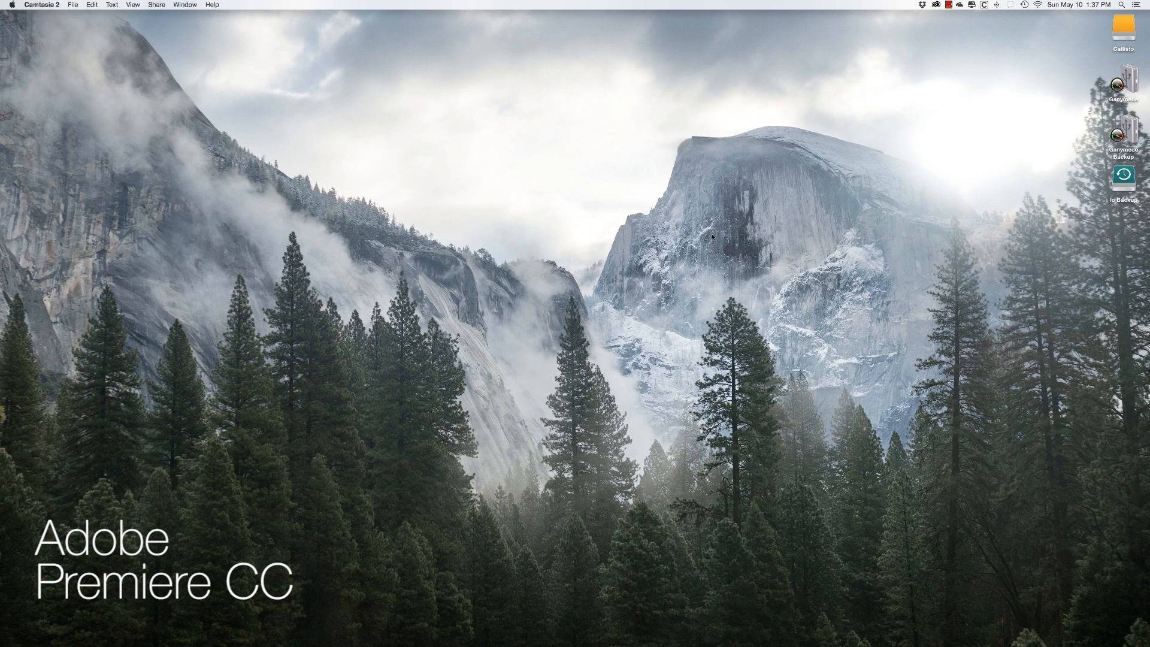
{"action": "mouse_move", "coordinate": [582, 170]}
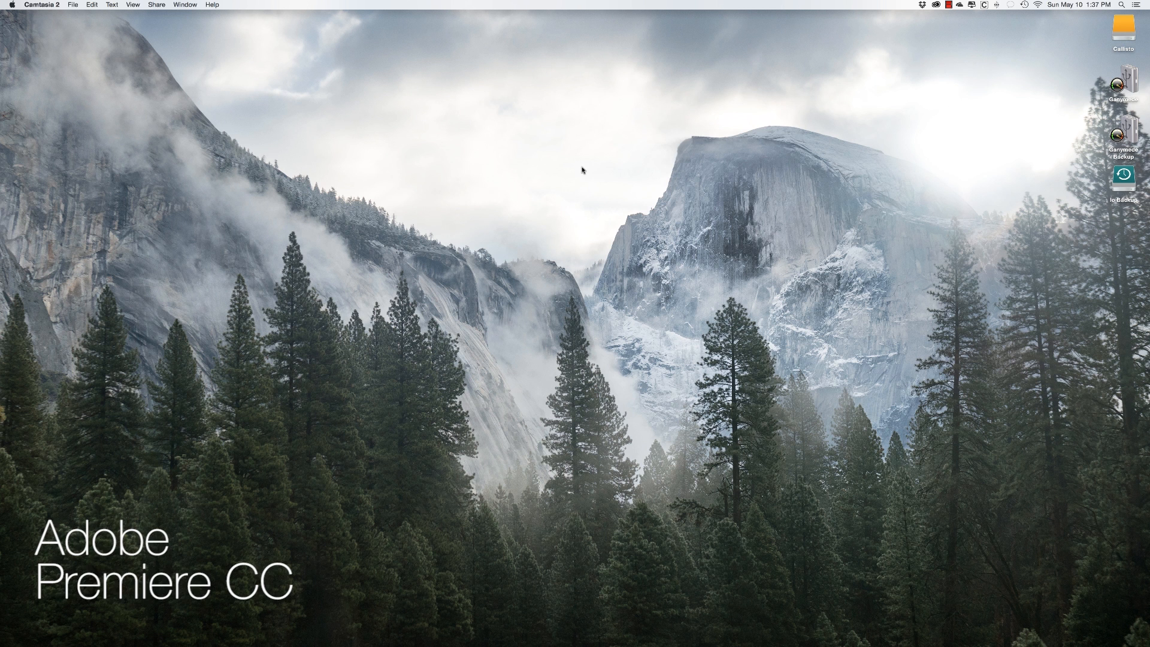
{"action": "mouse_move", "coordinate": [338, 628]}
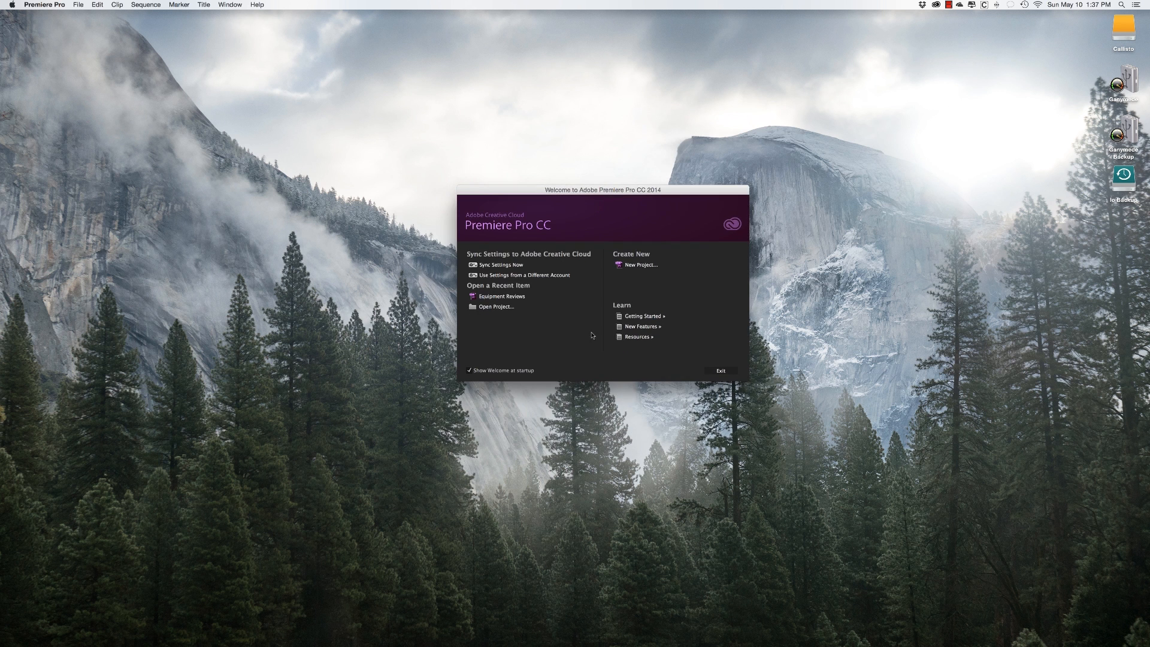
{"action": "mouse_move", "coordinate": [496, 306]}
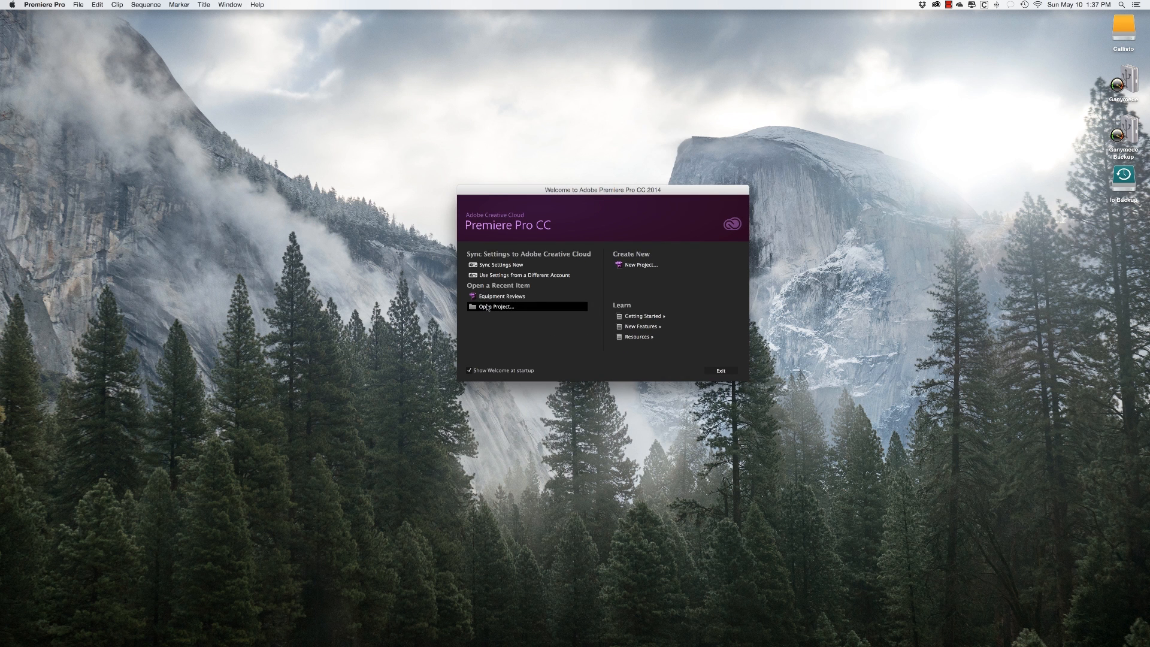
Reopen the Equipment Reviews project from the Welcome screen's recent items
{"action": "left_click", "coordinate": [502, 296]}
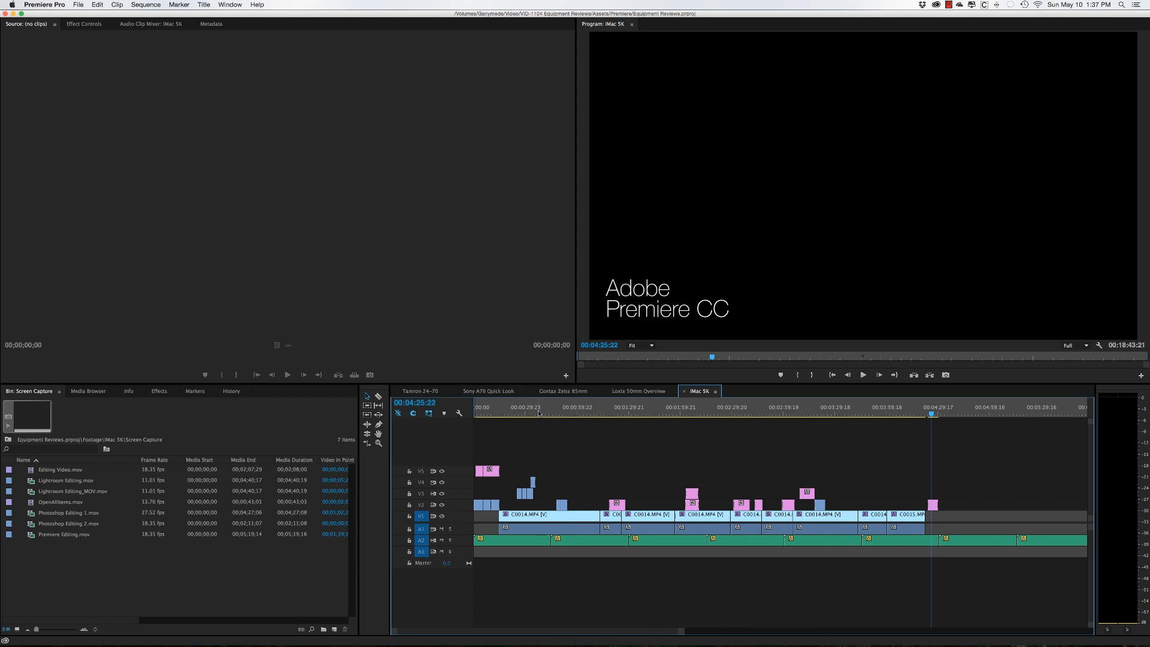
Play and pause the host's talking shot between roughly 0:57 and 1:07 in the sequence
{"action": "left_click", "coordinate": [587, 407]}
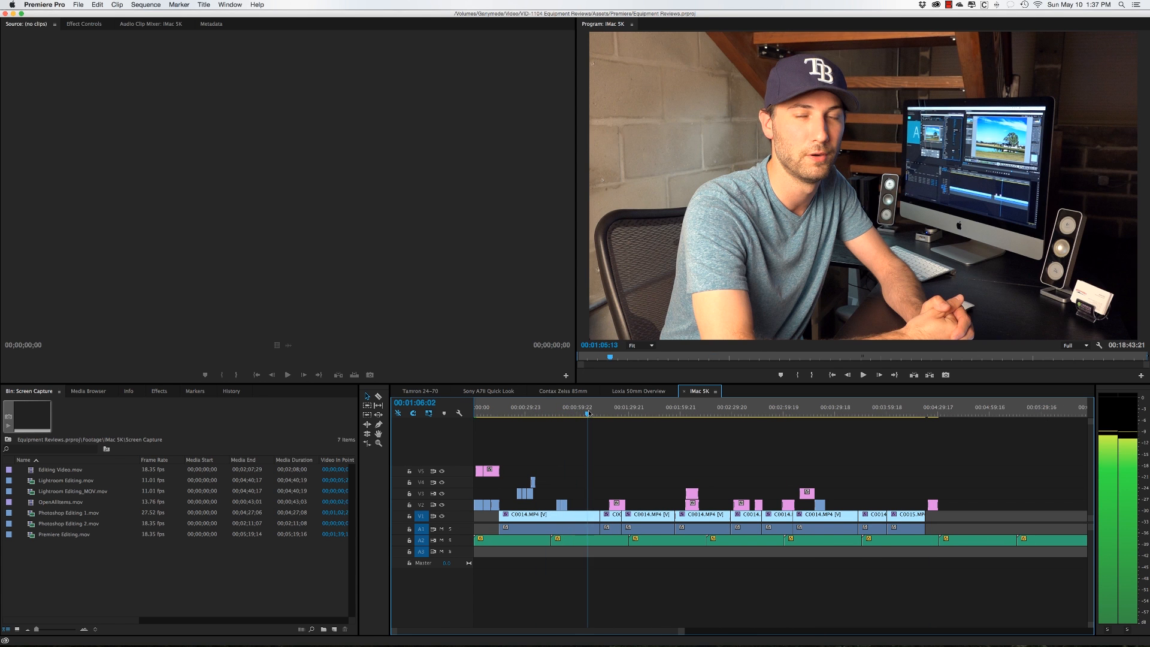
{"action": "left_click", "coordinate": [590, 414]}
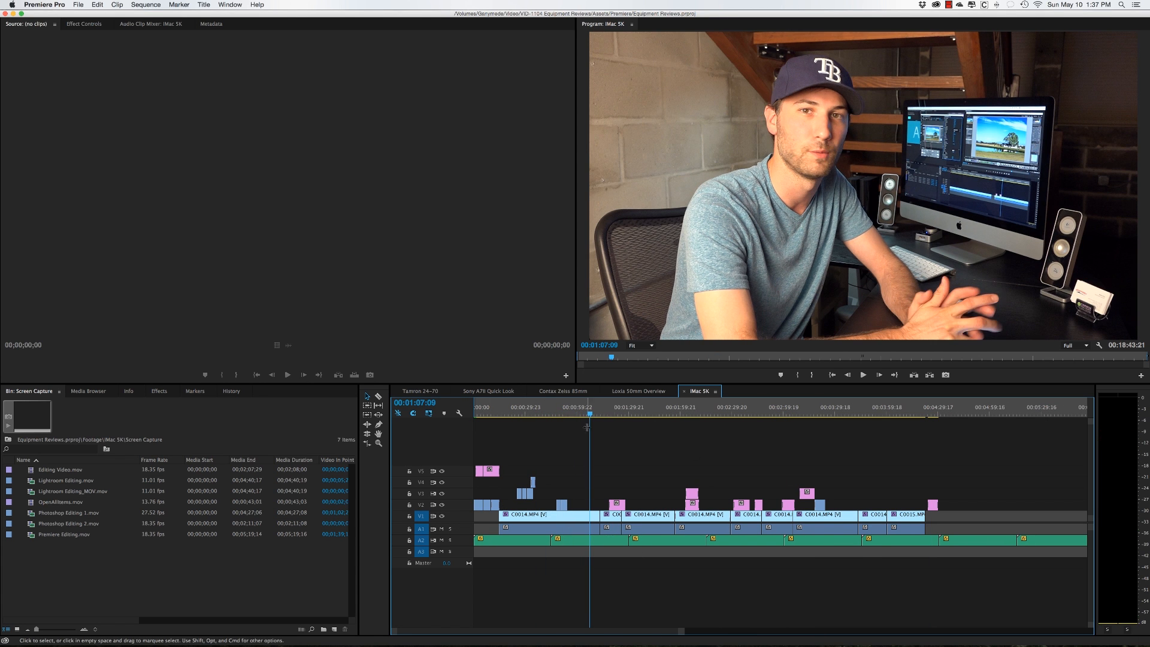
{"action": "left_click", "coordinate": [557, 415]}
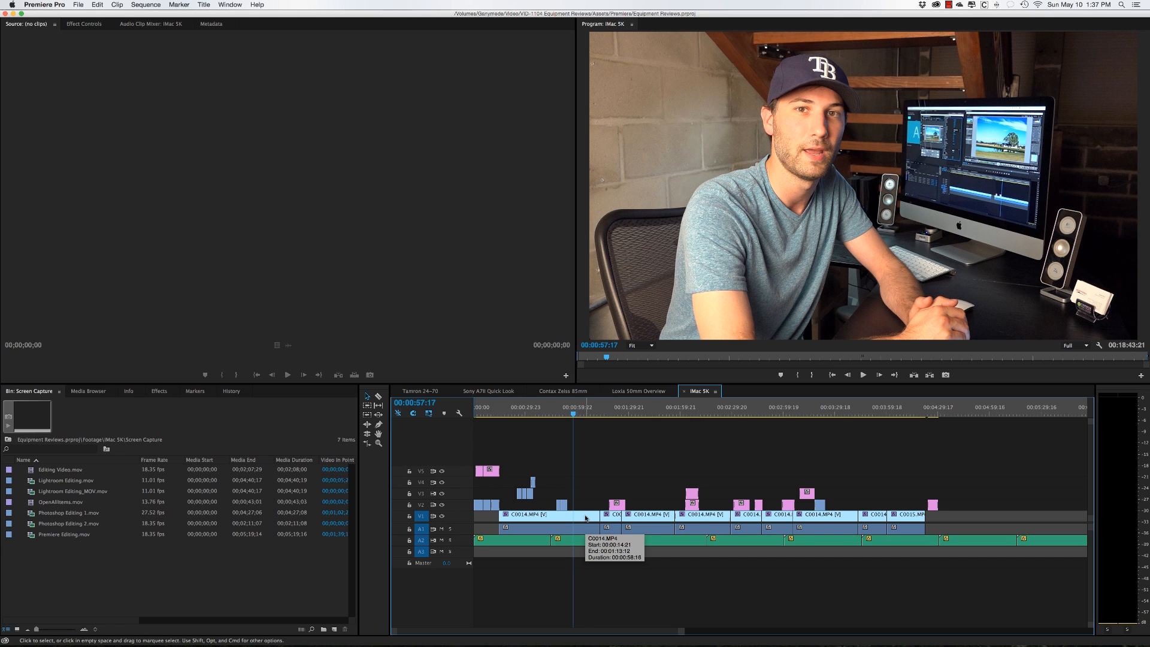
{"action": "mouse_move", "coordinate": [586, 494]}
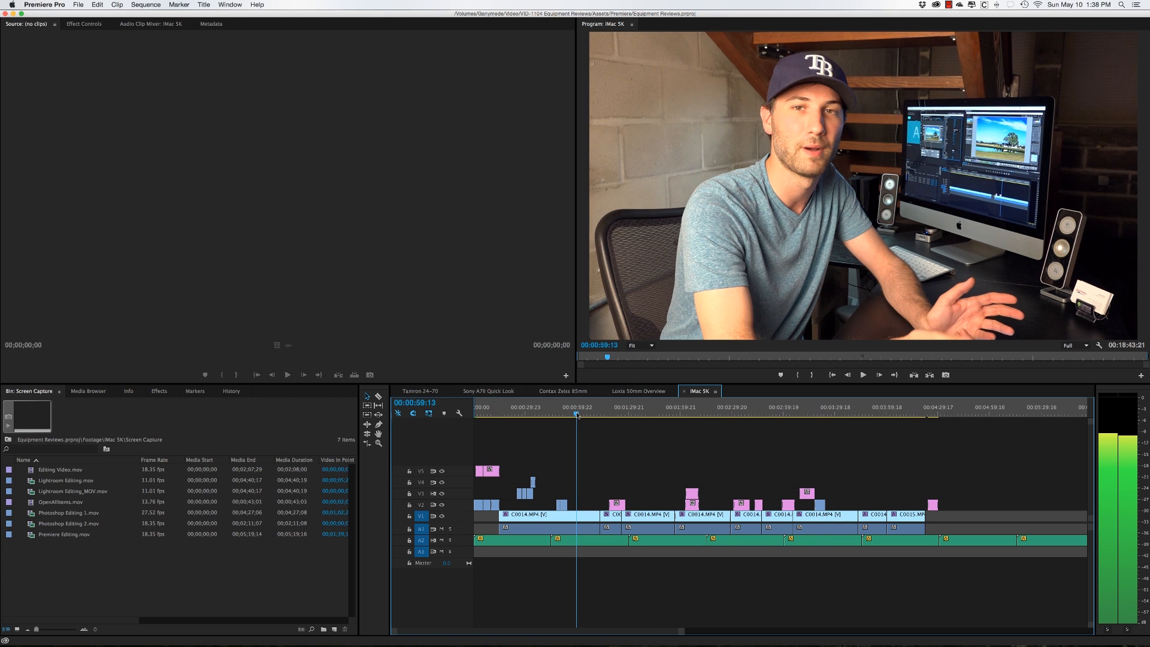
{"action": "mouse_move", "coordinate": [566, 422]}
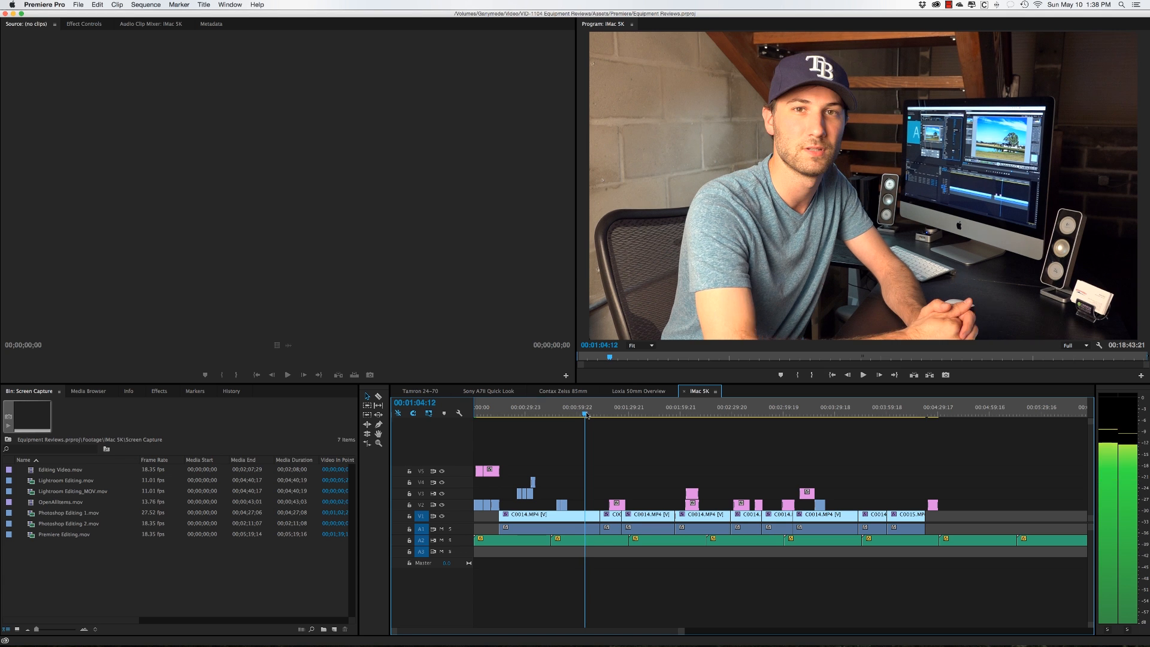
{"action": "left_click", "coordinate": [578, 416]}
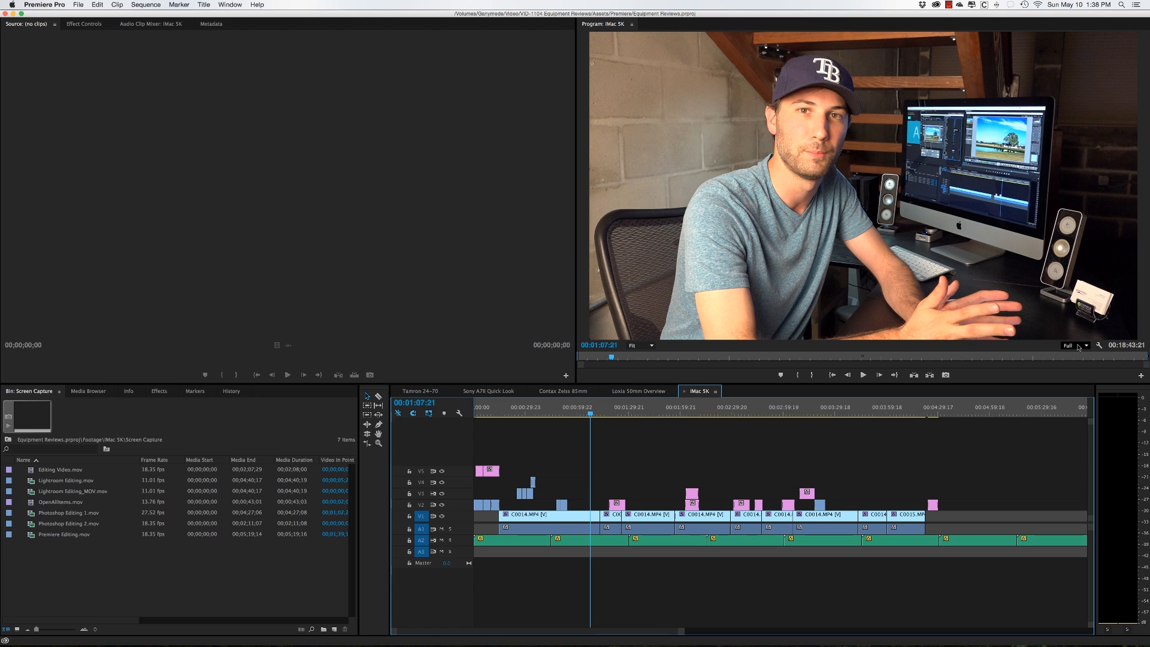
{"action": "mouse_move", "coordinate": [1084, 346]}
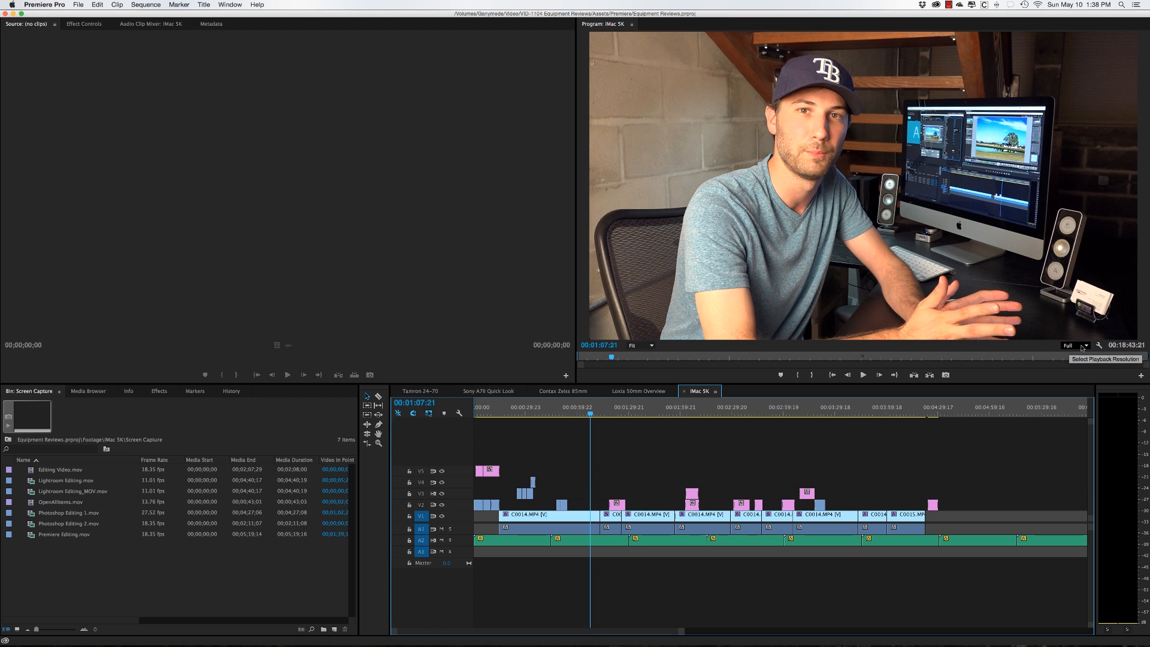
Drop playback resolution to 1/4, return it to Full, and start playback
{"action": "left_click", "coordinate": [1073, 345]}
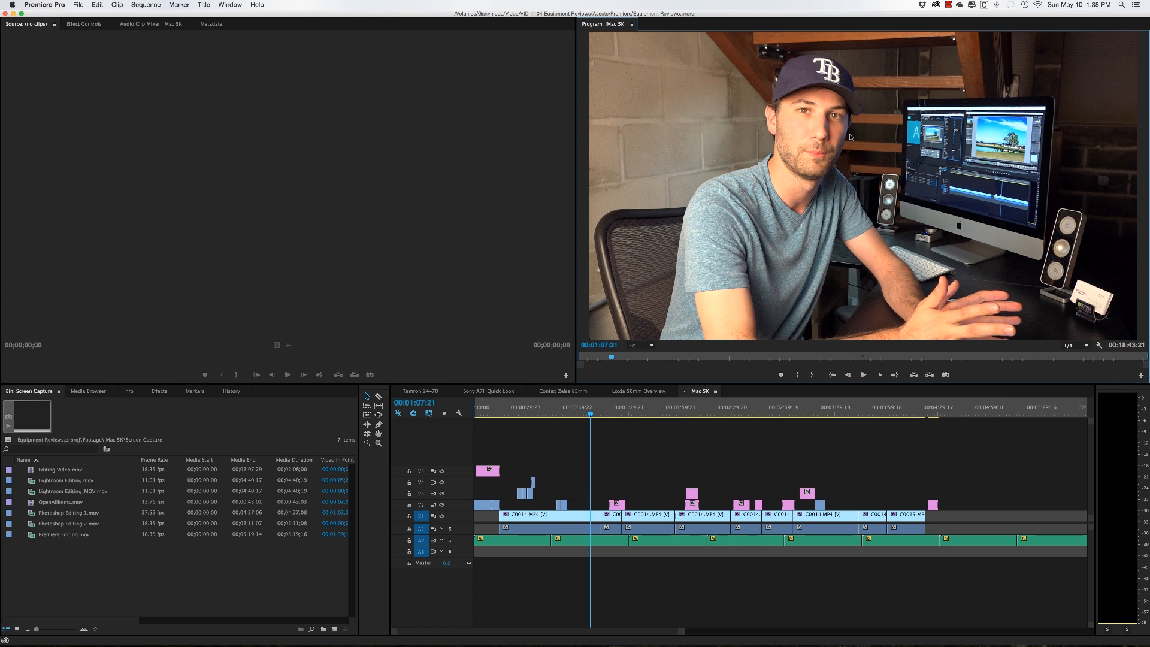
{"action": "left_click", "coordinate": [1069, 345]}
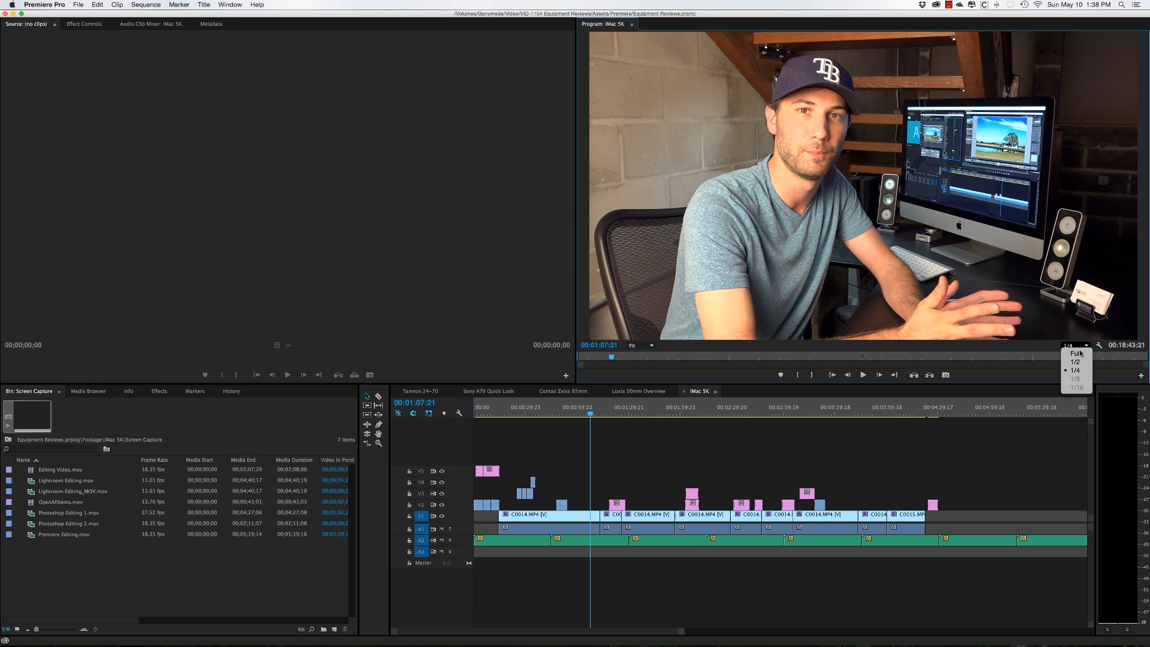
{"action": "left_click", "coordinate": [1073, 352]}
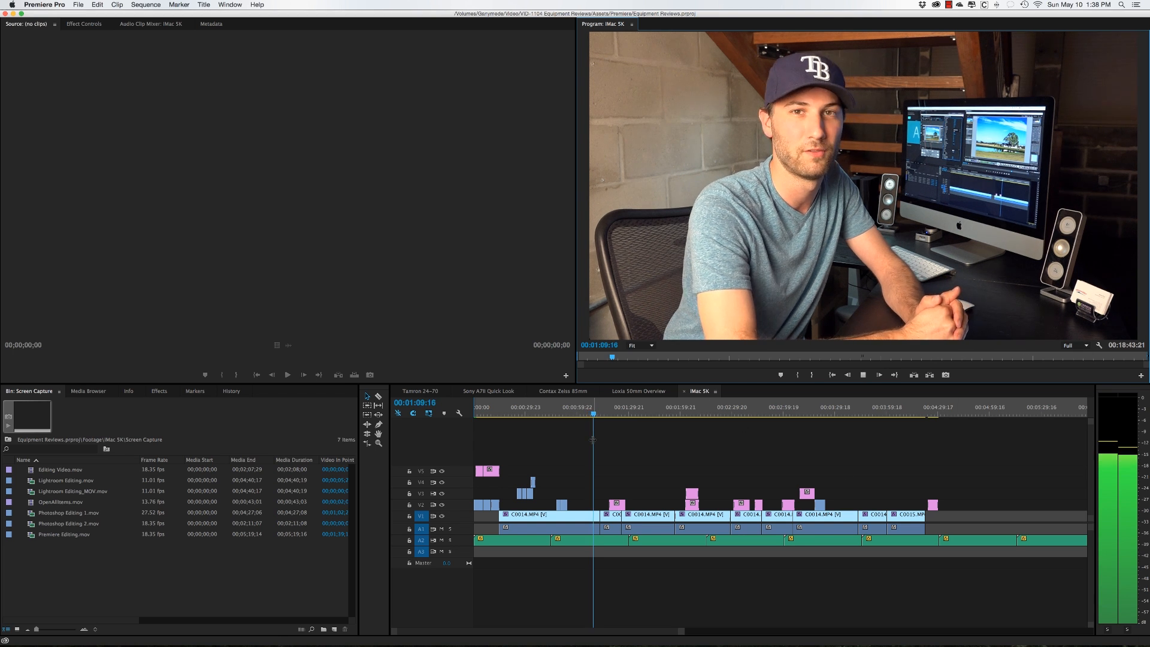
{"action": "key", "text": "space"}
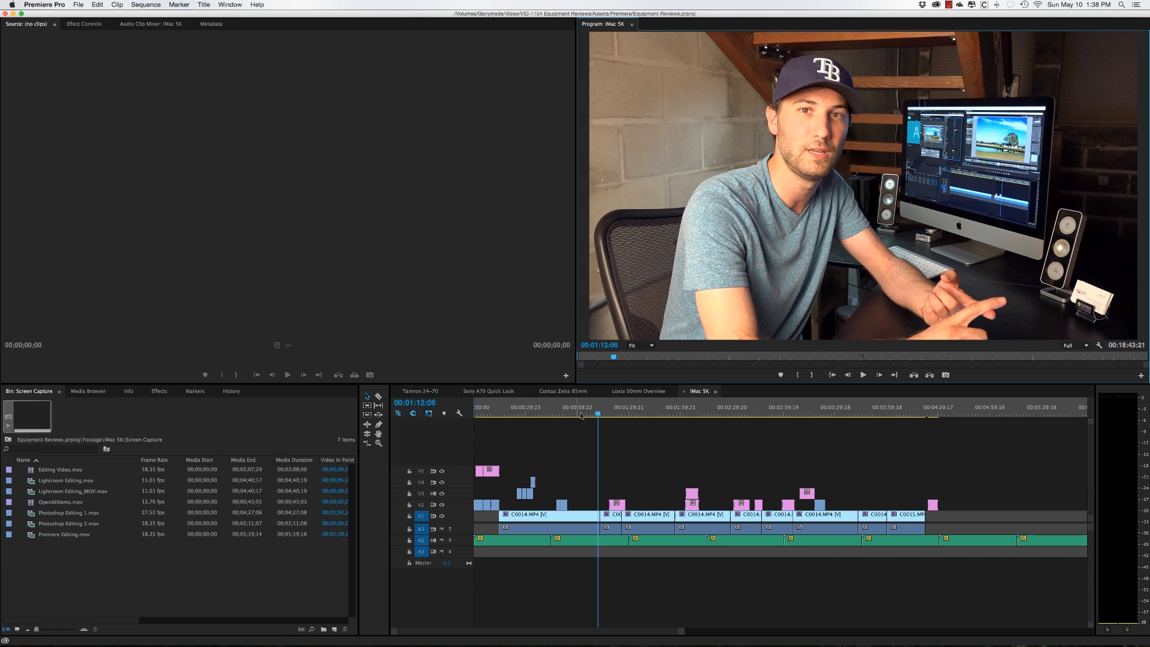
Jump between the iMac close-up, keyboard shot and the talking shot near 1:34
{"action": "left_click", "coordinate": [559, 415]}
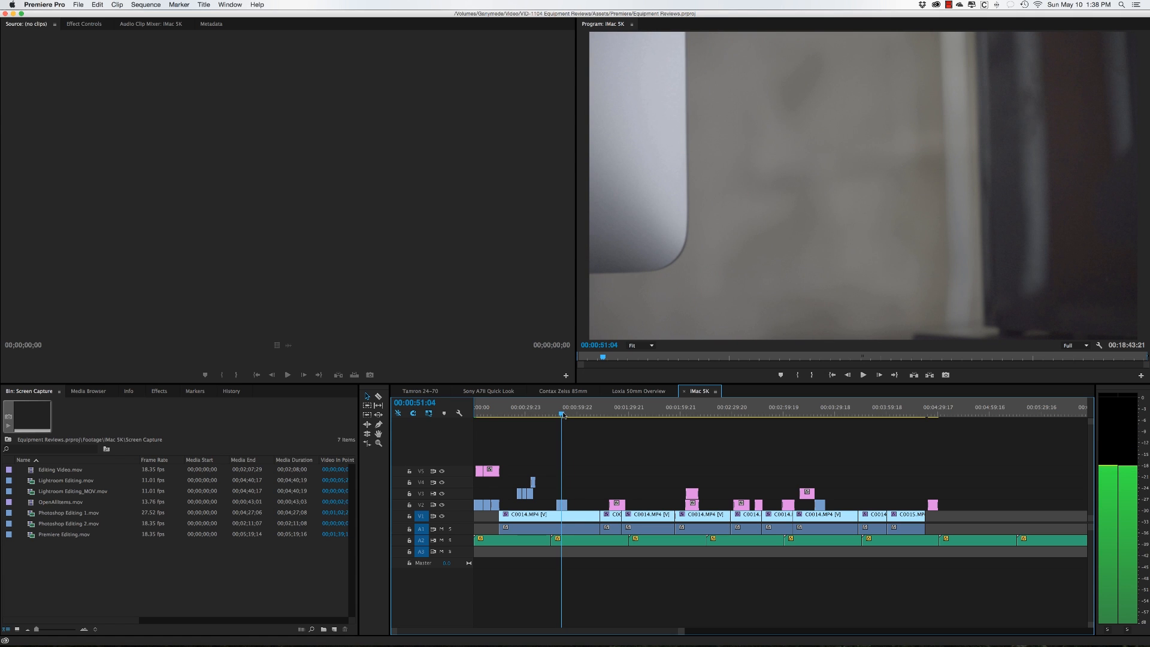
{"action": "left_click", "coordinate": [521, 416]}
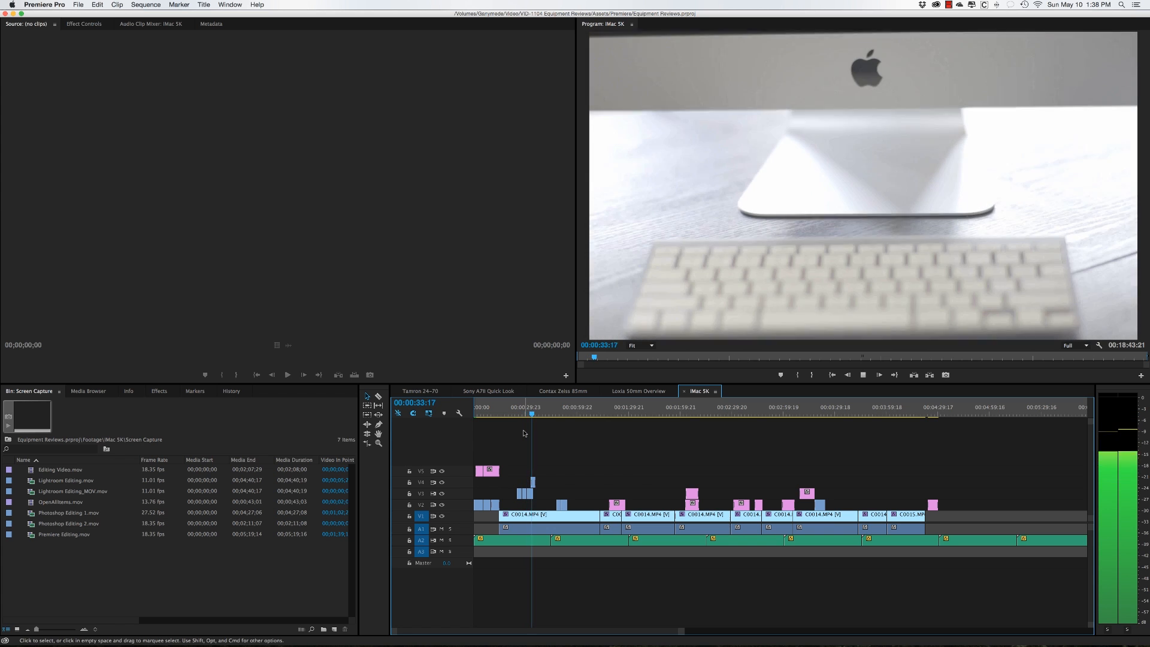
{"action": "left_click", "coordinate": [545, 413]}
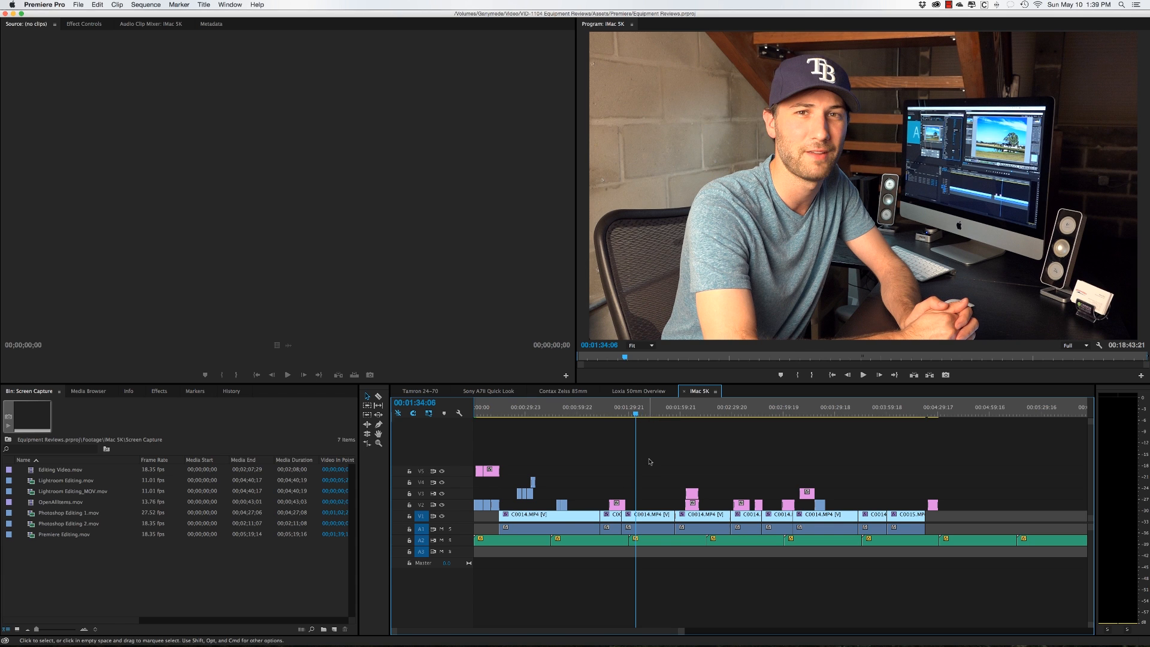
{"action": "mouse_move", "coordinate": [149, 396]}
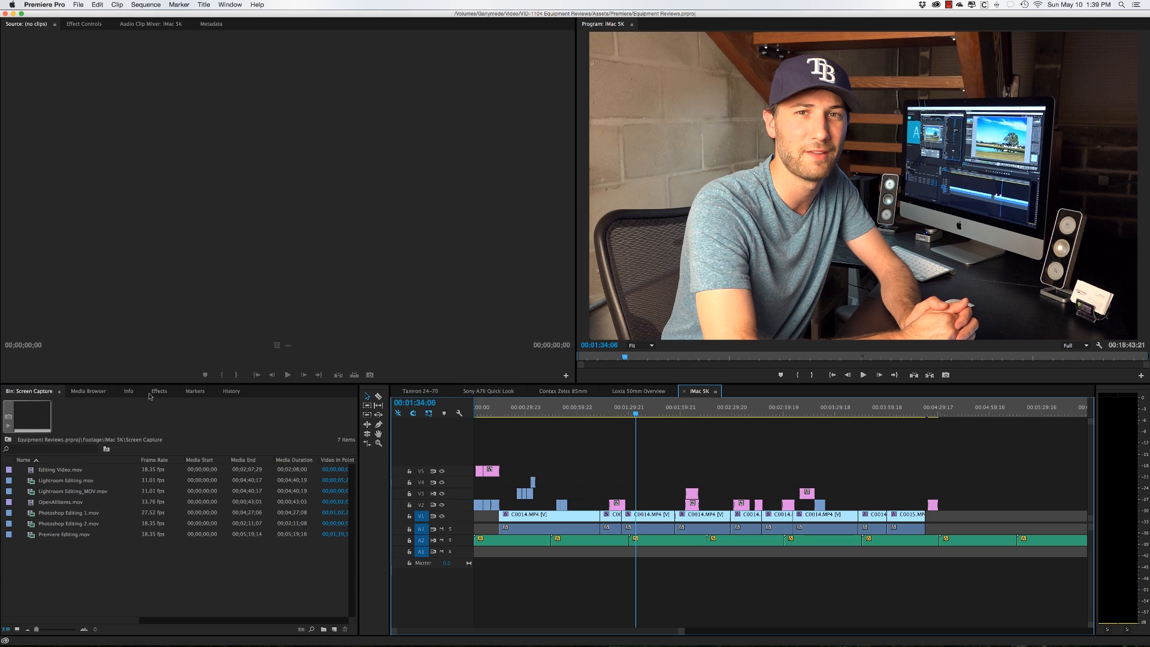
Show the Effects library, select the first C0014.MP4 clip and view its Effect Controls
{"action": "left_click", "coordinate": [159, 390]}
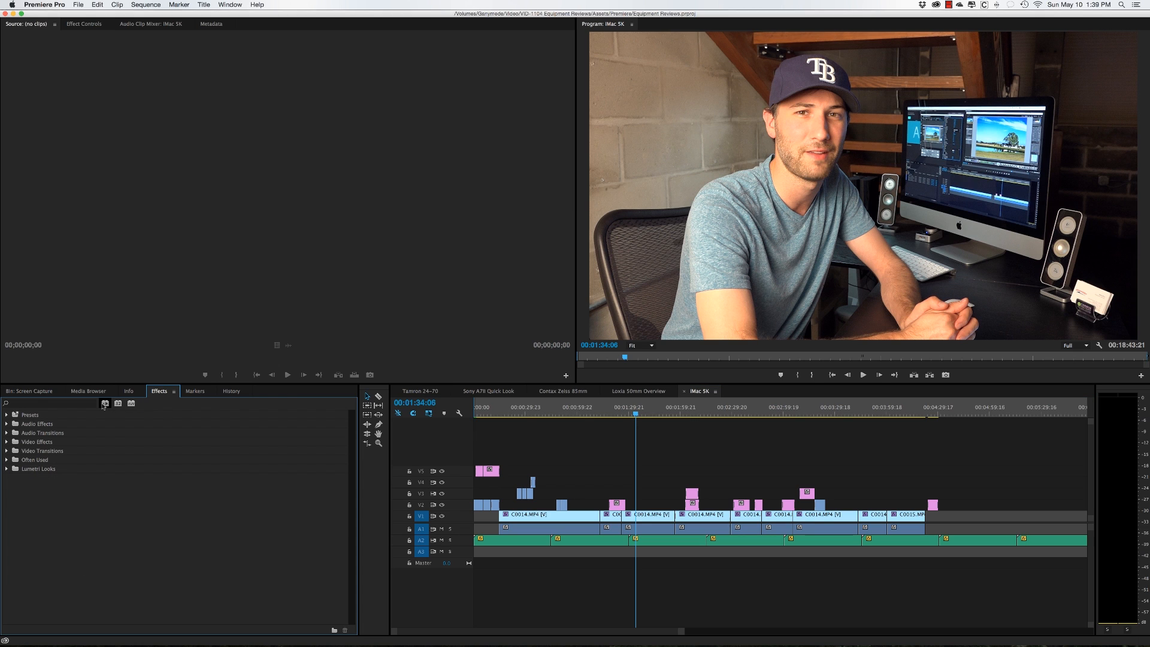
{"action": "mouse_move", "coordinate": [105, 403]}
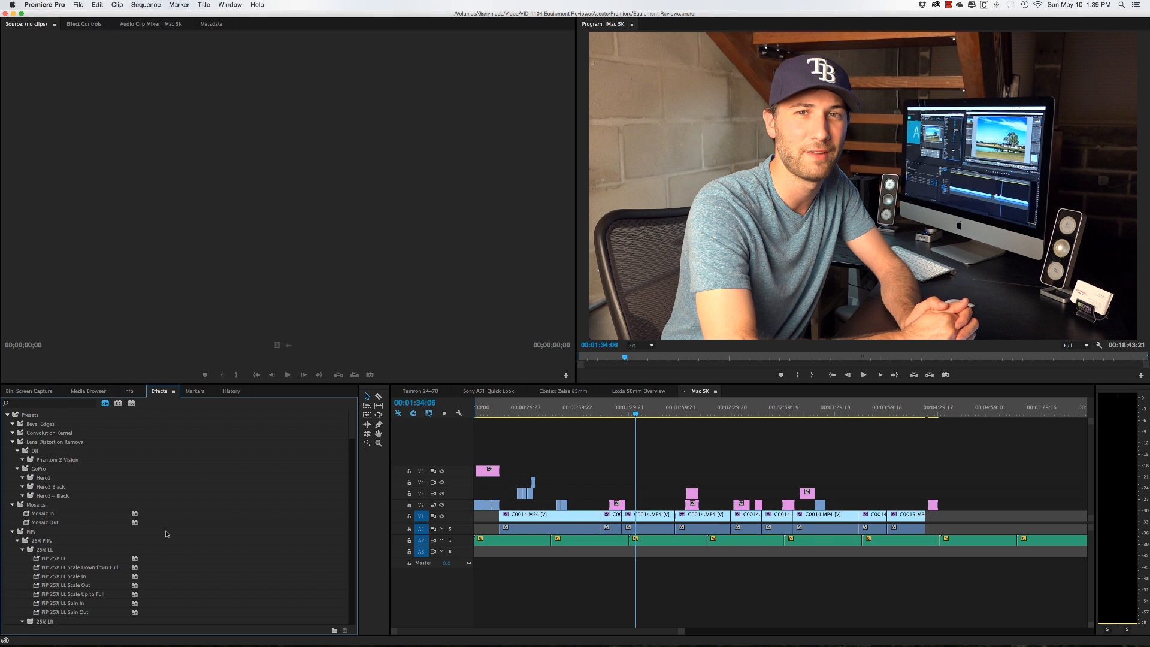
{"action": "mouse_move", "coordinate": [109, 398]}
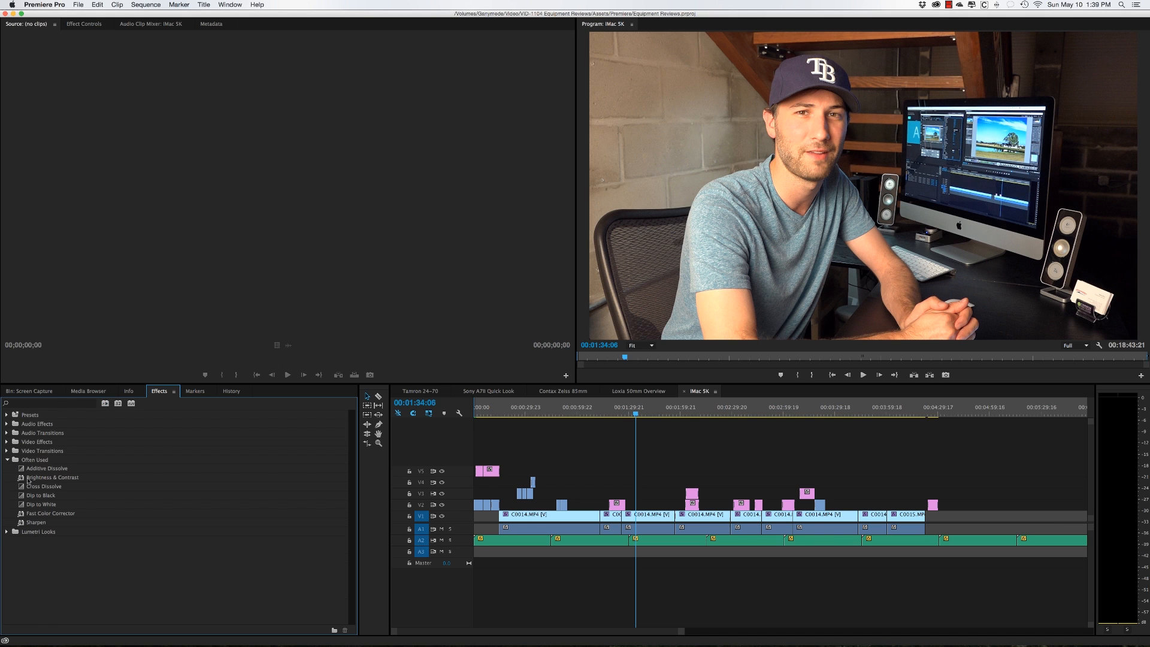
{"action": "mouse_move", "coordinate": [45, 470]}
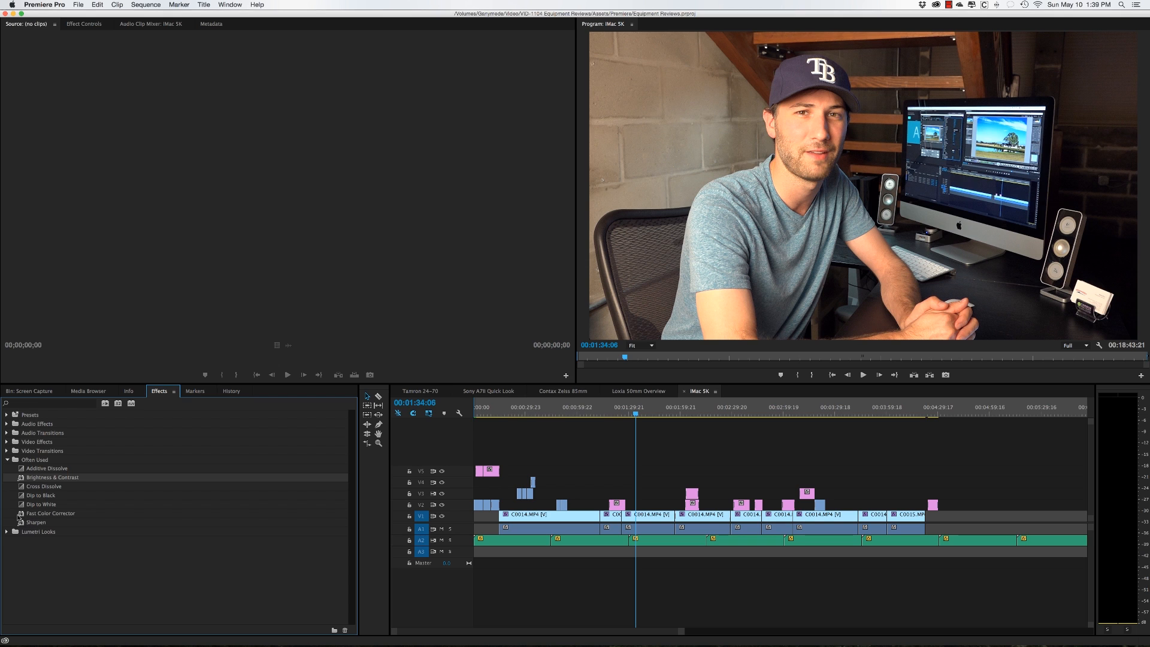
{"action": "mouse_move", "coordinate": [21, 477]}
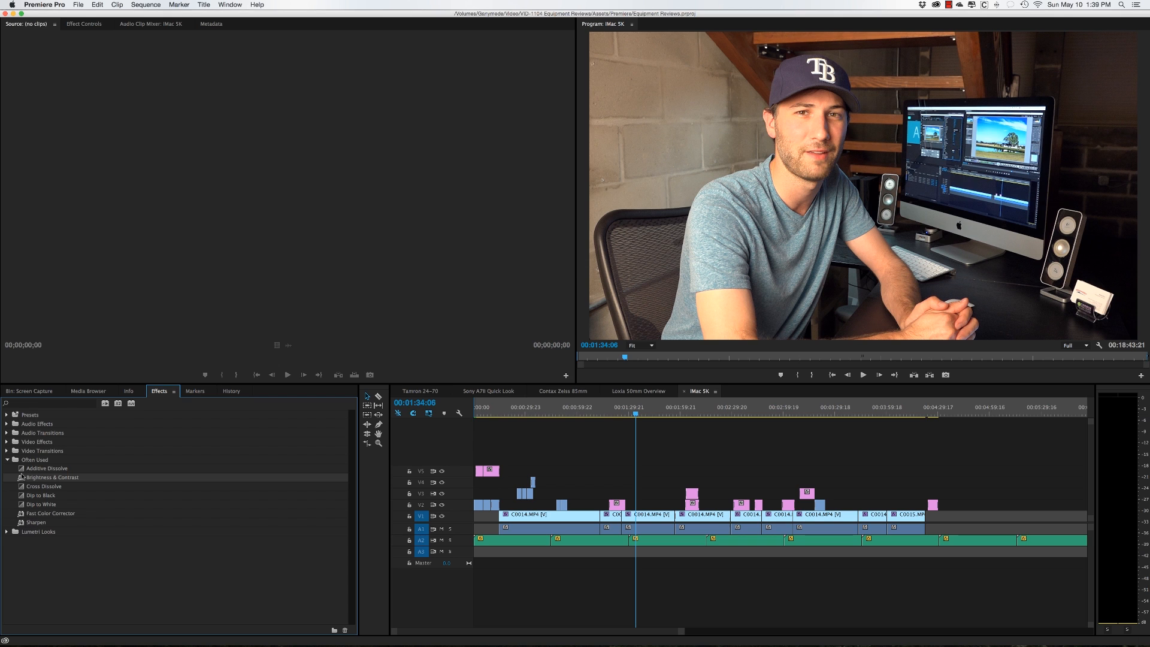
{"action": "left_click", "coordinate": [546, 514]}
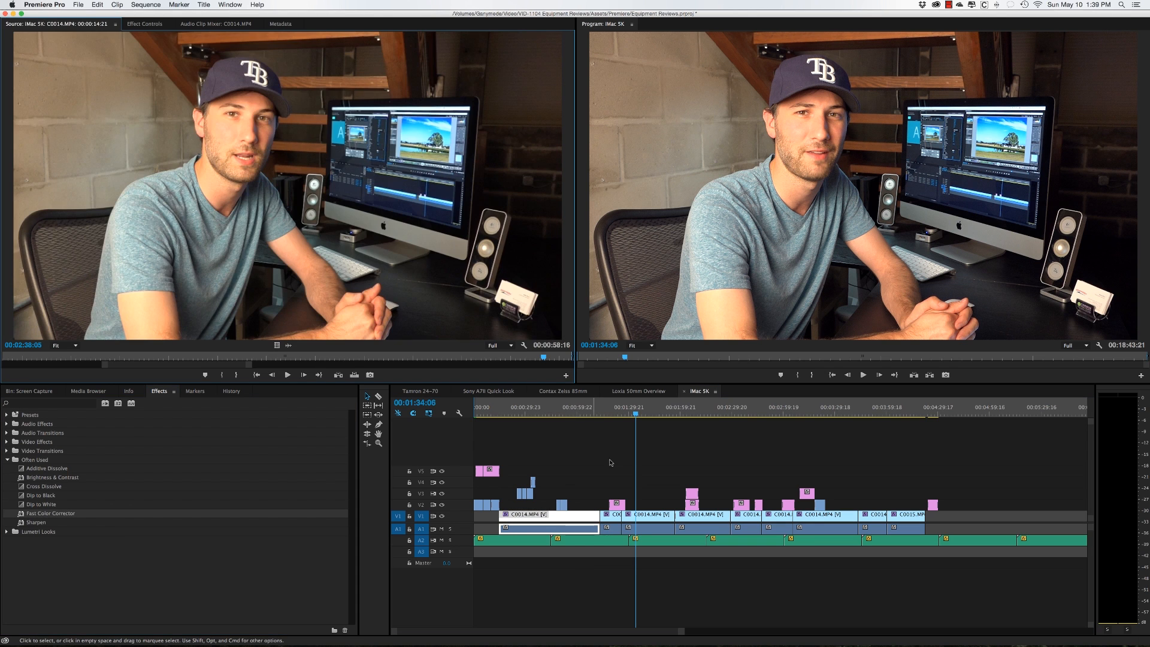
{"action": "left_click", "coordinate": [145, 24]}
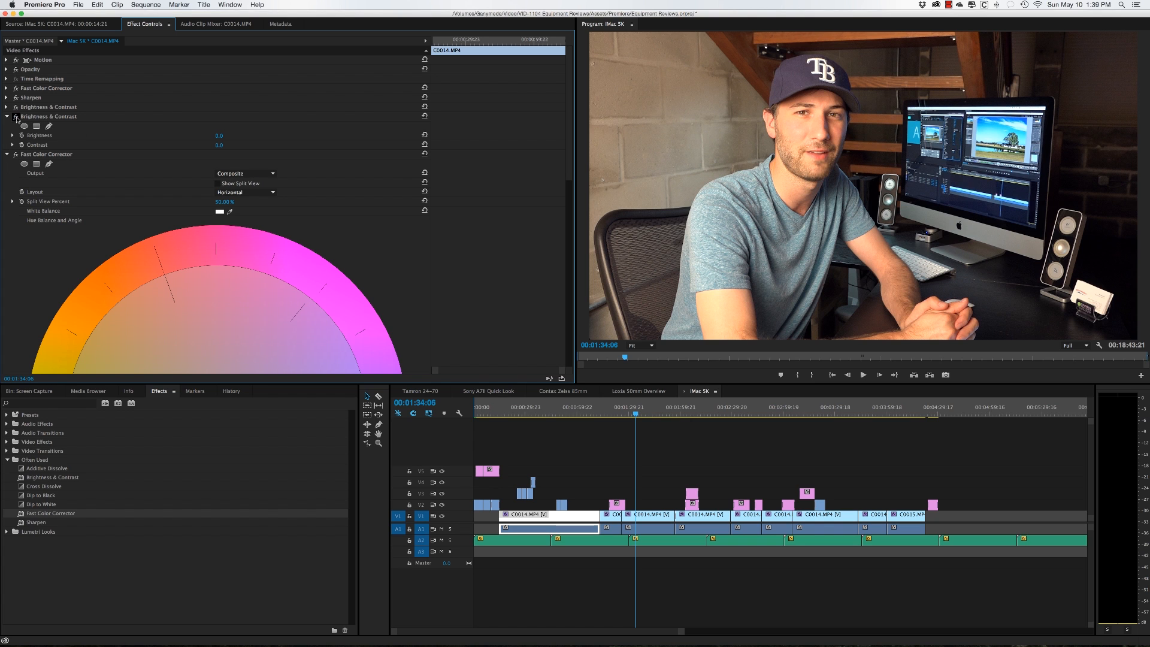
Deselect the clip and move the playhead to 00:00:41:12
{"action": "left_click", "coordinate": [593, 440]}
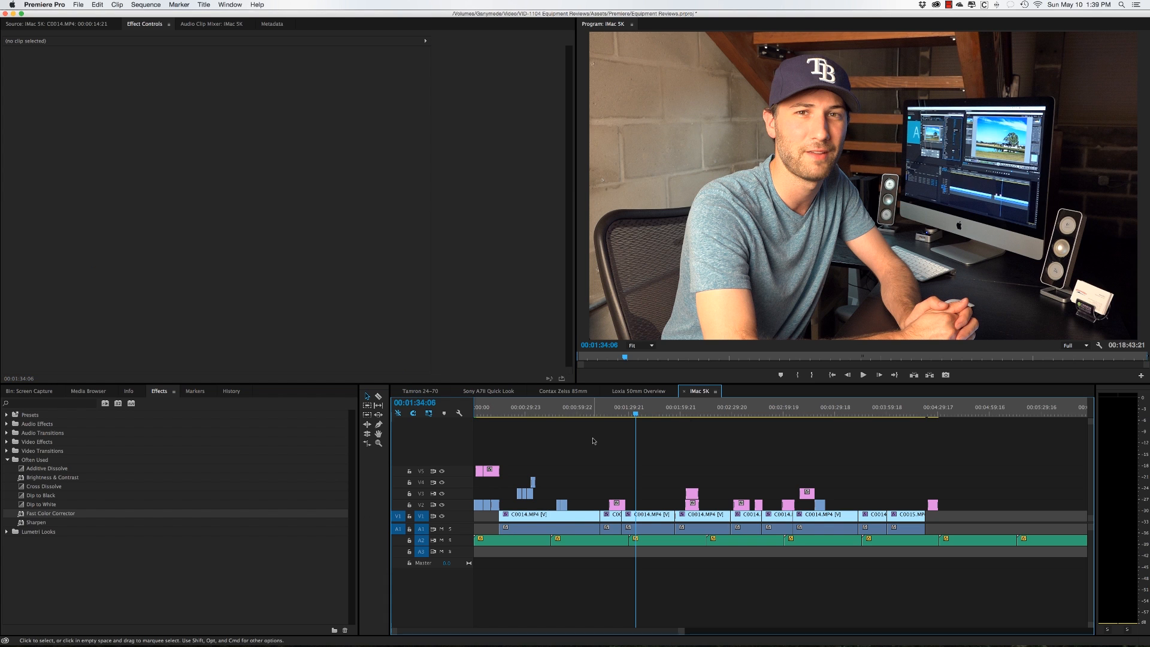
{"action": "left_click", "coordinate": [545, 414]}
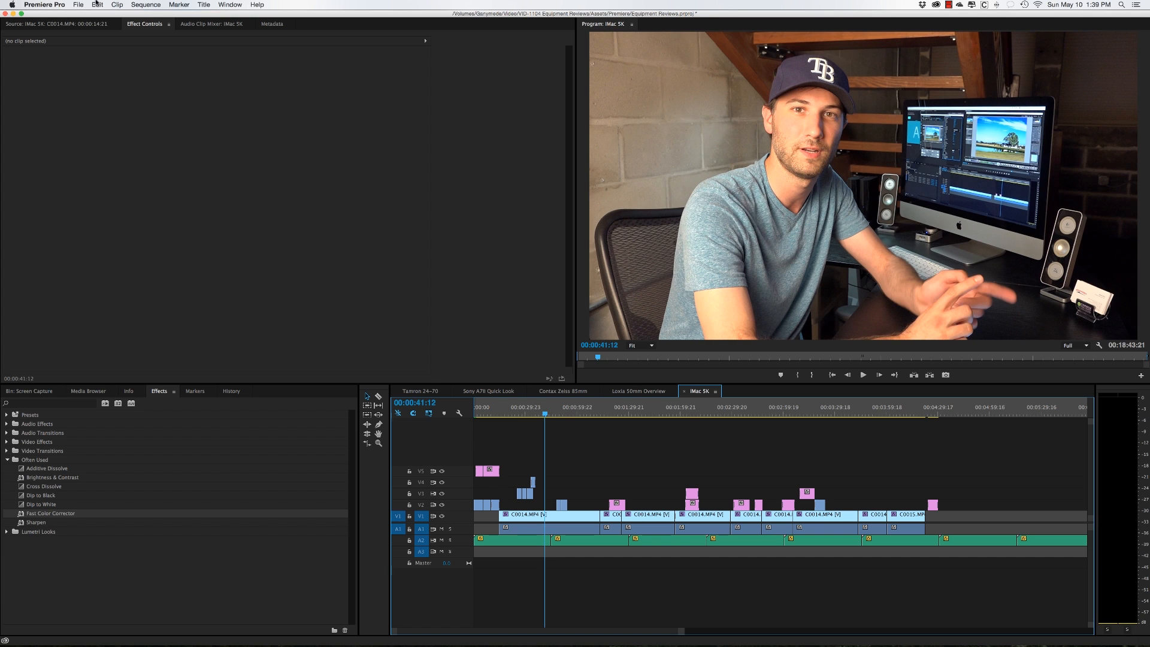
Set the project Renderer to Mercury Playback Engine Software Only in General settings and confirm
{"action": "left_click", "coordinate": [78, 5]}
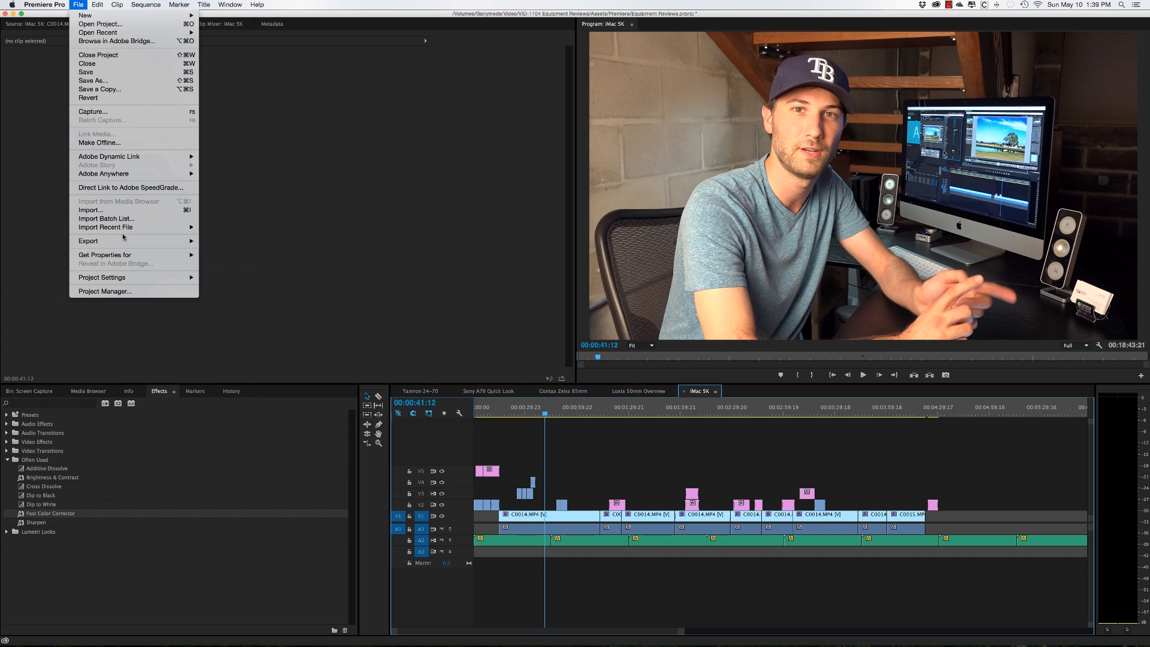
{"action": "mouse_move", "coordinate": [102, 276]}
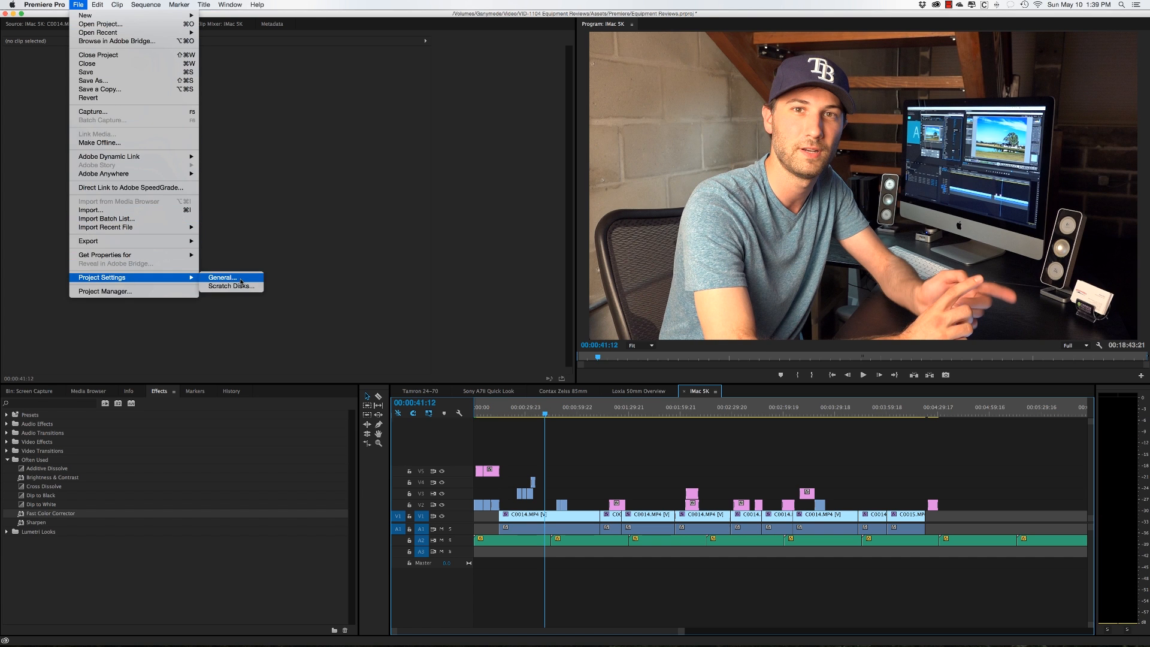
{"action": "left_click", "coordinate": [222, 276]}
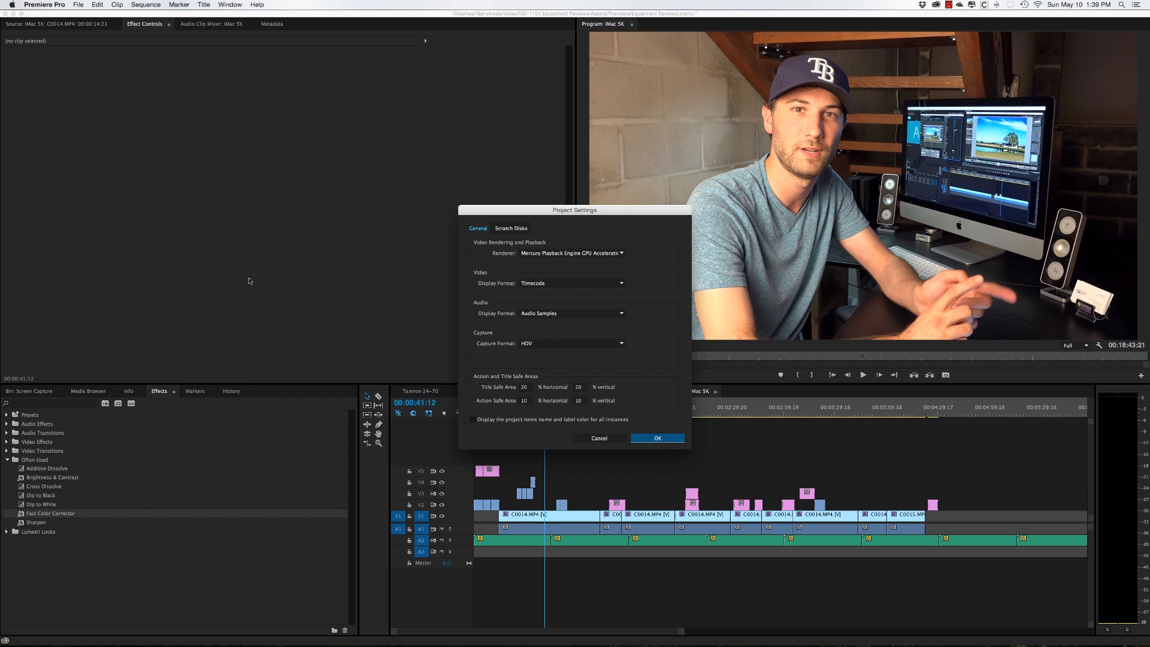
{"action": "mouse_move", "coordinate": [584, 269]}
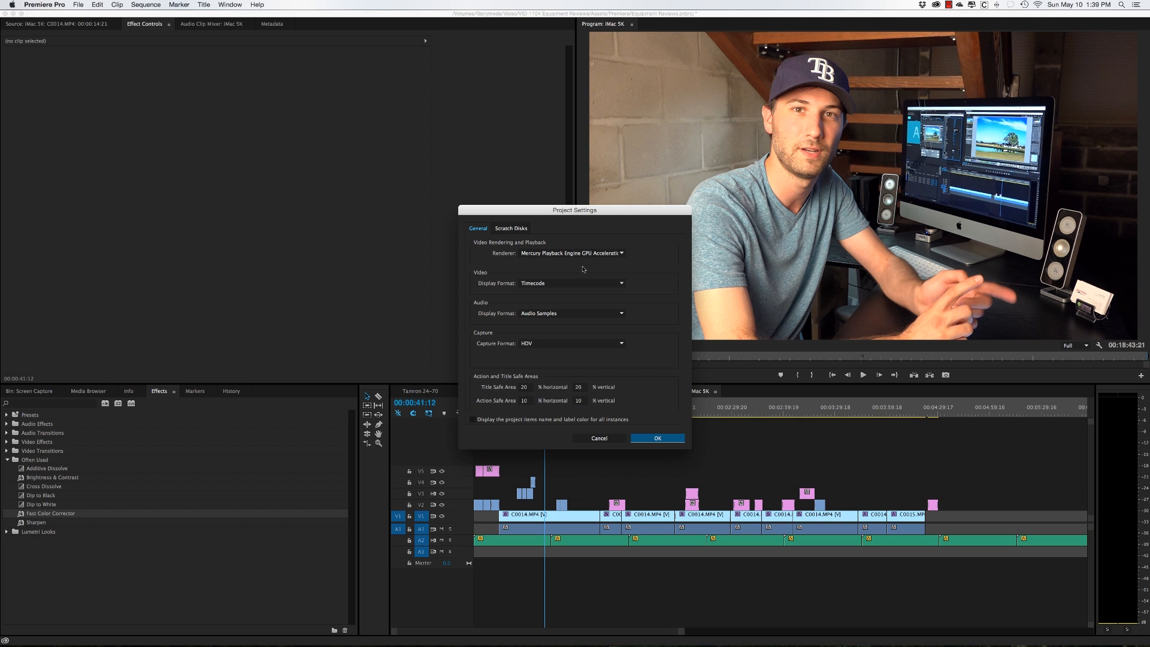
{"action": "mouse_move", "coordinate": [638, 211]}
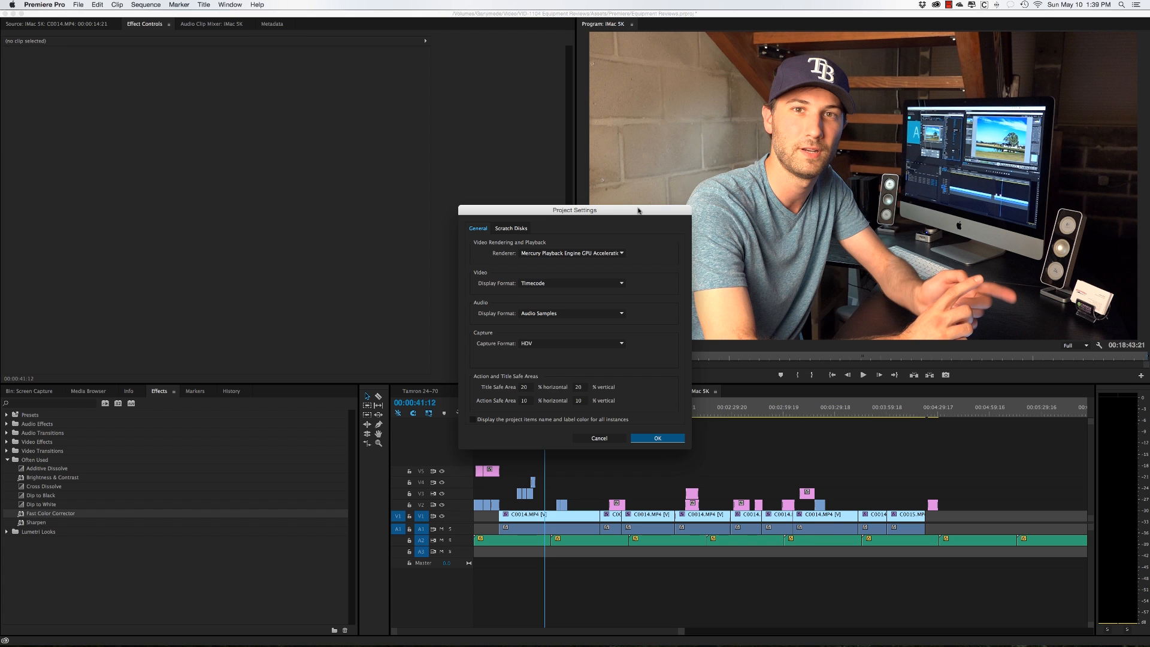
{"action": "left_click", "coordinate": [572, 253]}
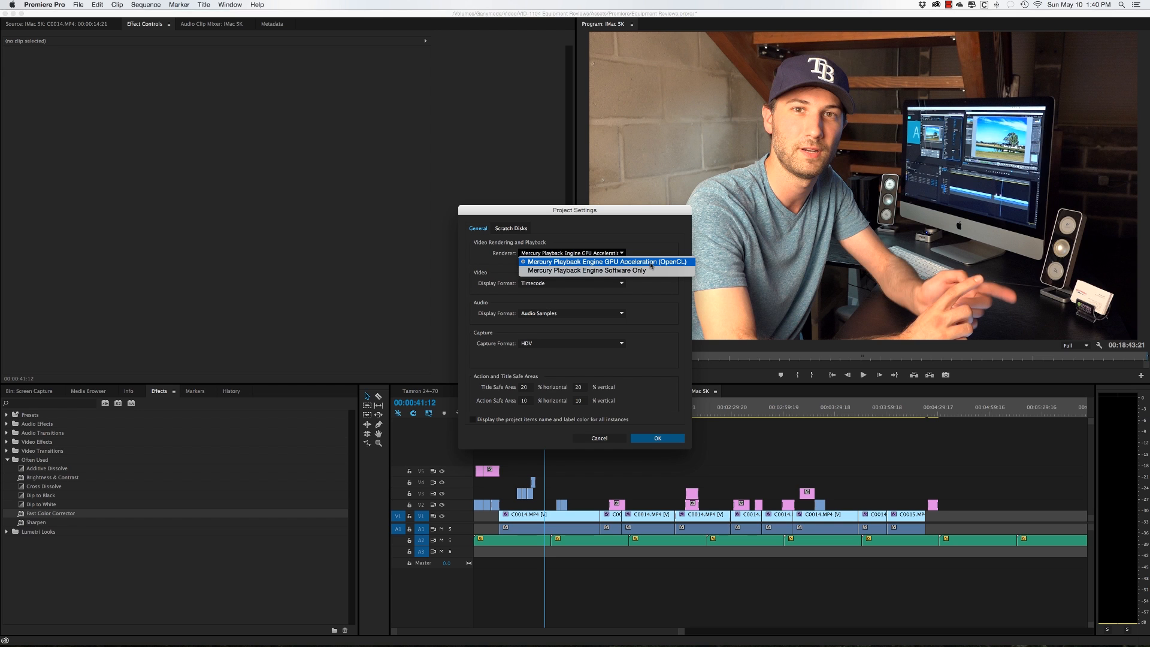
{"action": "mouse_move", "coordinate": [646, 269]}
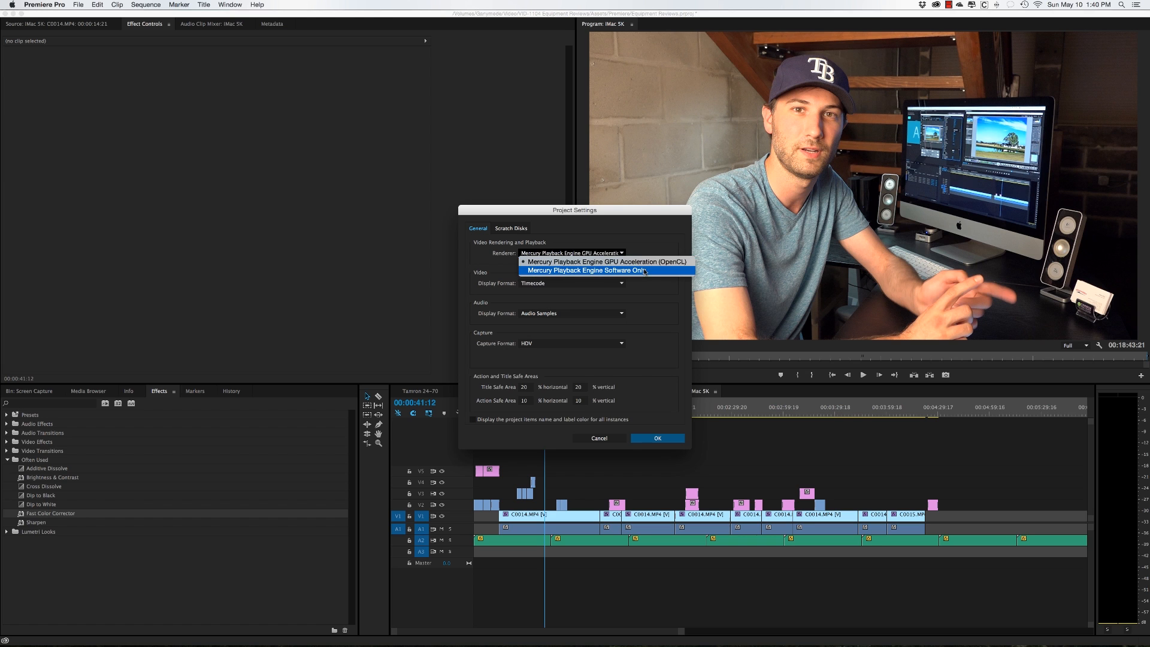
{"action": "left_click", "coordinate": [583, 270]}
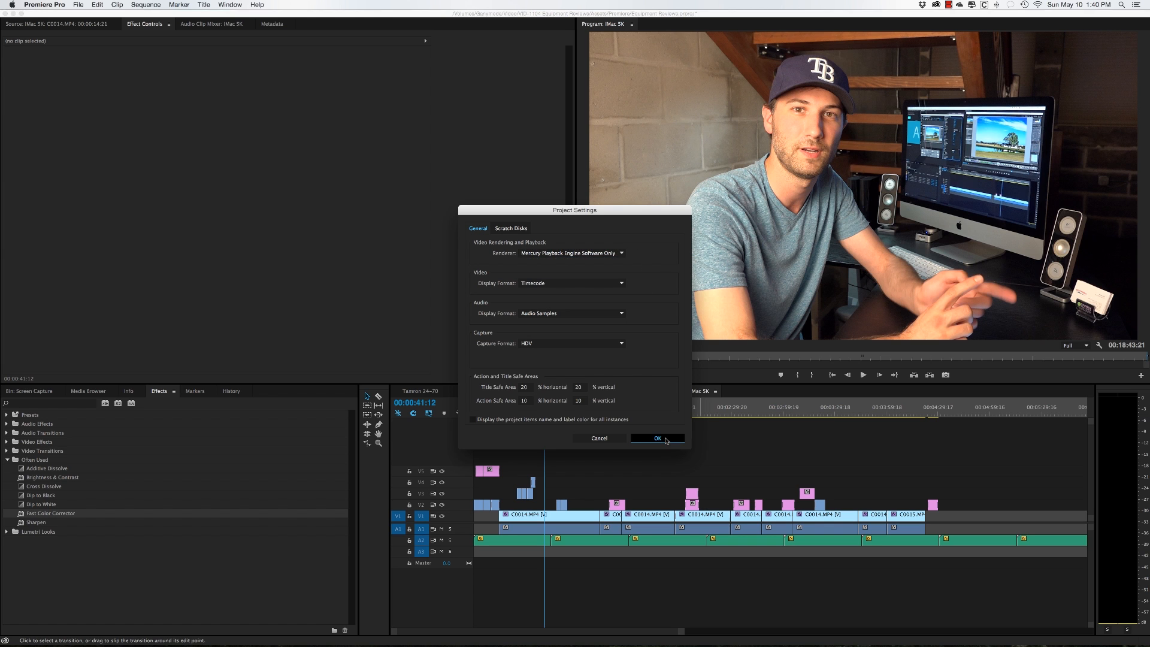
{"action": "left_click", "coordinate": [657, 438]}
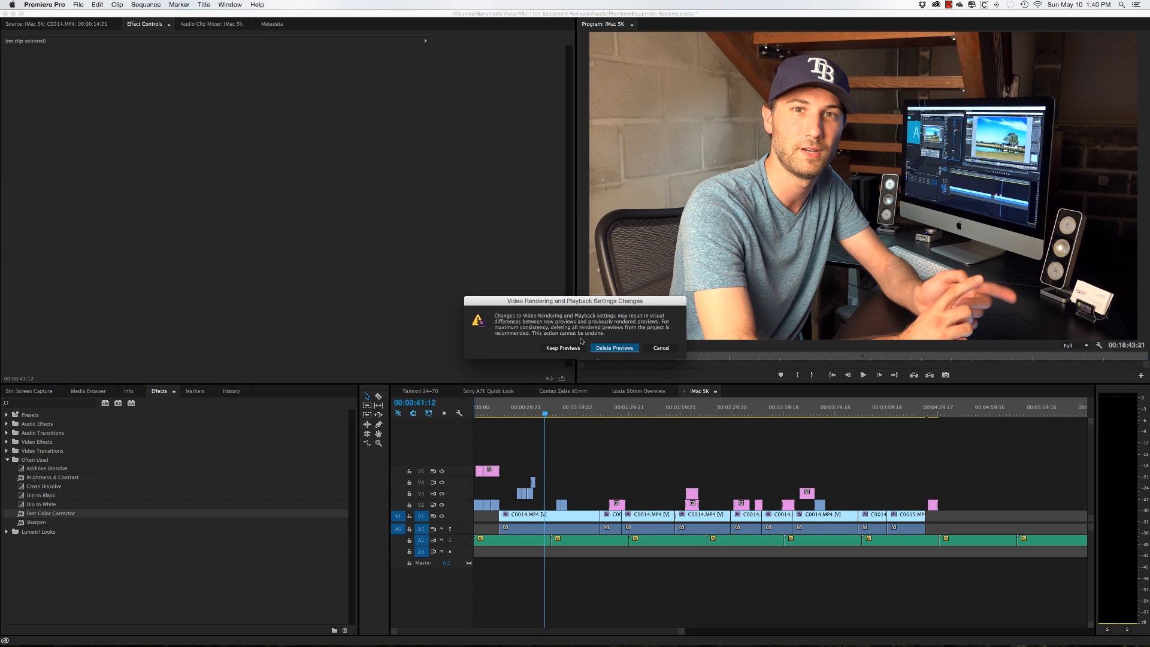
{"action": "mouse_move", "coordinate": [560, 307]}
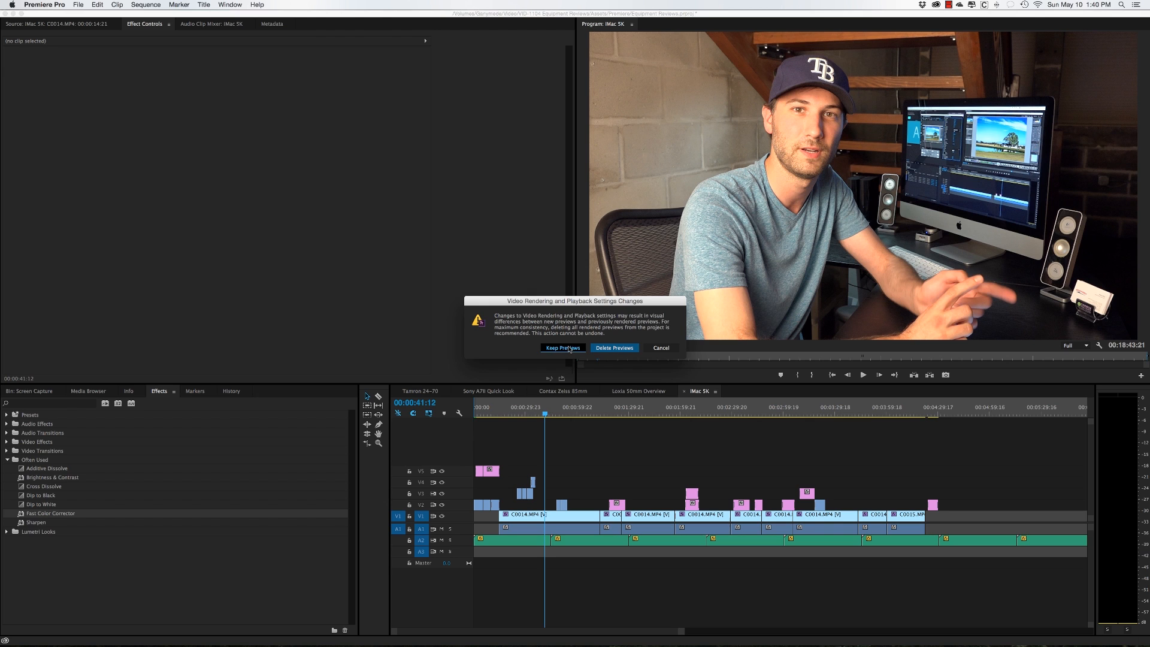
Keep existing previews, select the C0014.MP4 clip near 3:32, and cancel the preview render partway
{"action": "left_click", "coordinate": [564, 347]}
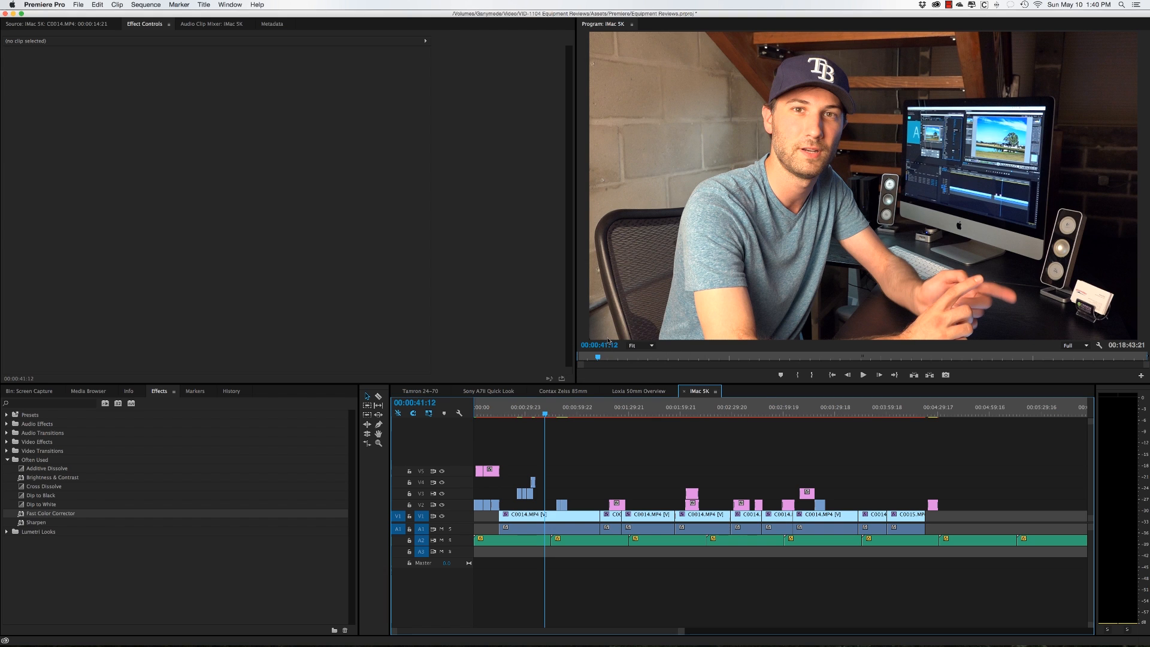
{"action": "mouse_move", "coordinate": [694, 413]}
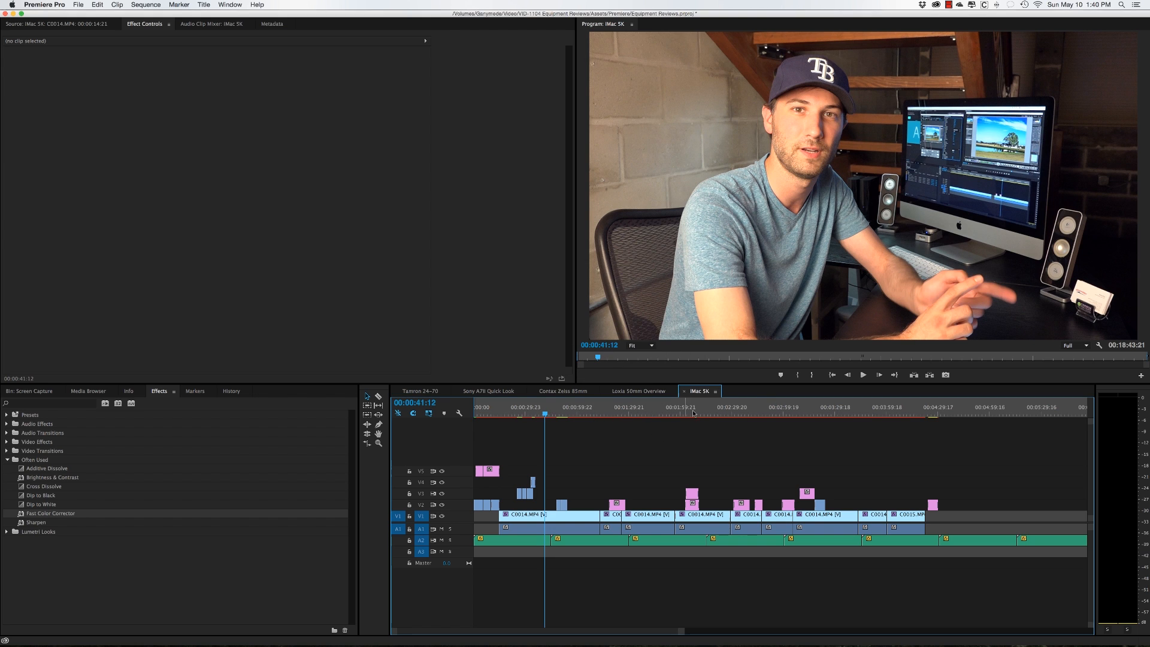
{"action": "mouse_move", "coordinate": [646, 413]}
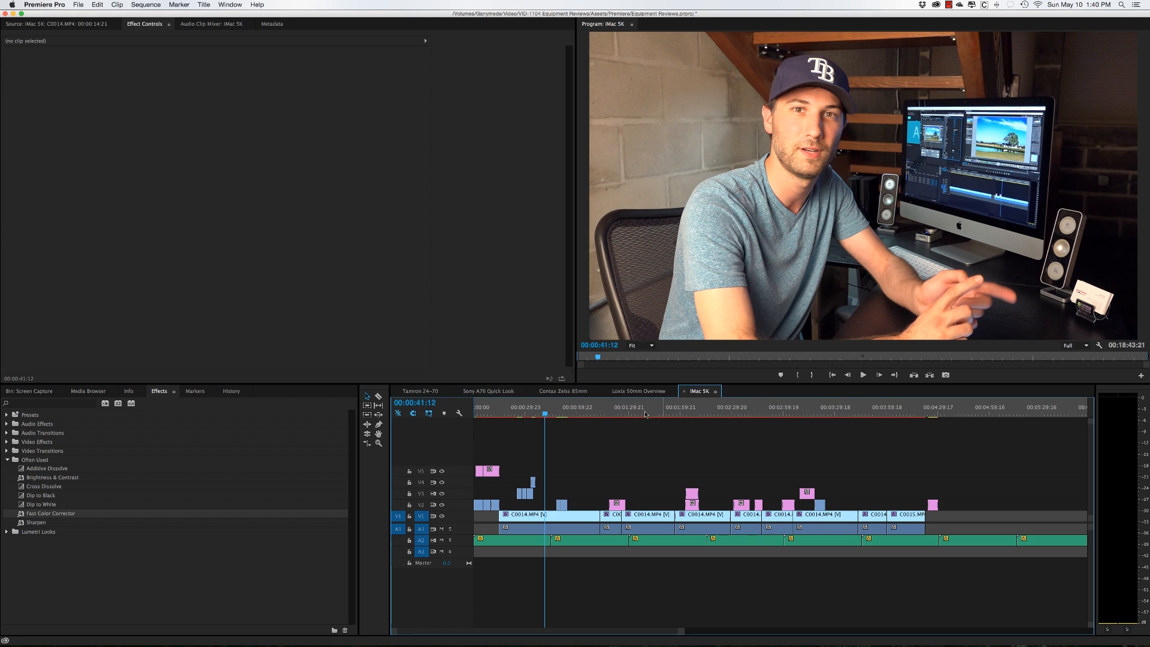
{"action": "mouse_move", "coordinate": [841, 416]}
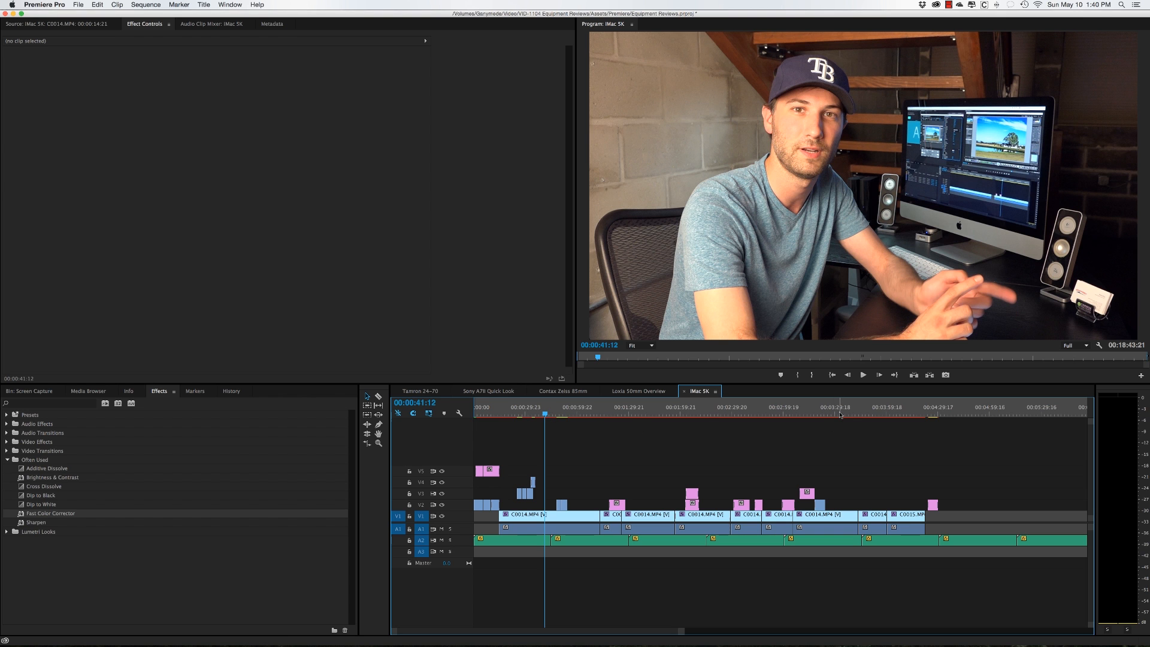
{"action": "left_click", "coordinate": [818, 514]}
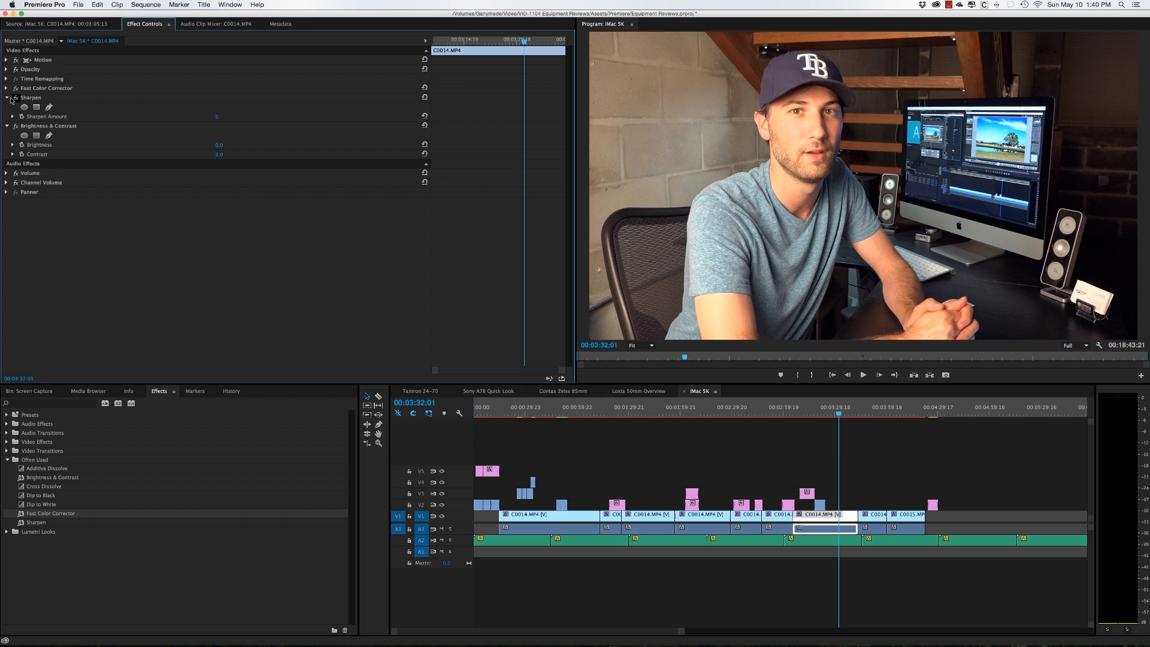
{"action": "left_click", "coordinate": [6, 97]}
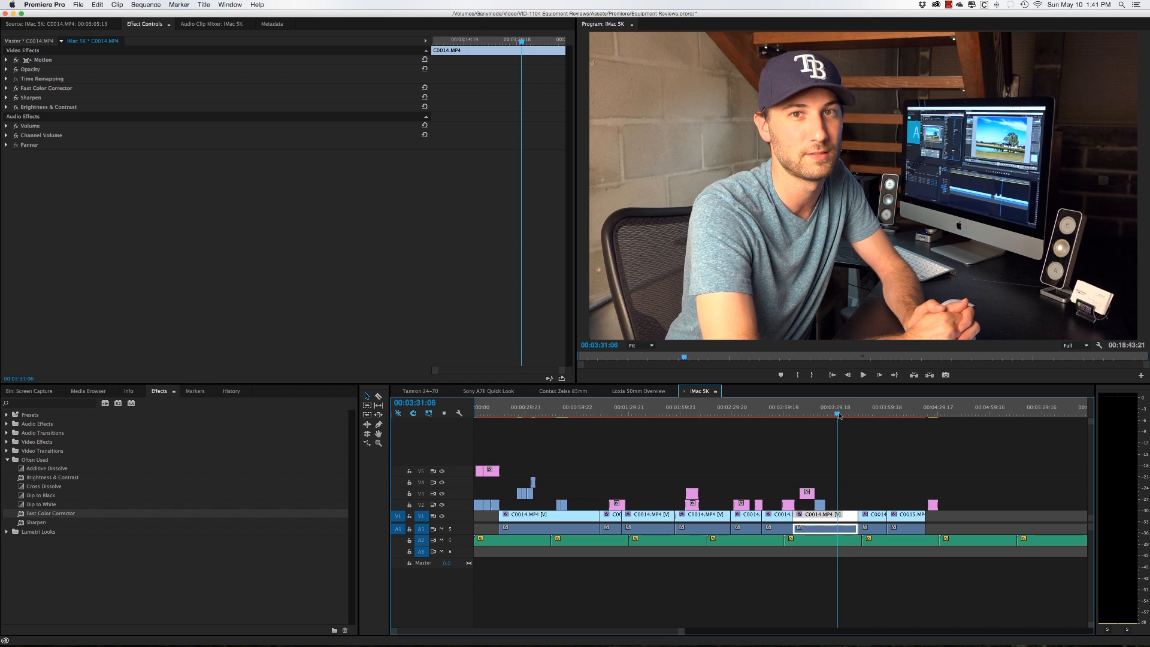
{"action": "mouse_move", "coordinate": [614, 413]}
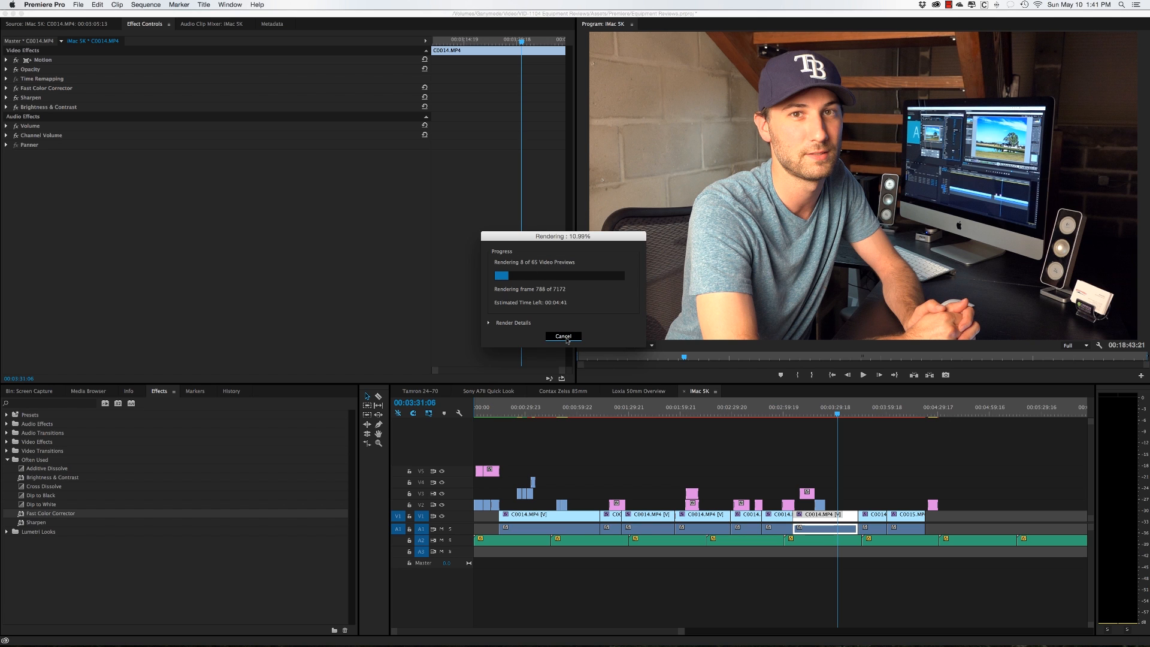
{"action": "left_click", "coordinate": [563, 336]}
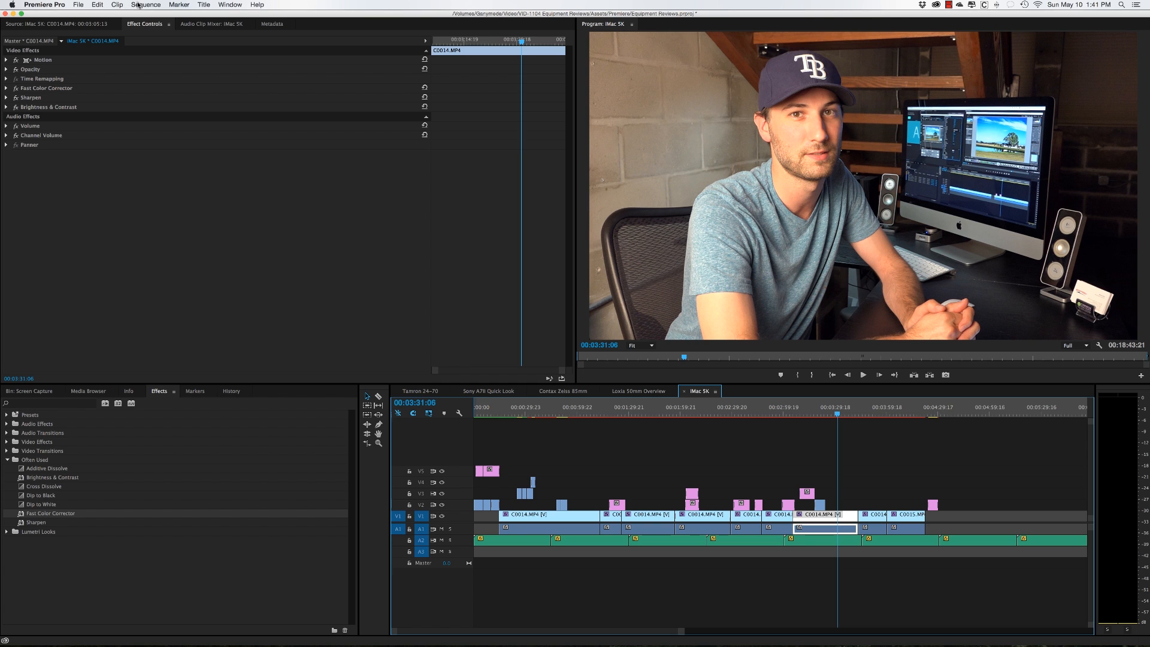
Set Renderer back to GPU Acceleration (OpenCL), keep previews, and jump earlier in the sequence
{"action": "left_click", "coordinate": [78, 5]}
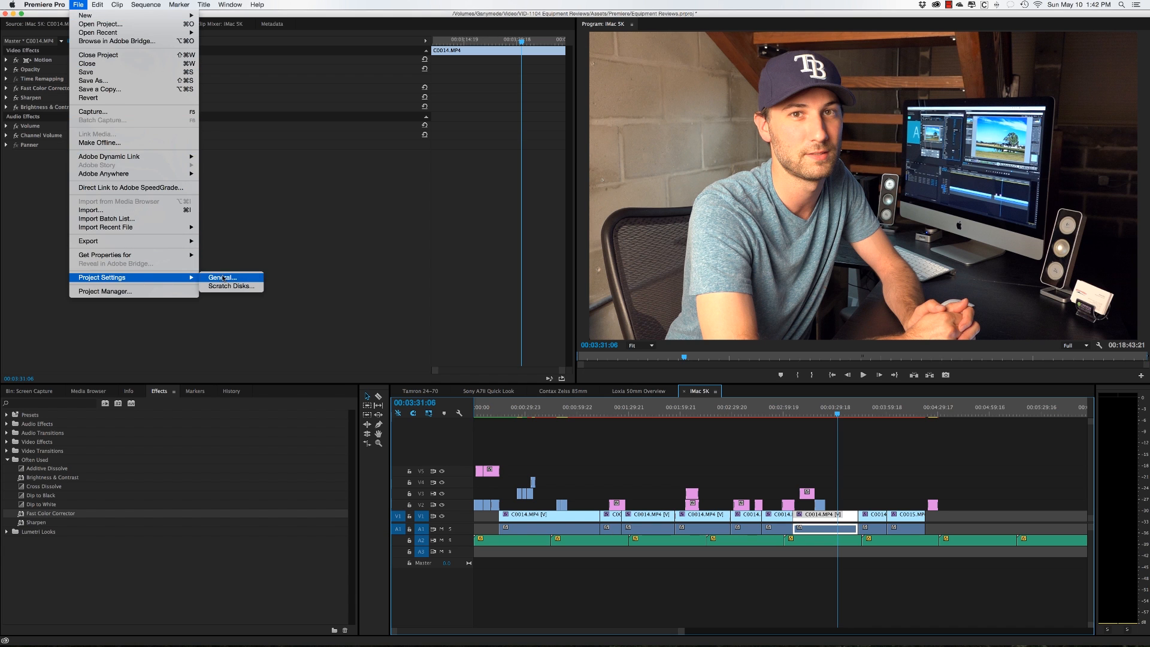
{"action": "left_click", "coordinate": [223, 277]}
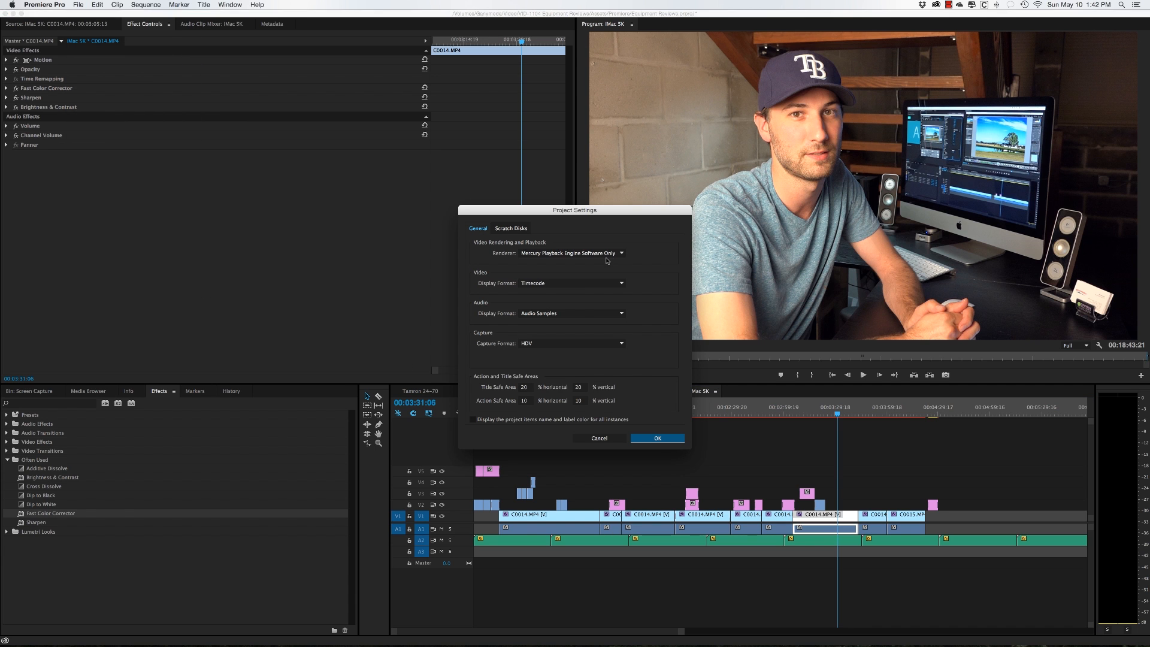
{"action": "left_click", "coordinate": [619, 253]}
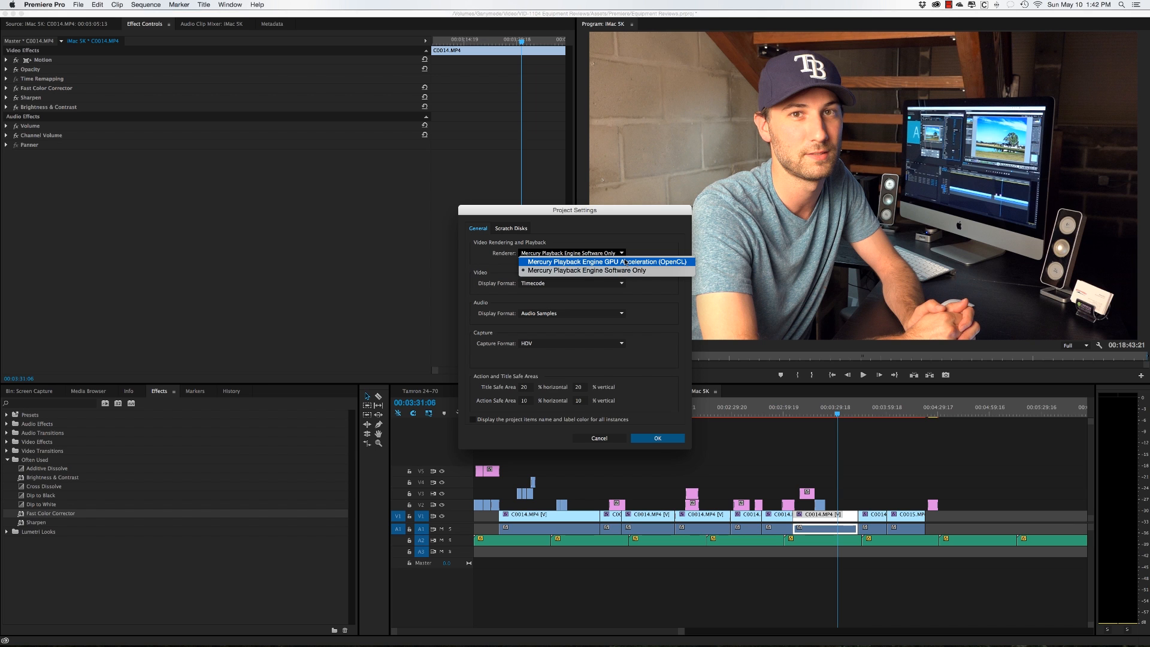
{"action": "left_click", "coordinate": [604, 263]}
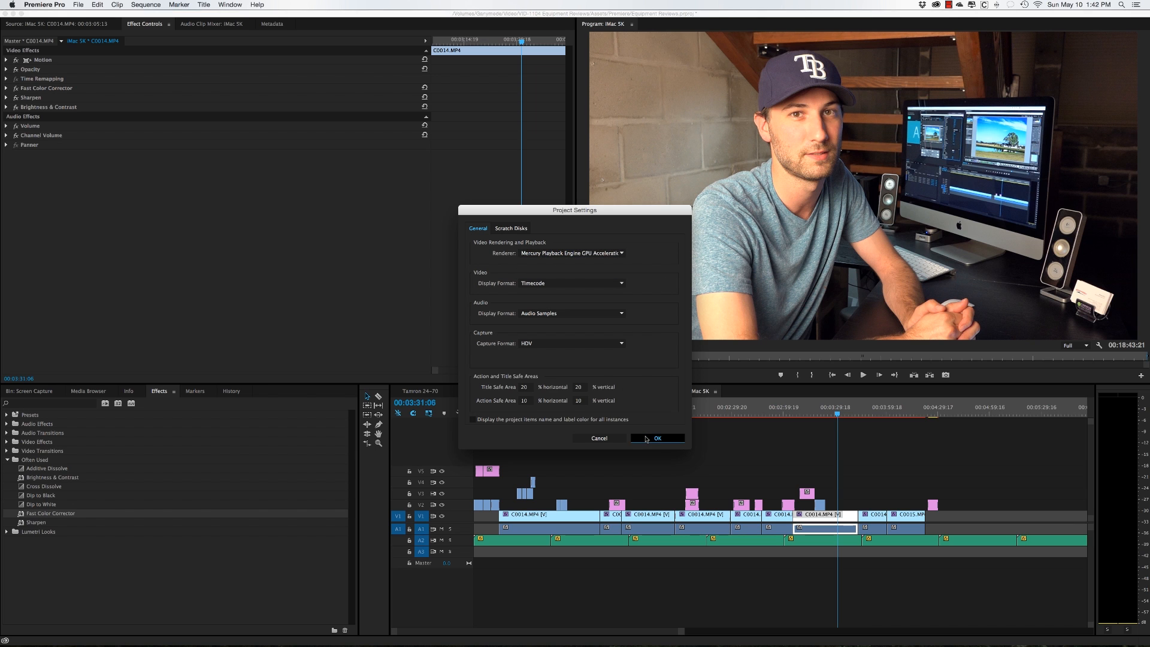
{"action": "left_click", "coordinate": [656, 439]}
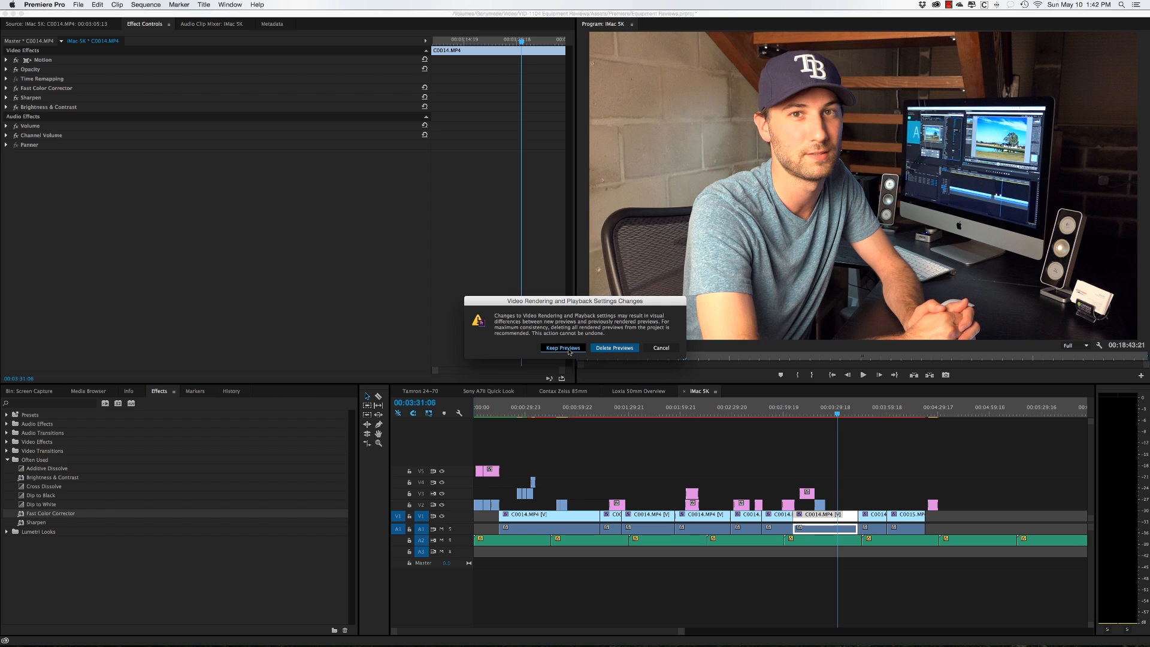
{"action": "left_click", "coordinate": [563, 347]}
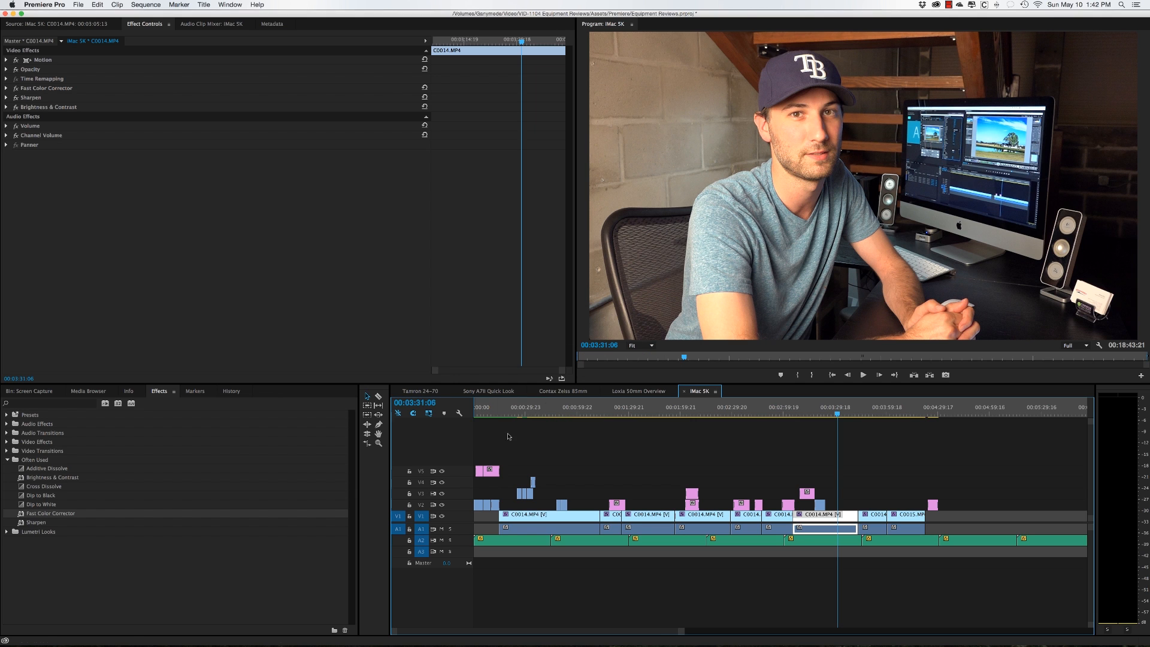
{"action": "mouse_move", "coordinate": [568, 424]}
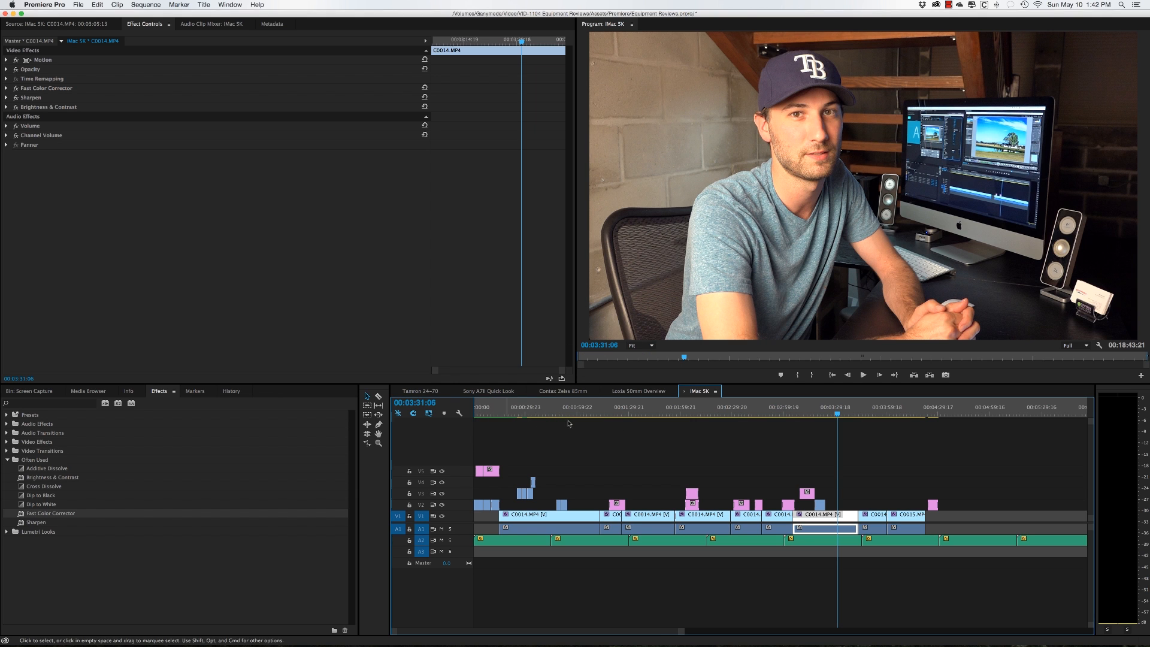
{"action": "left_click", "coordinate": [803, 413]}
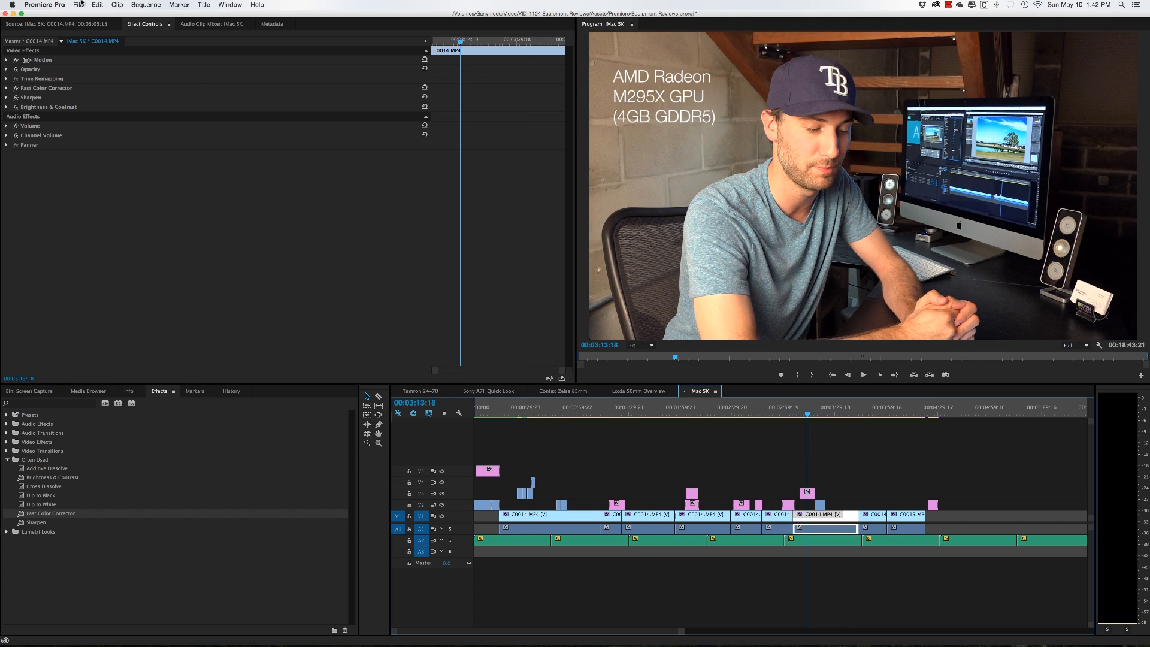
Send the sequence to Media Encoder, try Software Only, then restore GPU Acceleration (OpenCL) rendering
{"action": "left_click", "coordinate": [78, 4]}
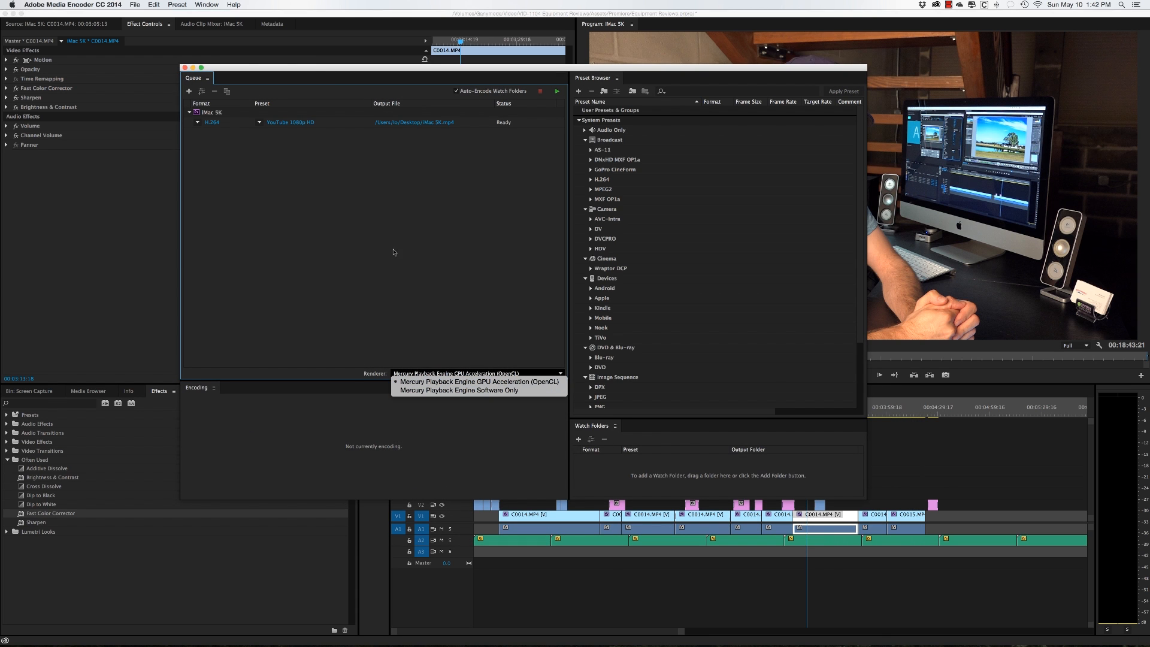
{"action": "left_click", "coordinate": [480, 381]}
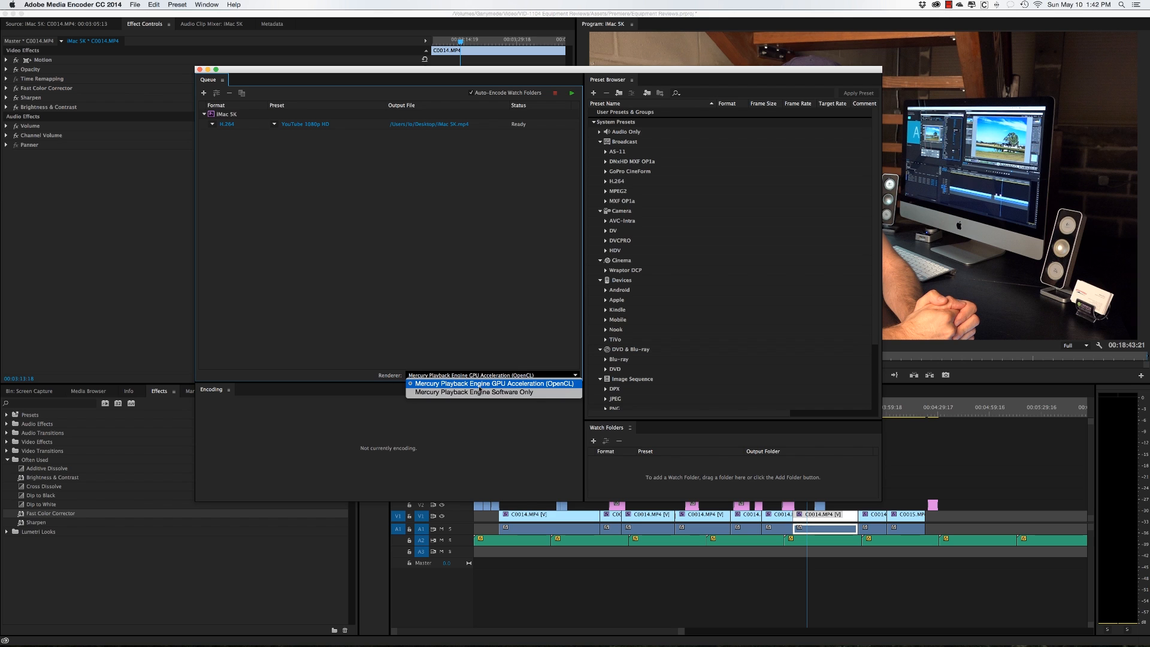
{"action": "mouse_move", "coordinate": [472, 392]}
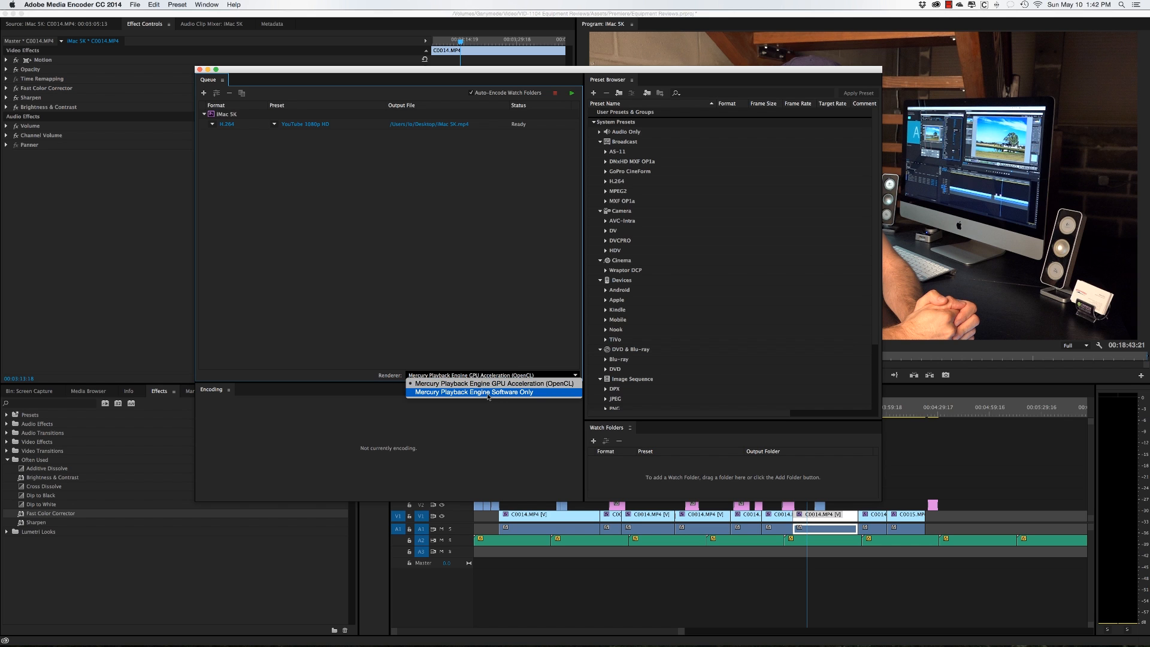
{"action": "left_click", "coordinate": [472, 392]}
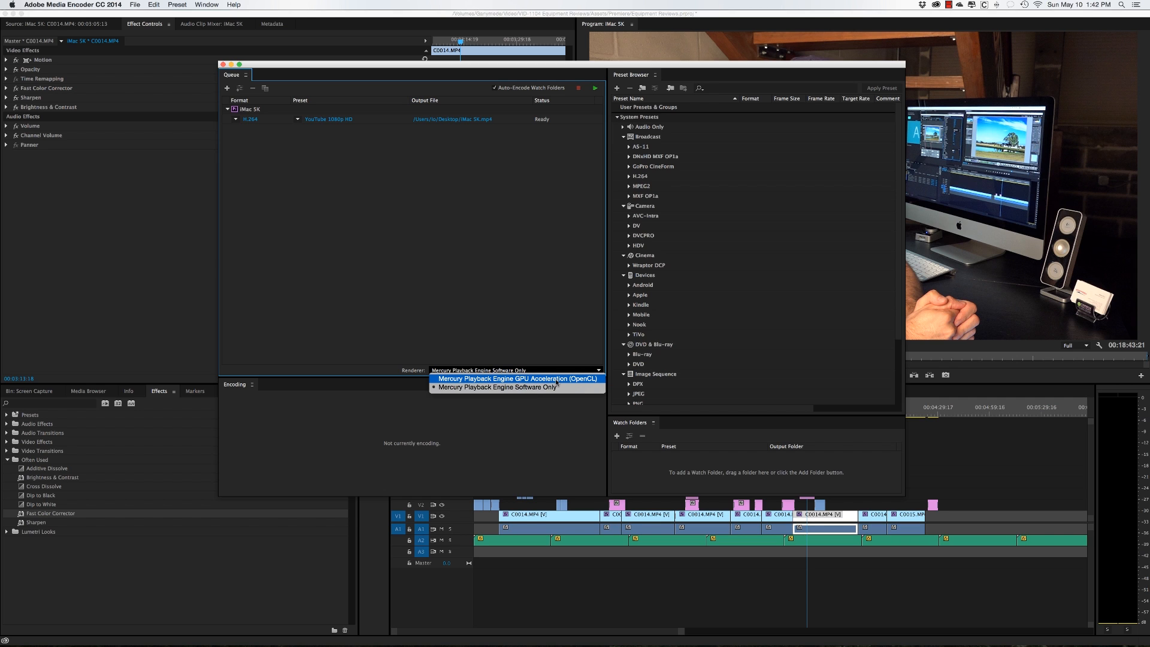
{"action": "mouse_move", "coordinate": [497, 387]}
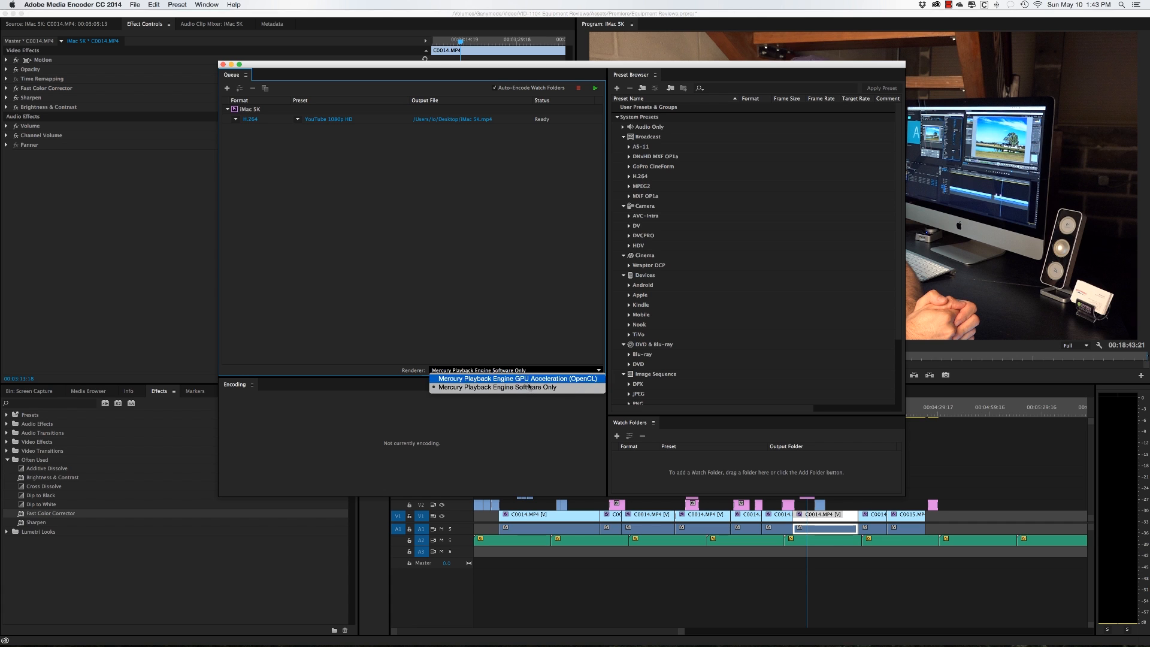
{"action": "left_click", "coordinate": [518, 378]}
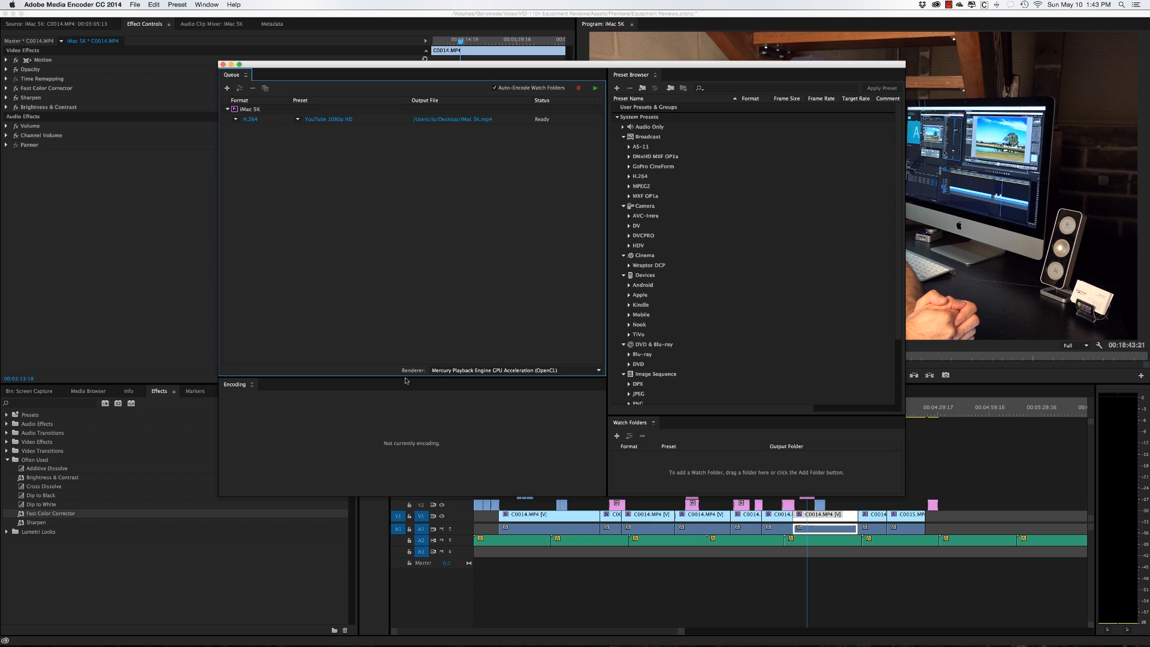
{"action": "mouse_move", "coordinate": [506, 286]}
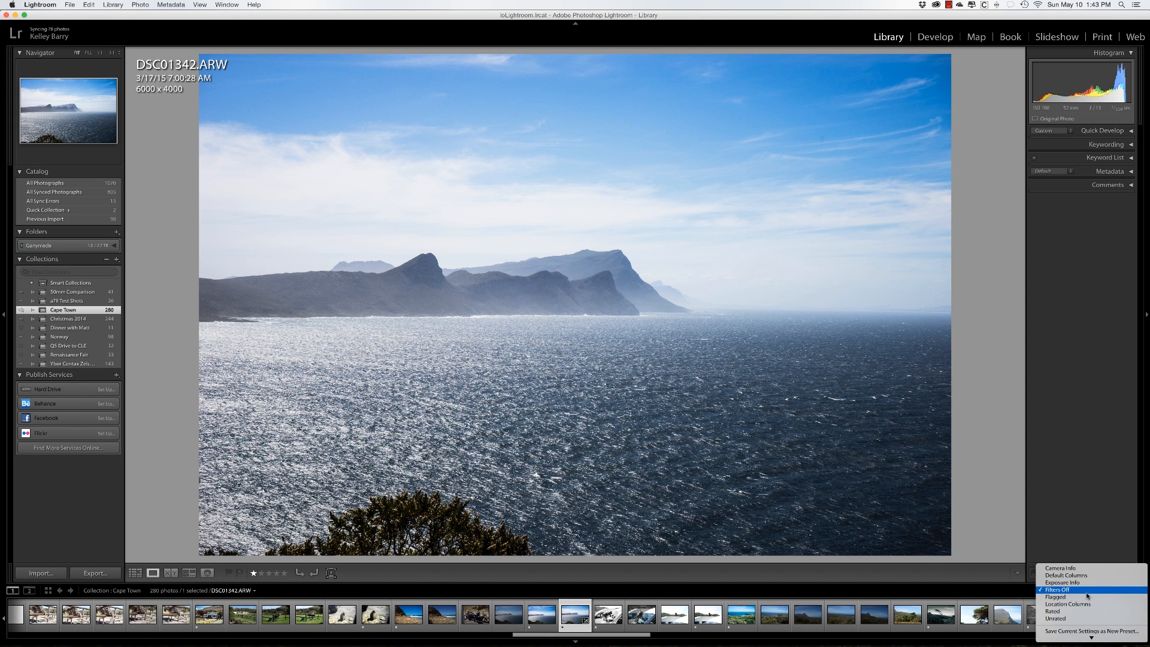
Filter the Cape Town filmstrip to Rated photos and scroll through the thumbnails
{"action": "left_click", "coordinate": [1054, 610]}
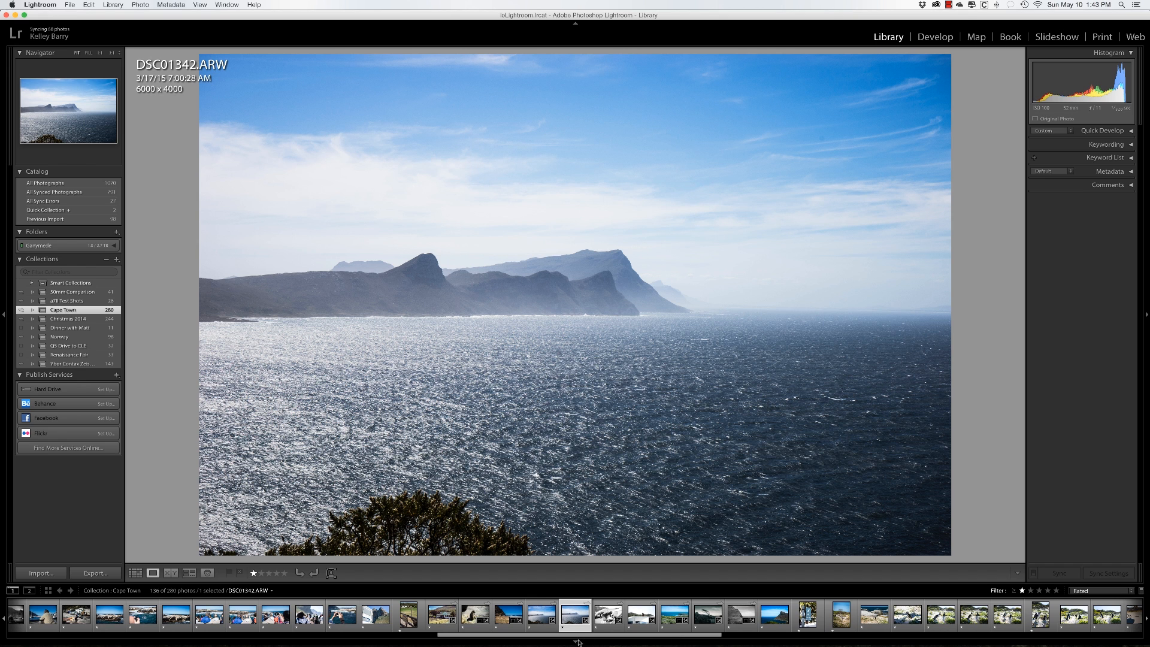
{"action": "scroll", "scroll_direction": "right", "scroll_amount": 3}
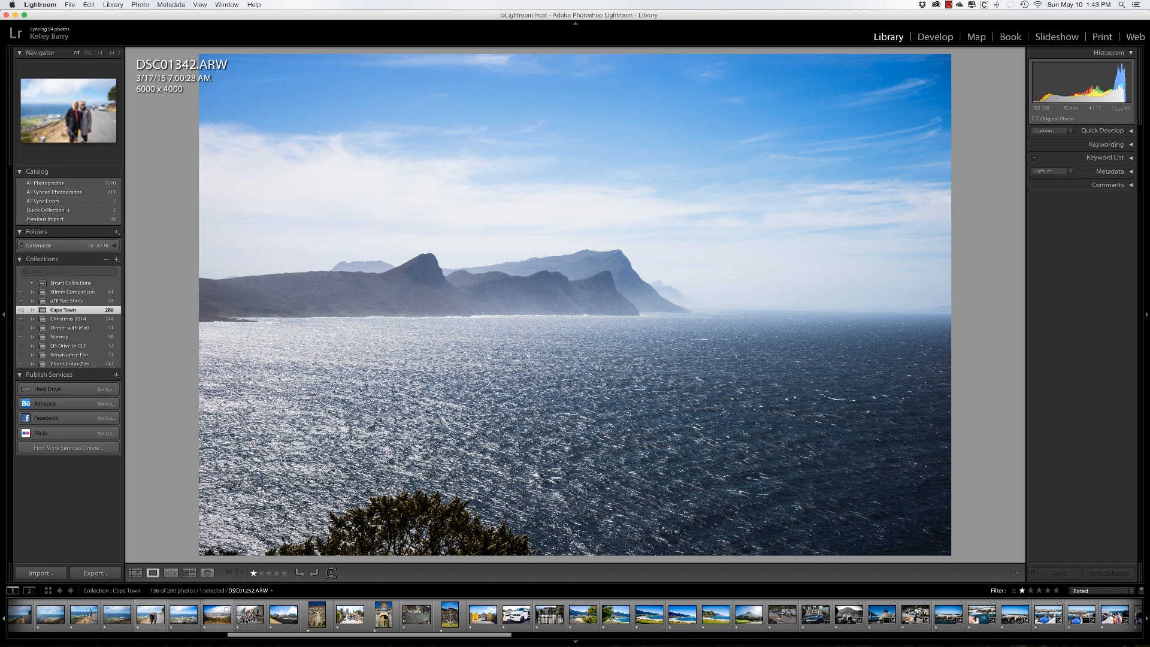
{"action": "scroll", "scroll_direction": "right", "scroll_amount": 3}
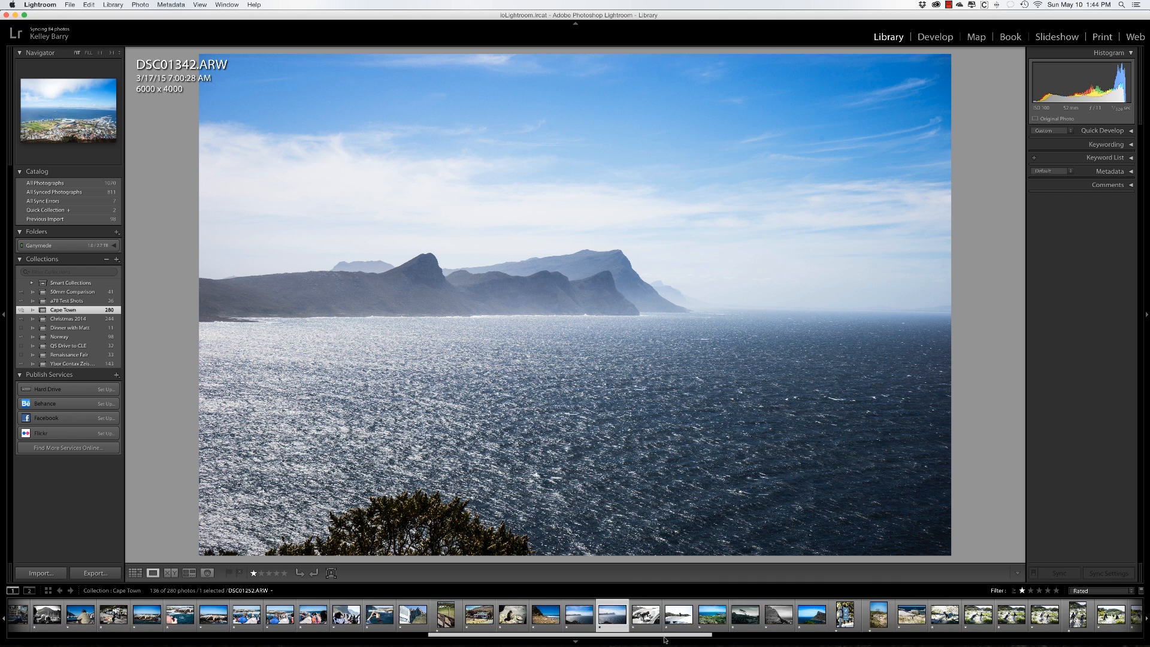
{"action": "scroll", "scroll_direction": "right", "scroll_amount": 3}
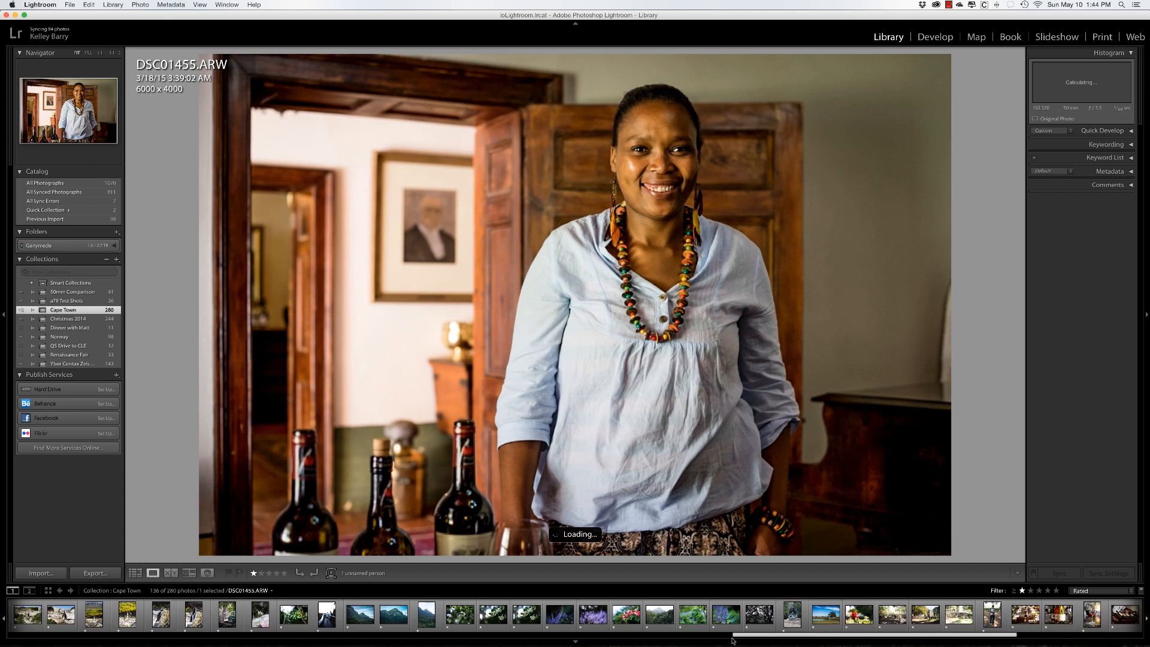
{"action": "scroll", "scroll_direction": "right", "scroll_amount": 3}
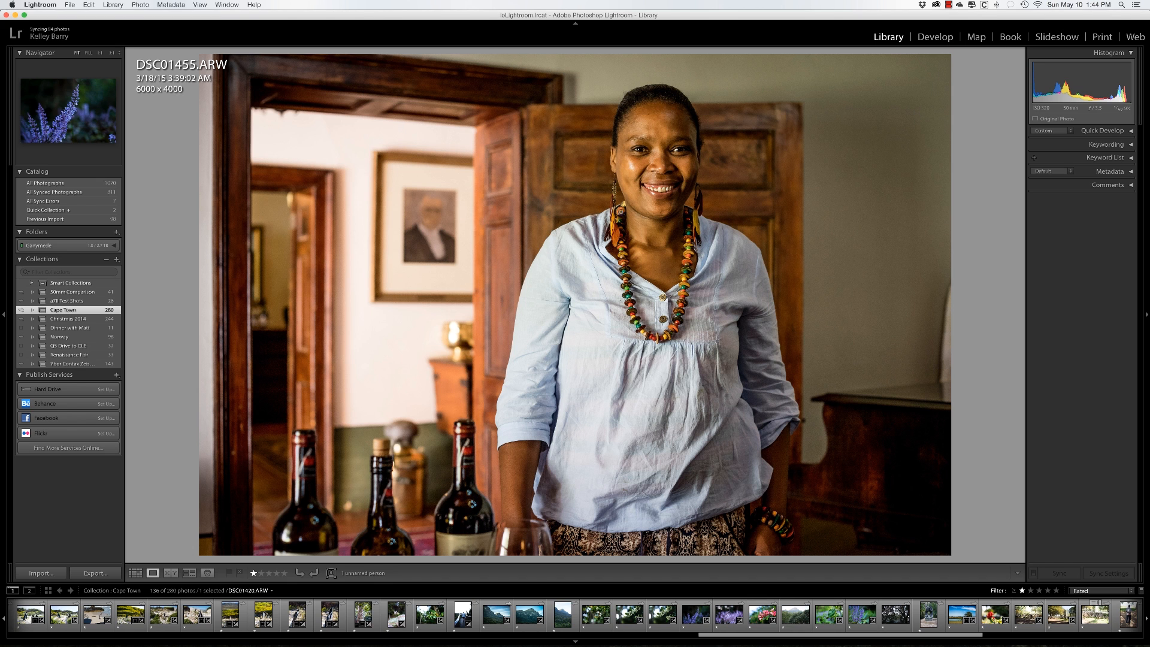
View the purple flower close-up large, then move to the mountain slope photo
{"action": "left_click", "coordinate": [695, 614]}
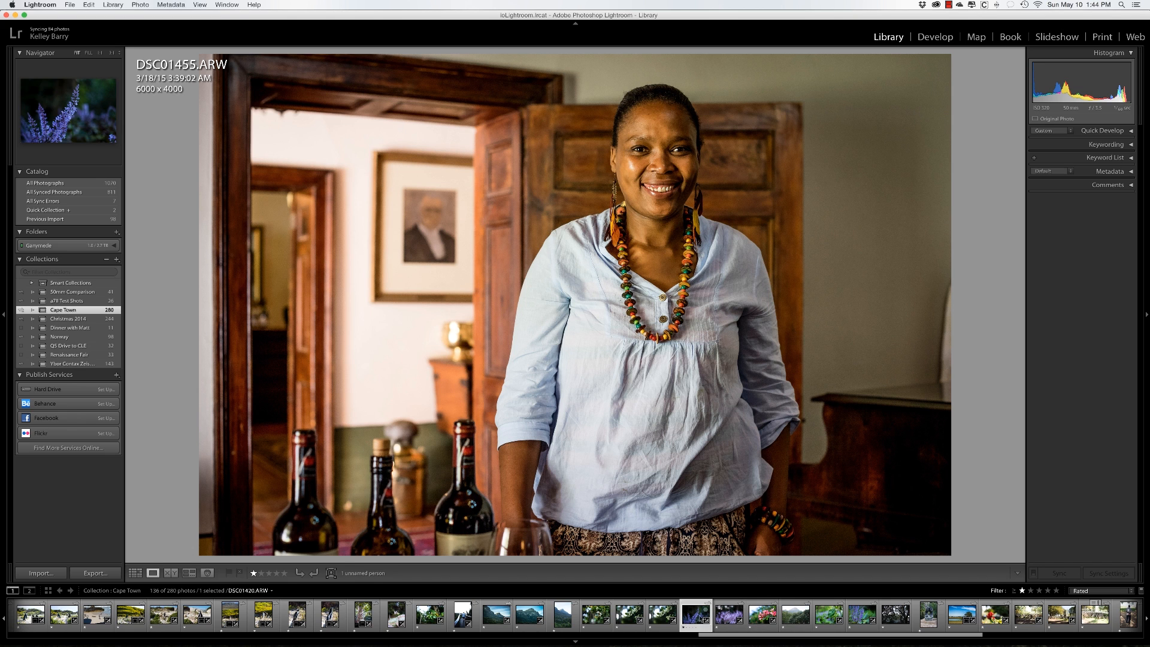
{"action": "left_click", "coordinate": [727, 615]}
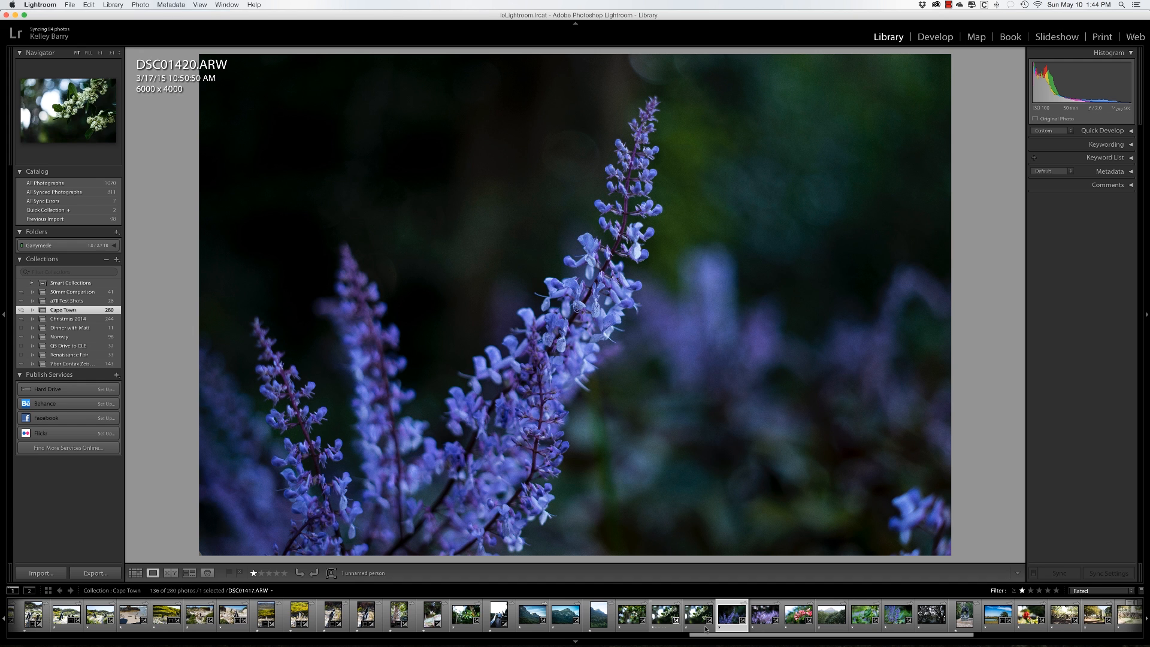
{"action": "scroll", "scroll_direction": "left", "scroll_amount": 3}
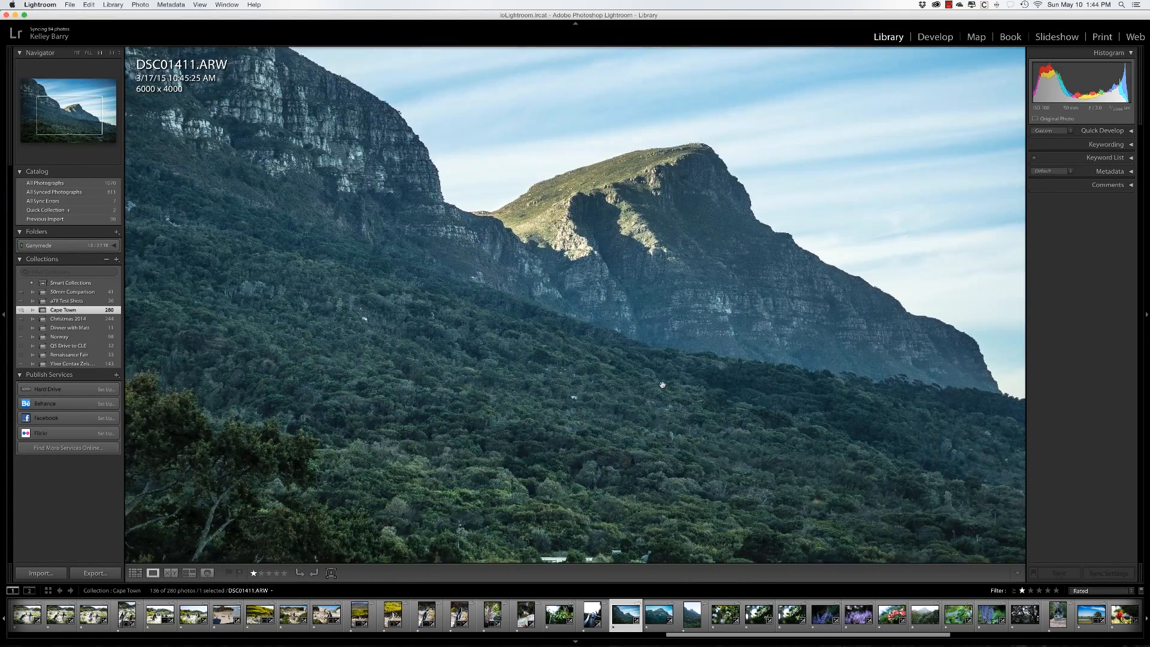
{"action": "left_click", "coordinate": [491, 615]}
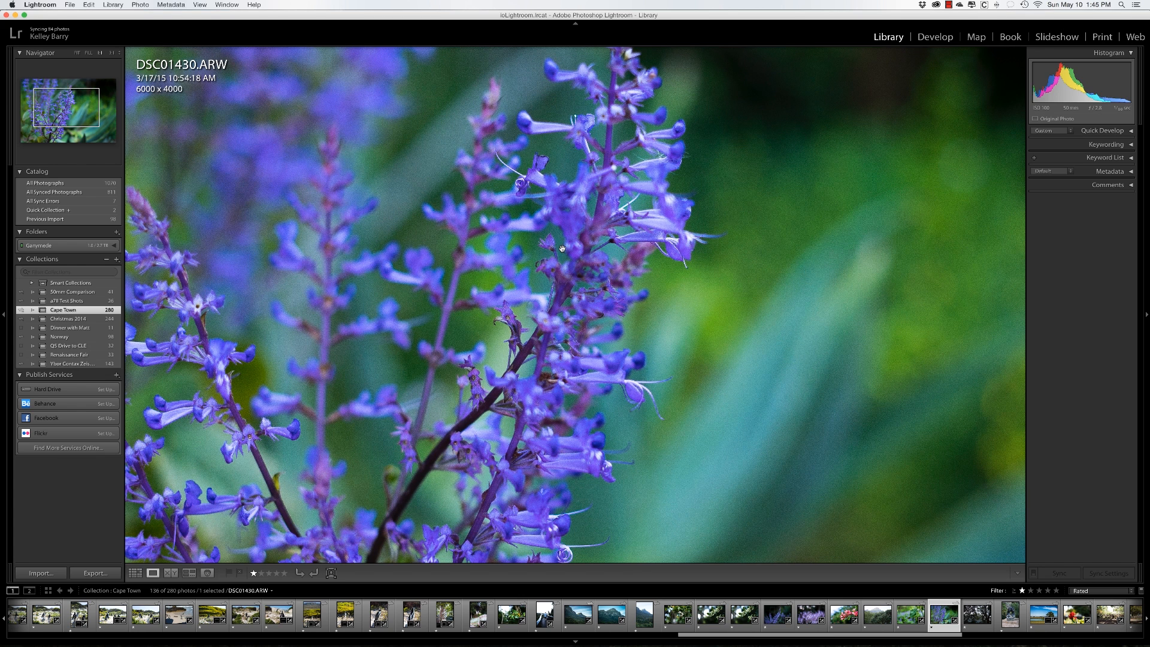
{"action": "mouse_move", "coordinate": [570, 197]}
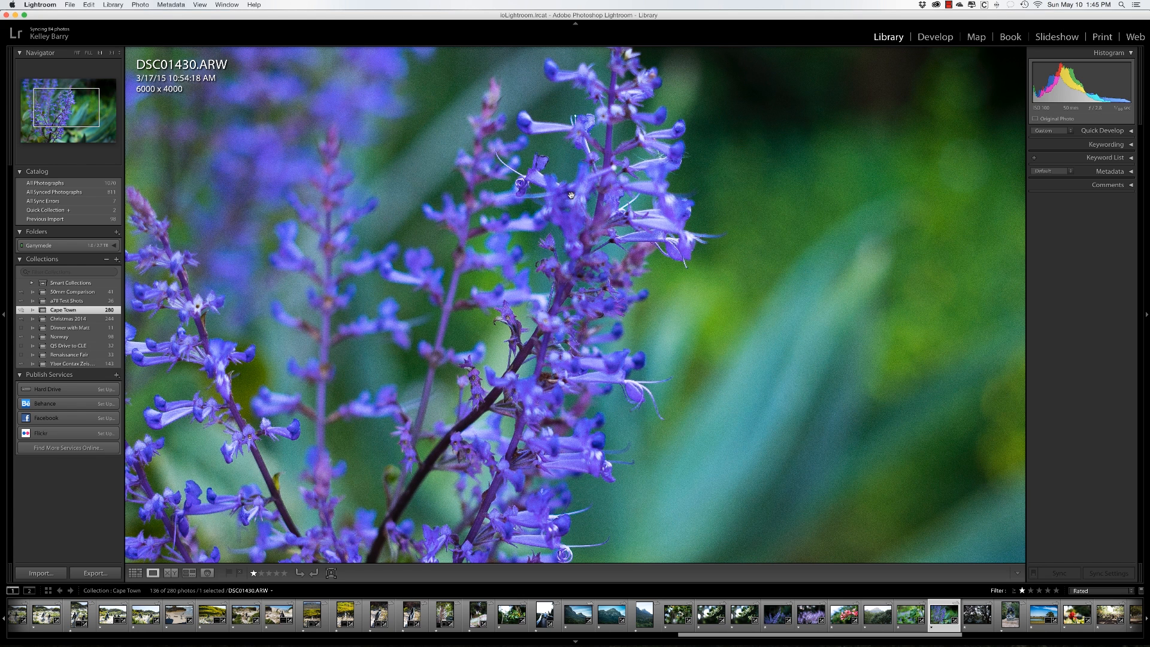
{"action": "mouse_move", "coordinate": [544, 203]}
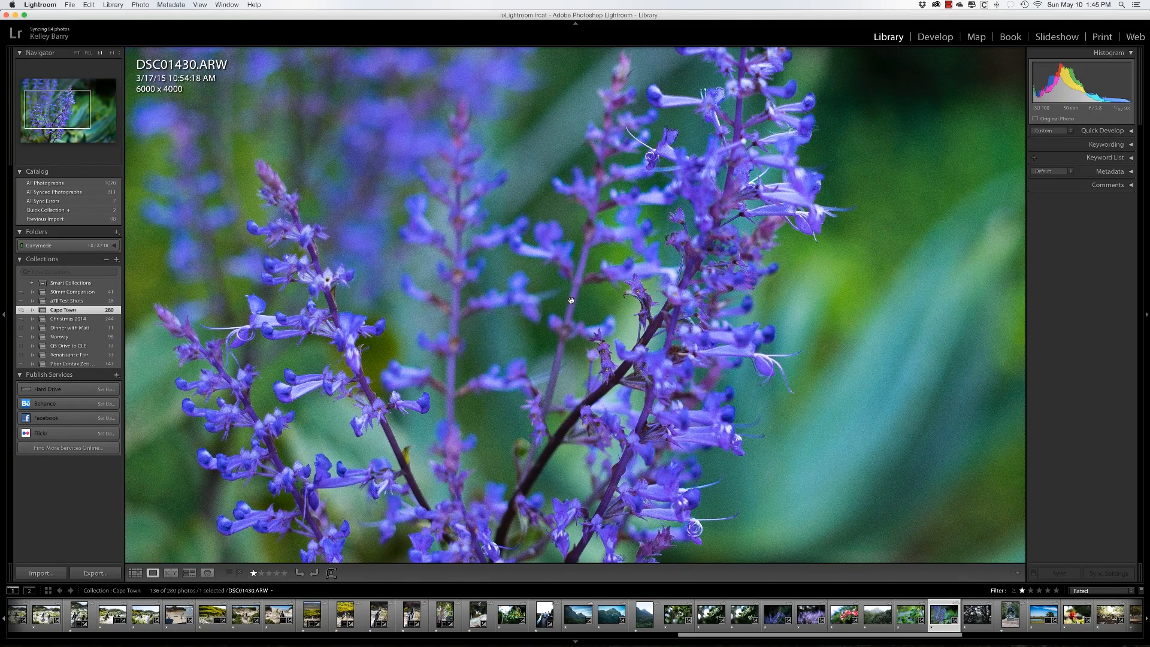
{"action": "mouse_move", "coordinate": [1004, 113]}
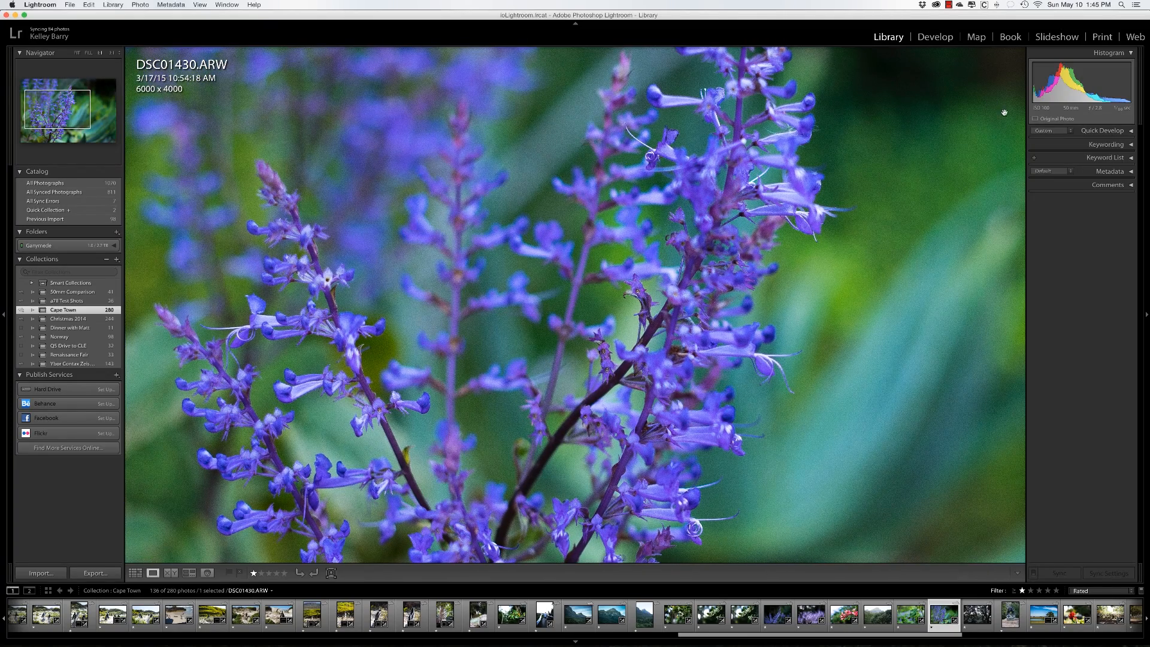
{"action": "mouse_move", "coordinate": [1103, 111]}
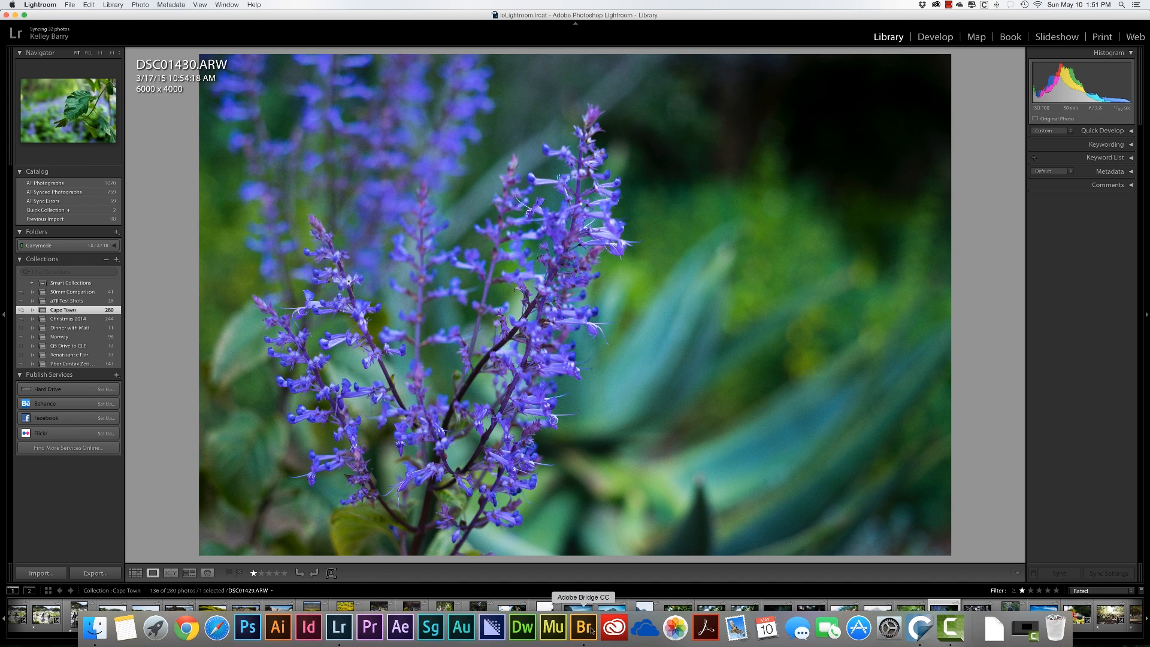
Open Volkswagen photo IMG_3031.CR2 from Bridge into Photoshop and launch the Liquify filter
{"action": "left_click", "coordinate": [584, 627]}
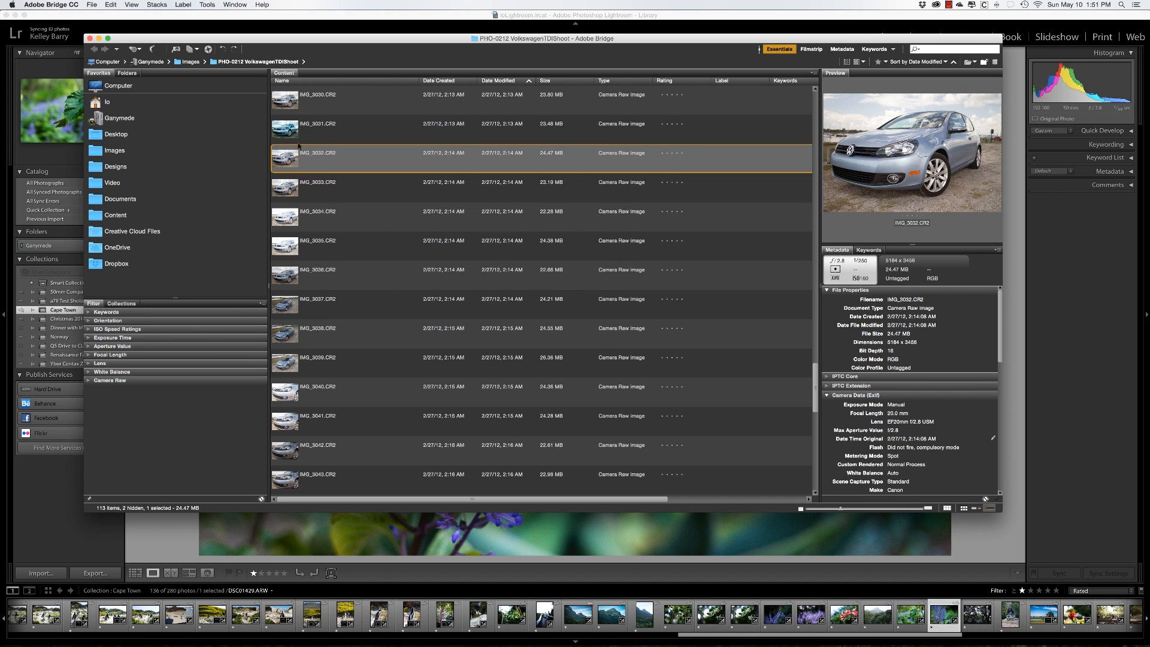
{"action": "left_click", "coordinate": [318, 124]}
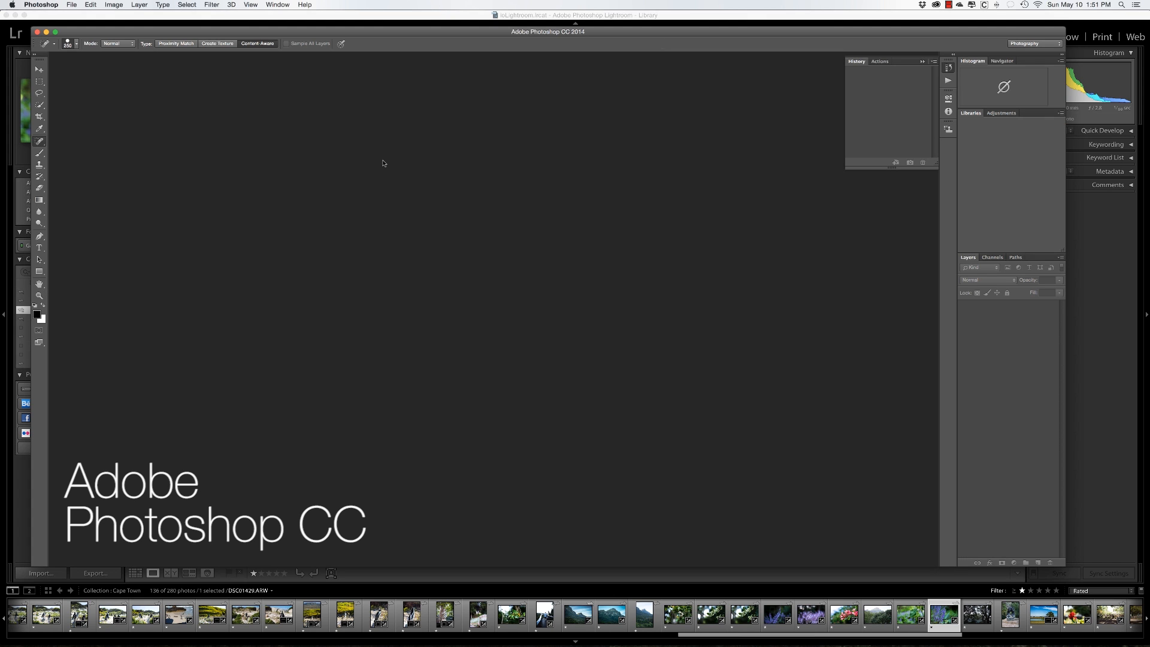
{"action": "mouse_move", "coordinate": [401, 157]}
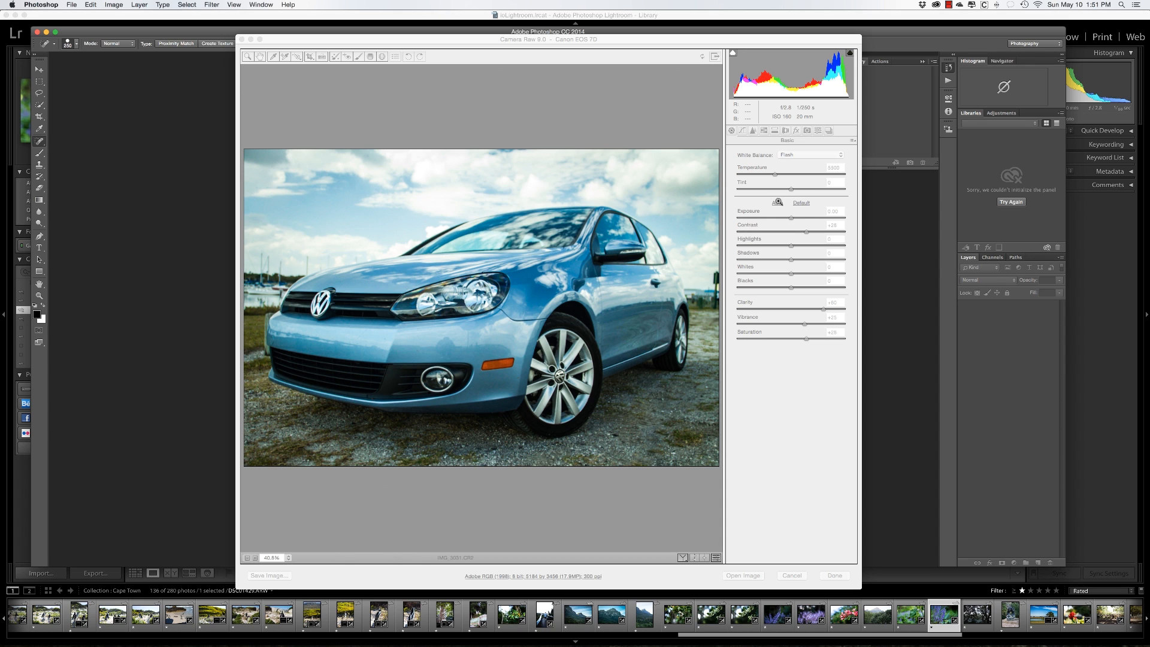
{"action": "mouse_move", "coordinate": [747, 532]}
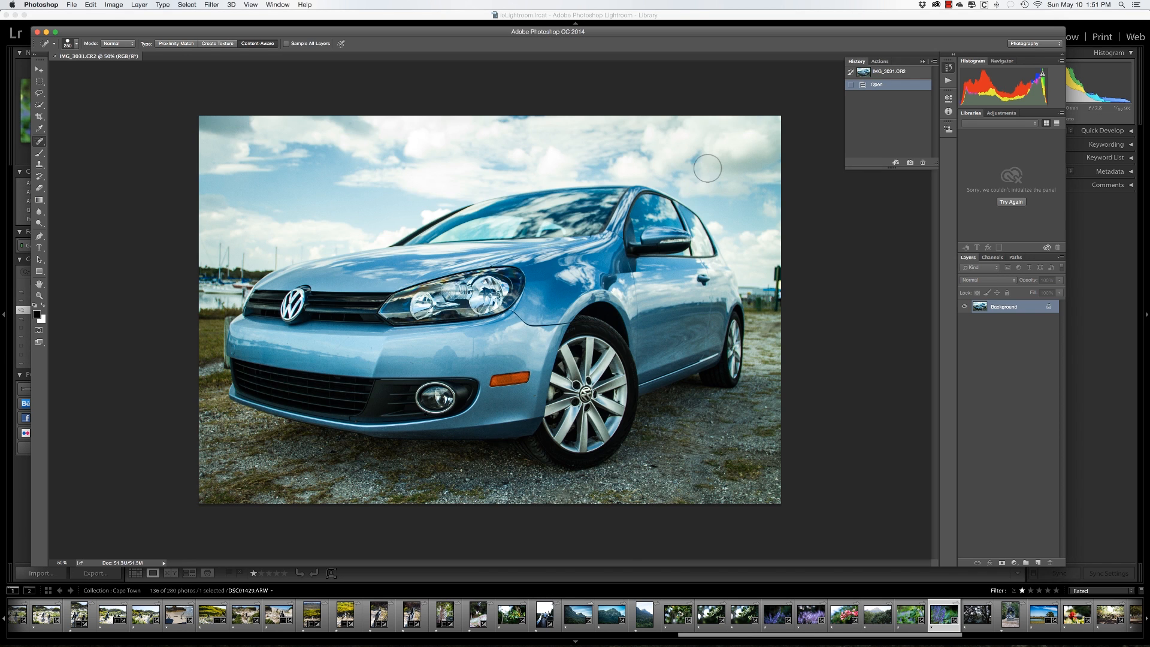
{"action": "mouse_move", "coordinate": [336, 199]}
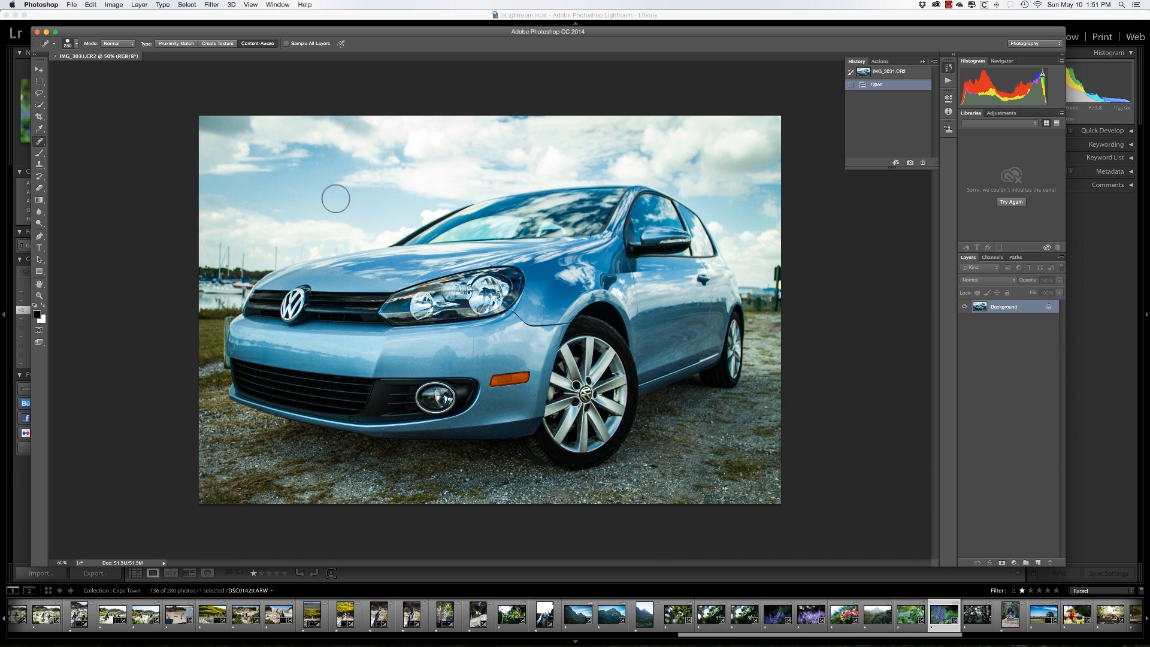
{"action": "left_click", "coordinate": [211, 5]}
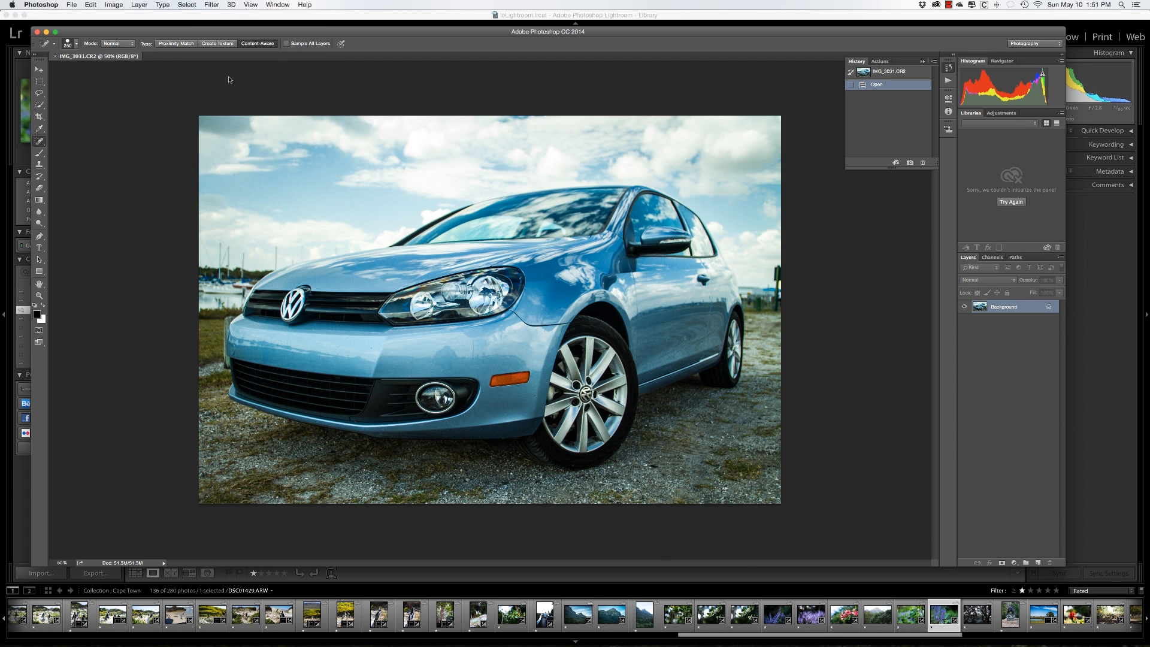
{"action": "left_click", "coordinate": [210, 4]}
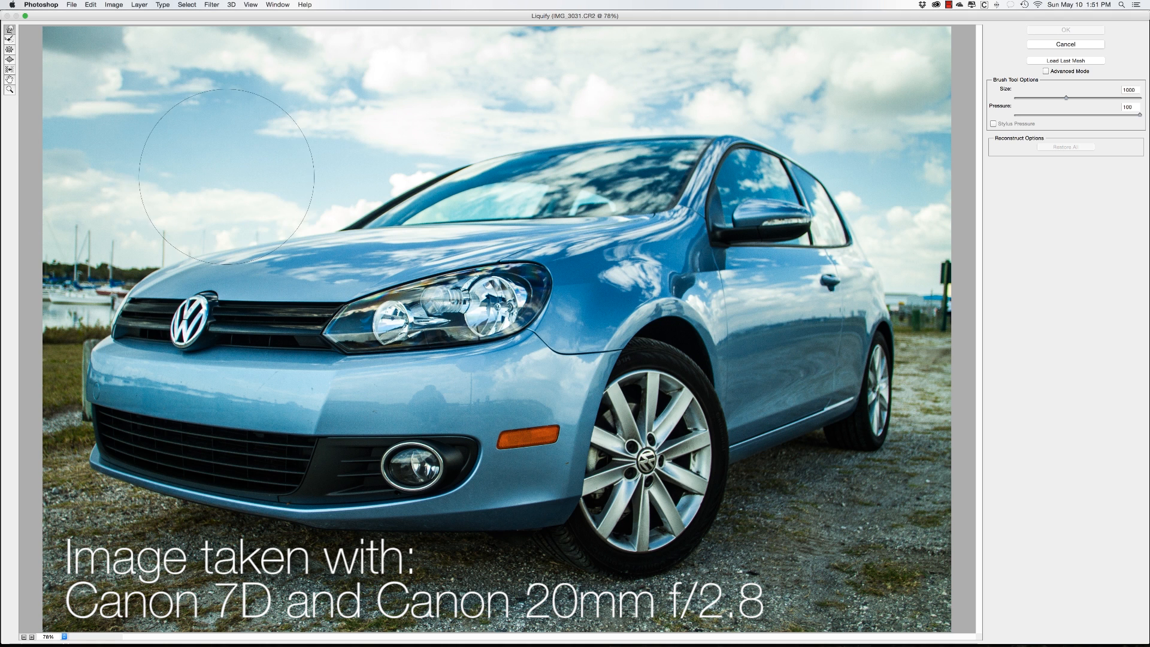
{"action": "mouse_move", "coordinate": [411, 359]}
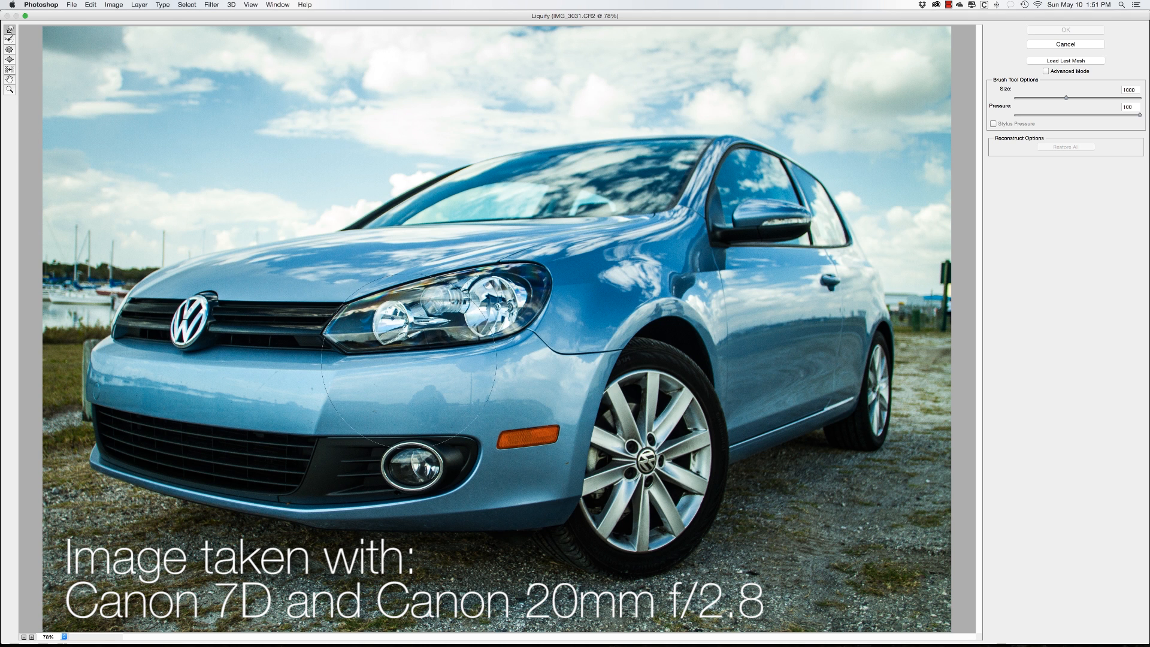
{"action": "mouse_move", "coordinate": [272, 302]}
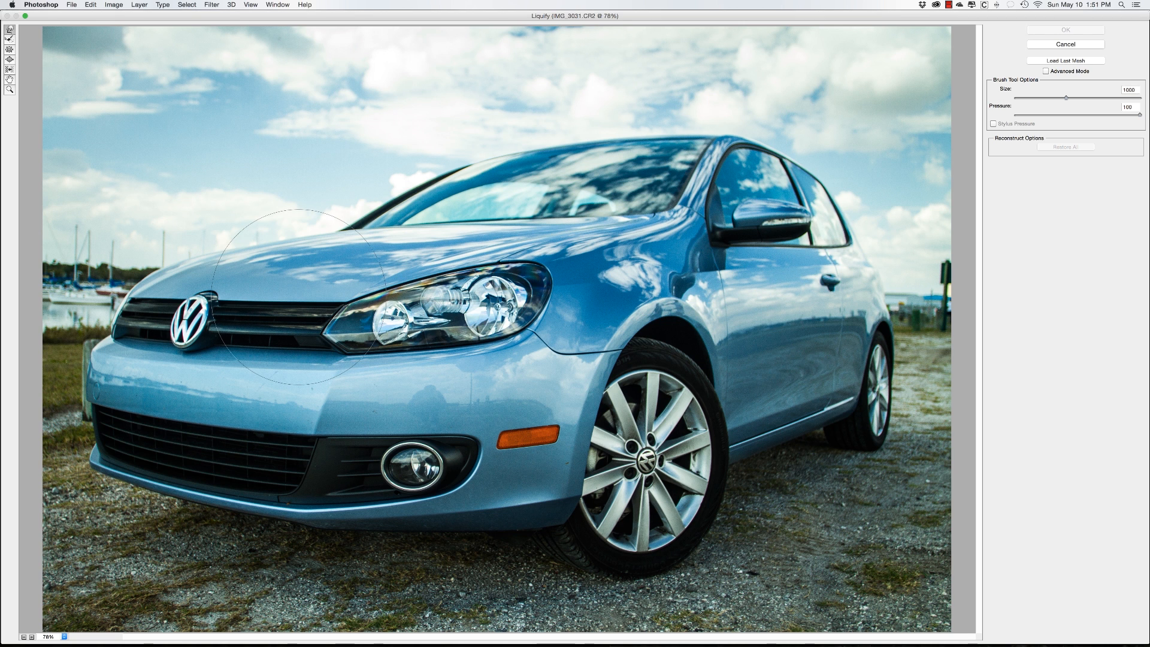
{"action": "mouse_move", "coordinate": [294, 304]}
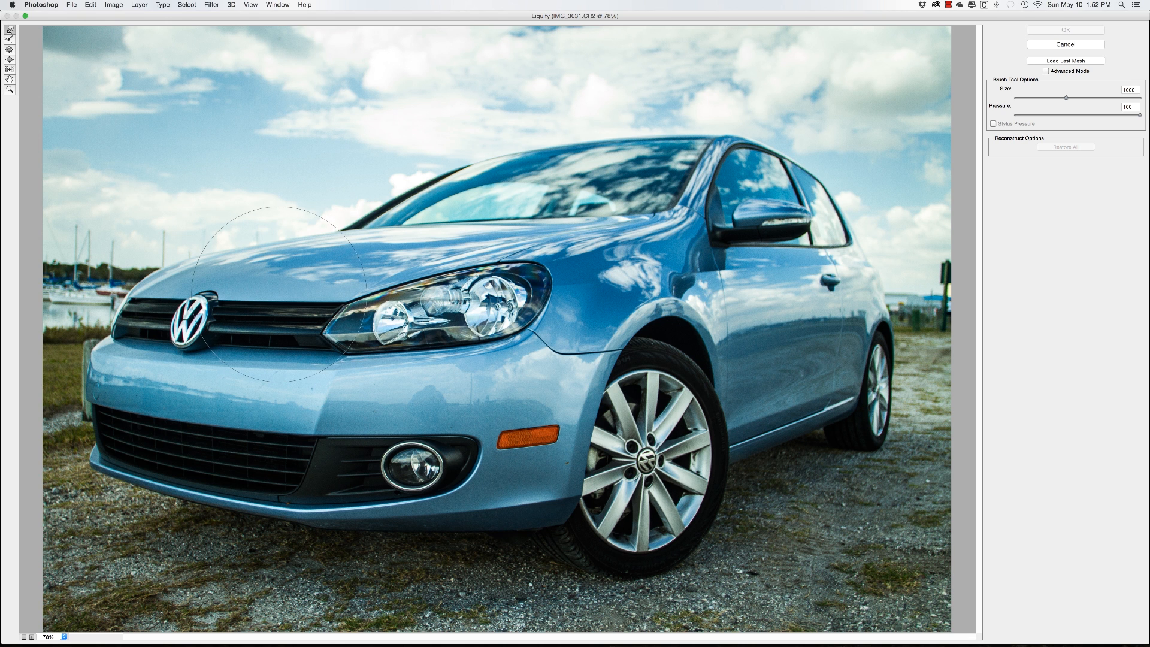
{"action": "mouse_move", "coordinate": [208, 301]}
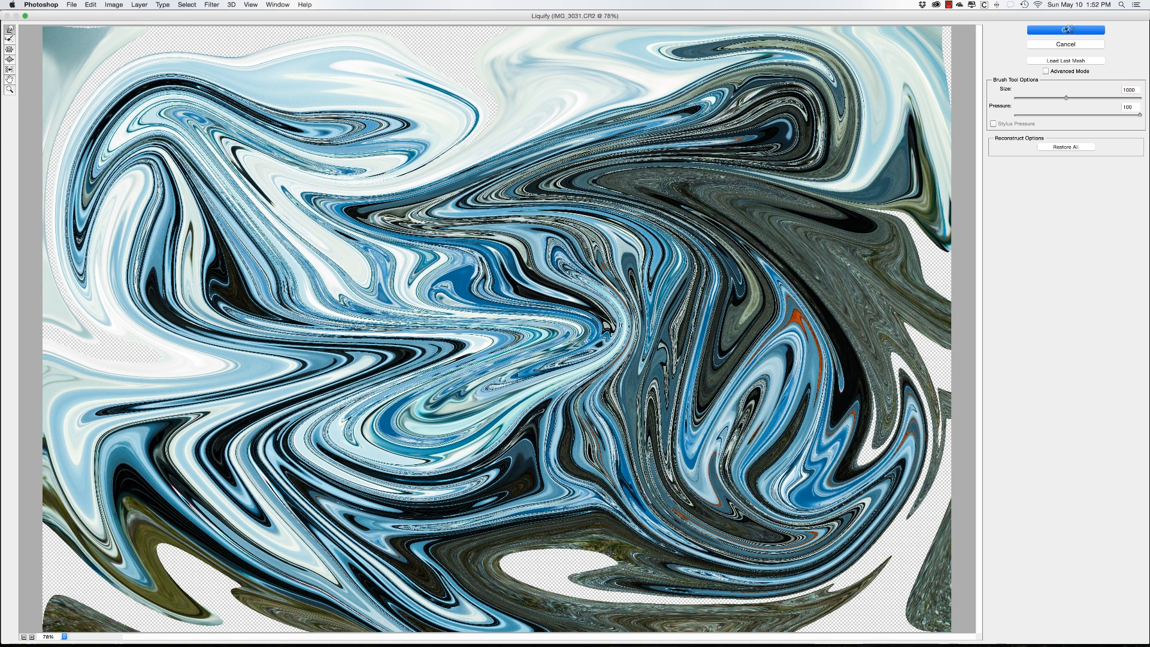
Commit the Forward Warp swirls, turning the Volkswagen photo into an abstract marbled distortion
{"action": "left_click", "coordinate": [1065, 30]}
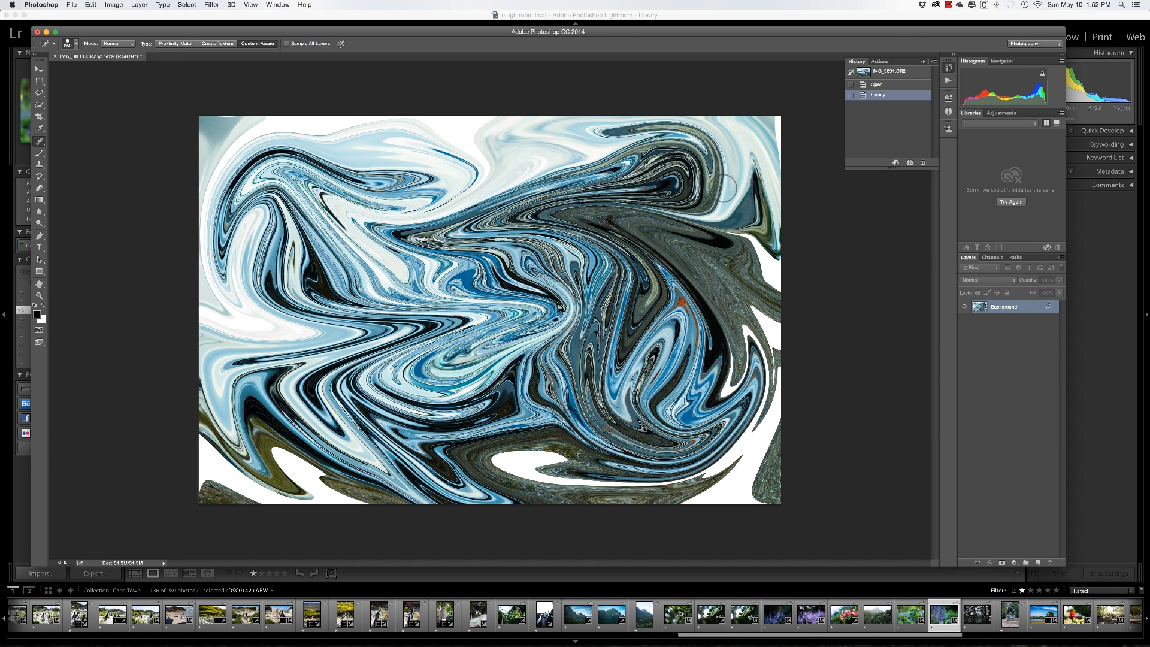
{"action": "mouse_move", "coordinate": [511, 465]}
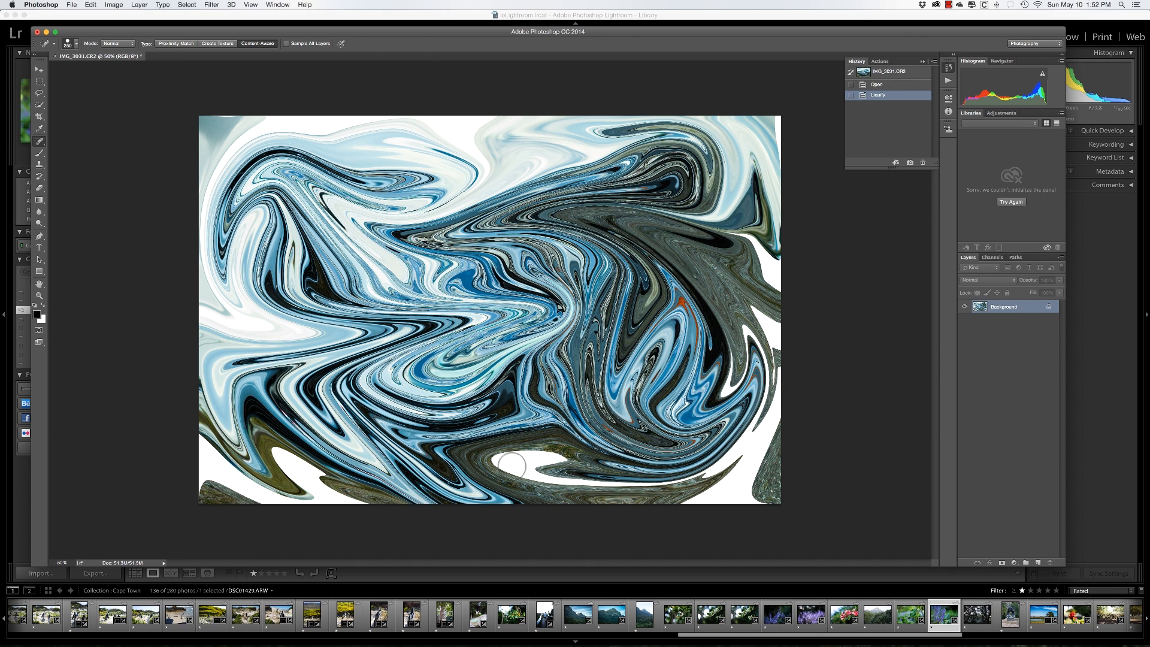
Revert to the Open history state so the Volkswagen photo is undistorted again
{"action": "left_click", "coordinate": [877, 84]}
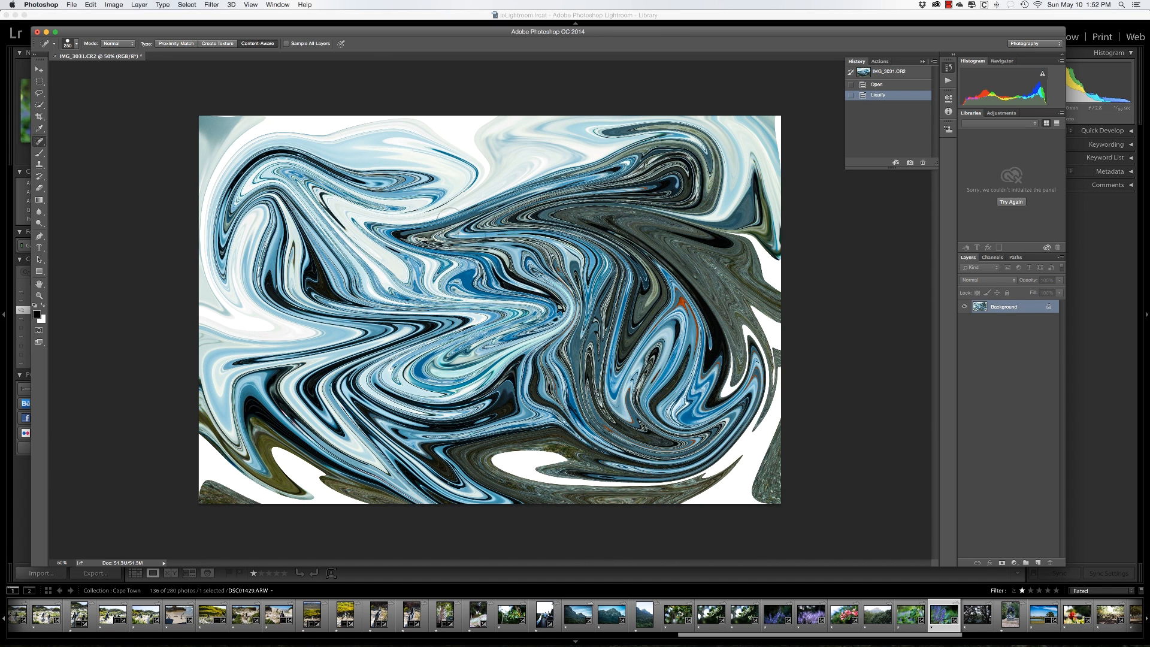
{"action": "left_click", "coordinate": [877, 84]}
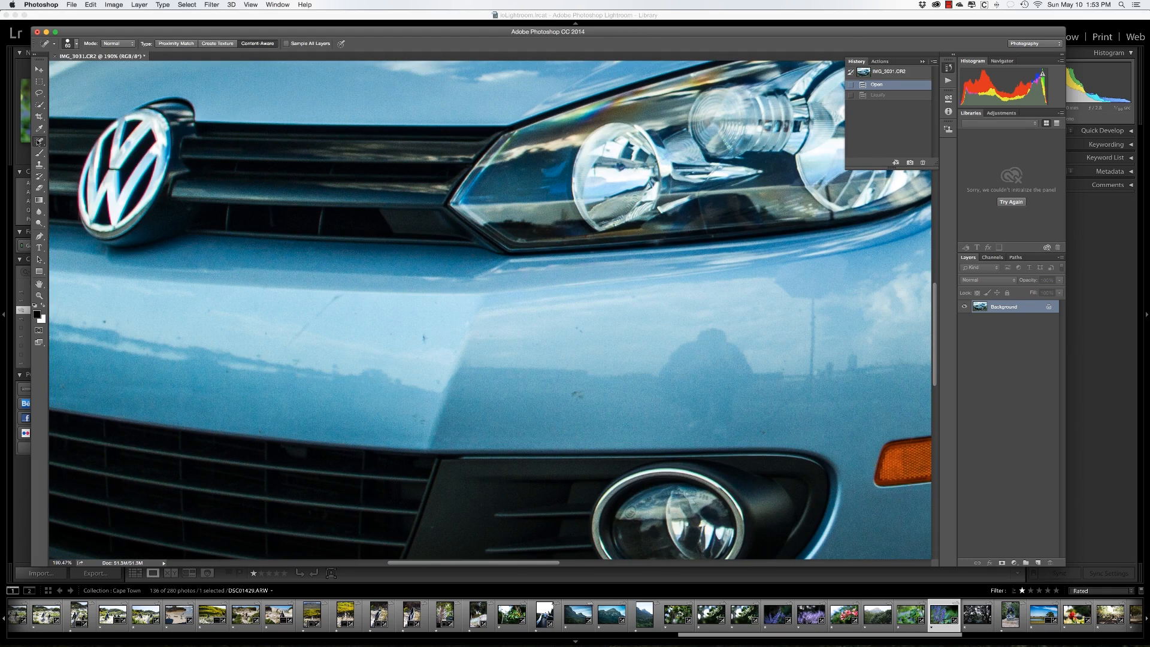
{"action": "mouse_move", "coordinate": [577, 332]}
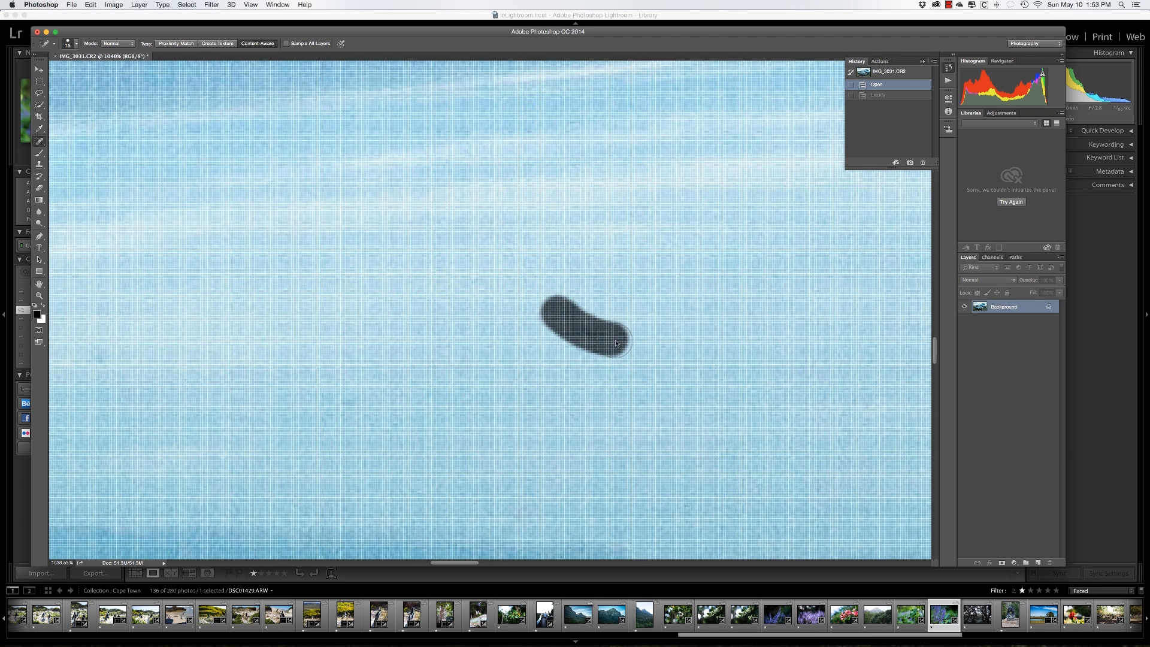
Spot-heal dust specks and a dark streak on the blue paint, then erase the VW grille badge
{"action": "left_click", "coordinate": [587, 326]}
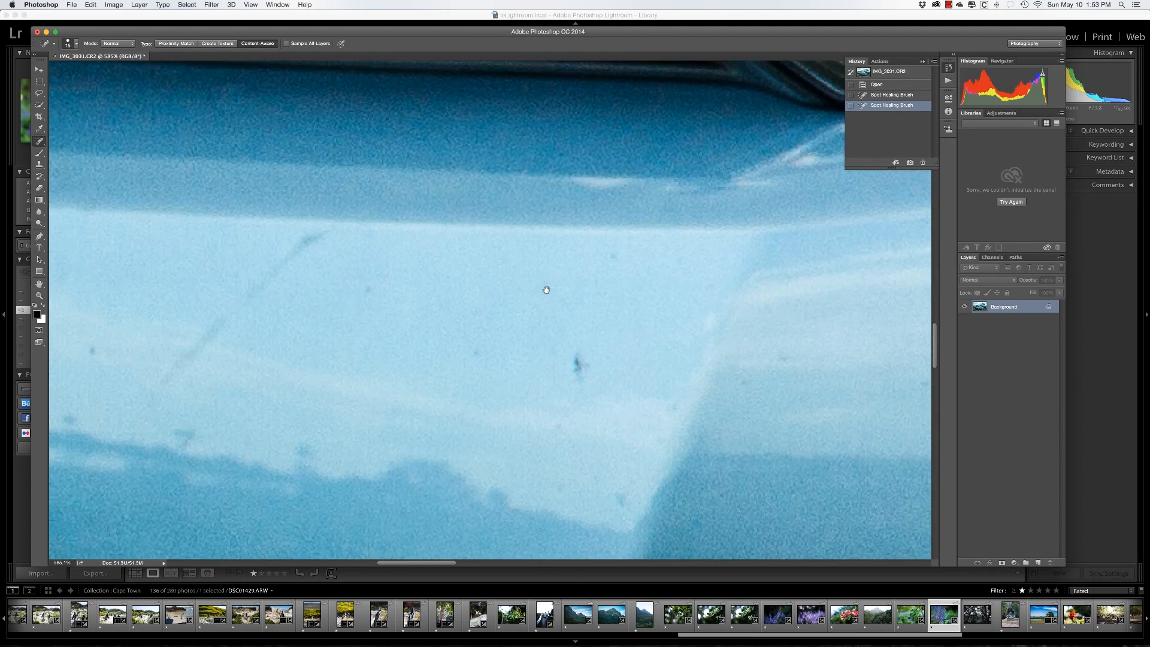
{"action": "left_click", "coordinate": [613, 259]}
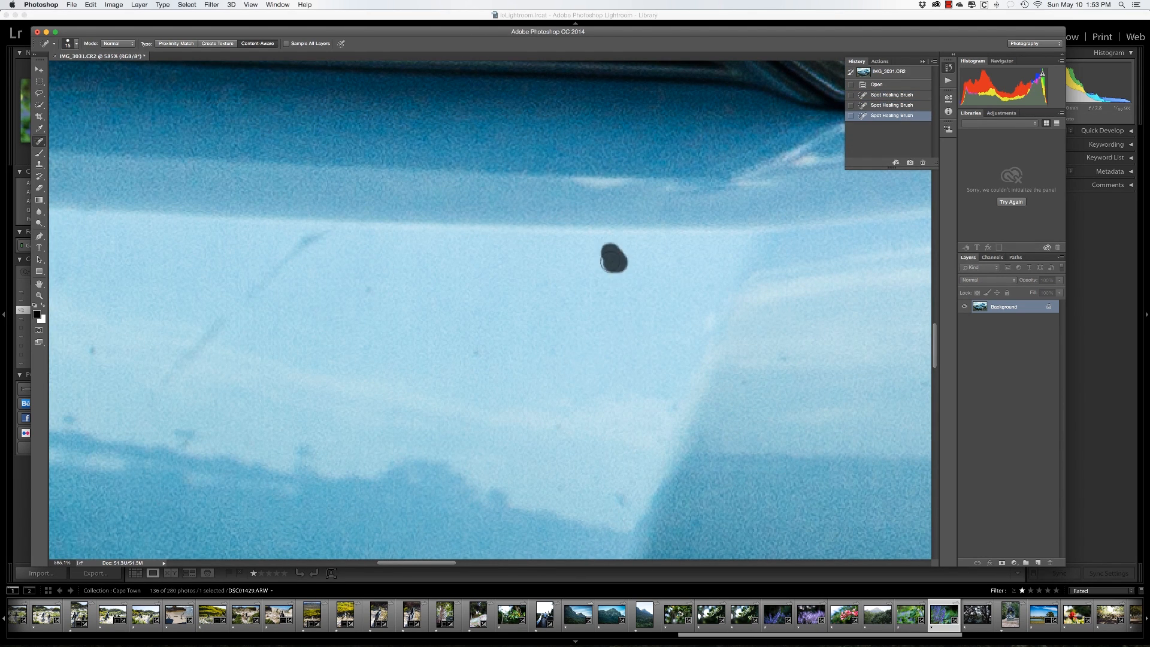
{"action": "left_click", "coordinate": [614, 259]}
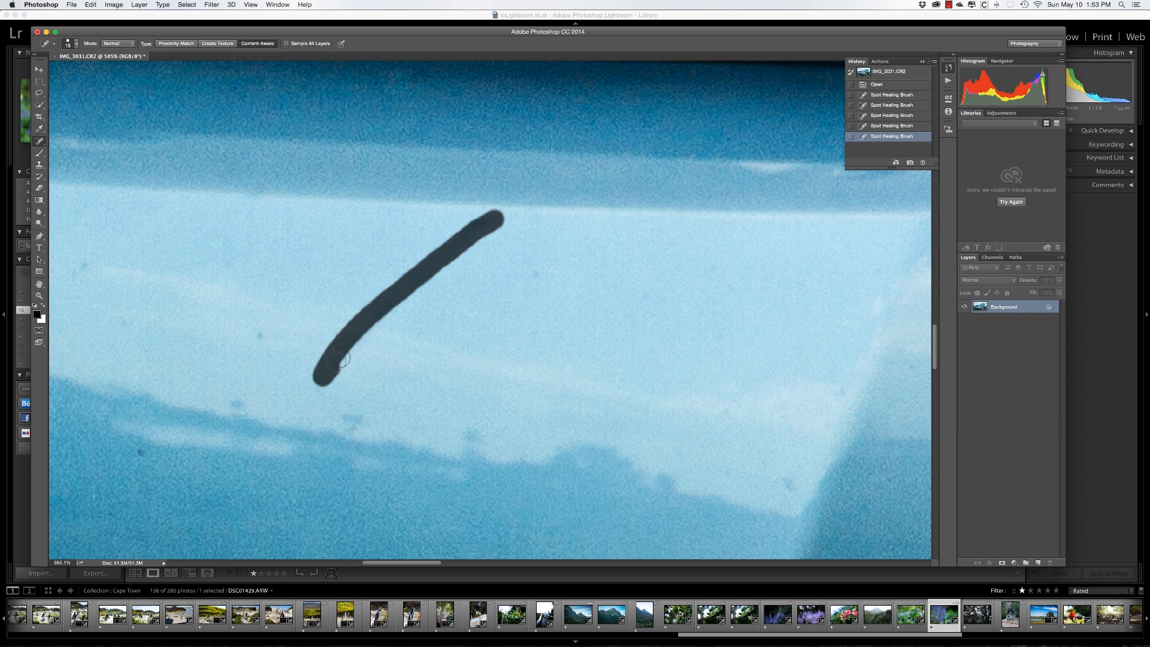
{"action": "left_click", "coordinate": [533, 422]}
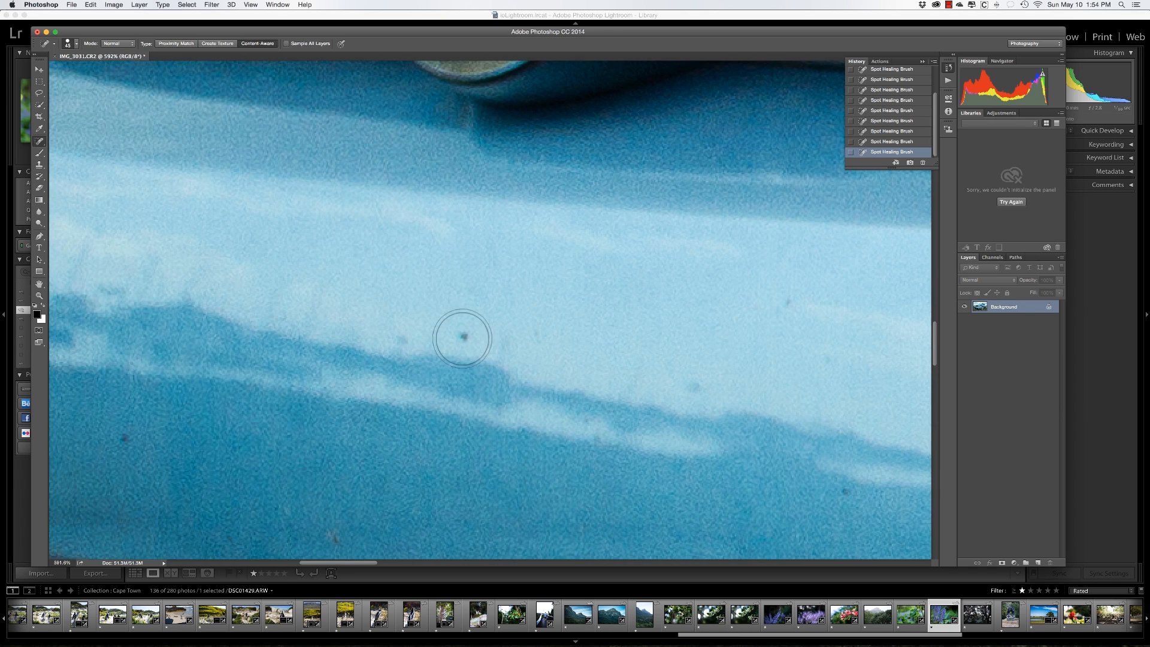
{"action": "left_click", "coordinate": [461, 338]}
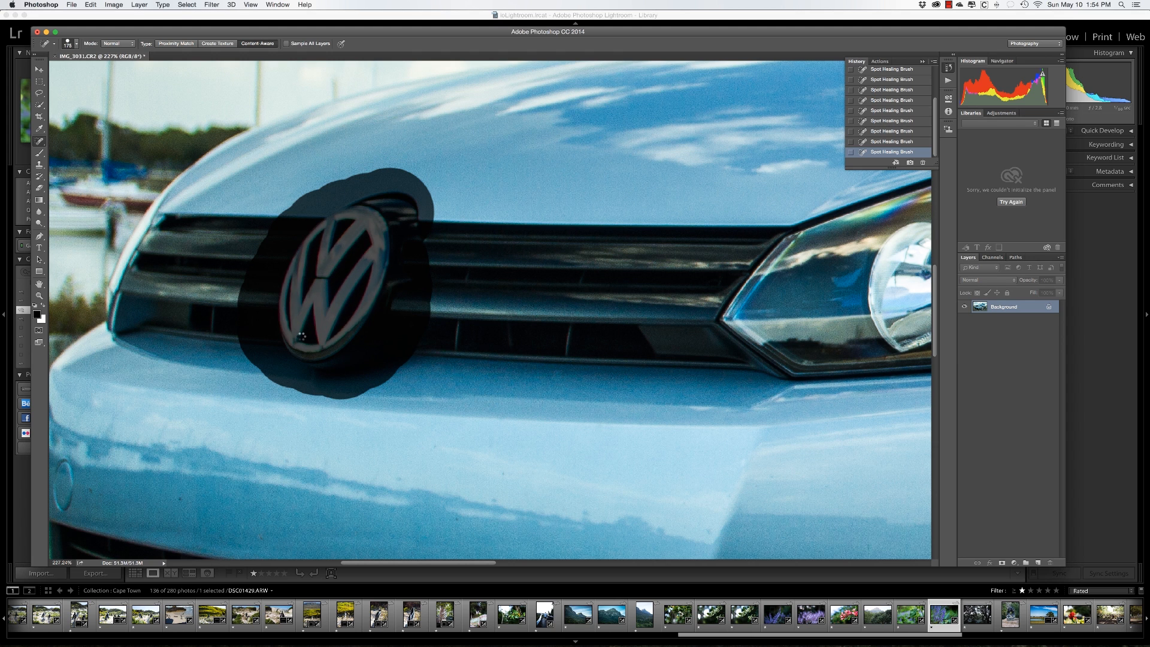
{"action": "left_click", "coordinate": [378, 256]}
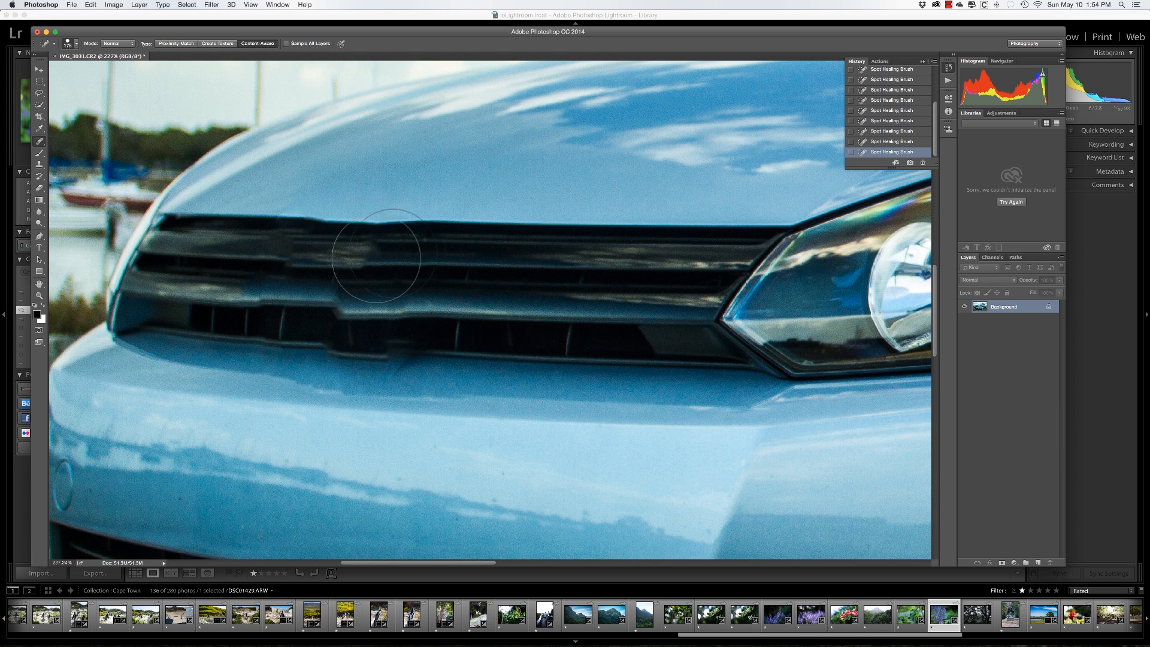